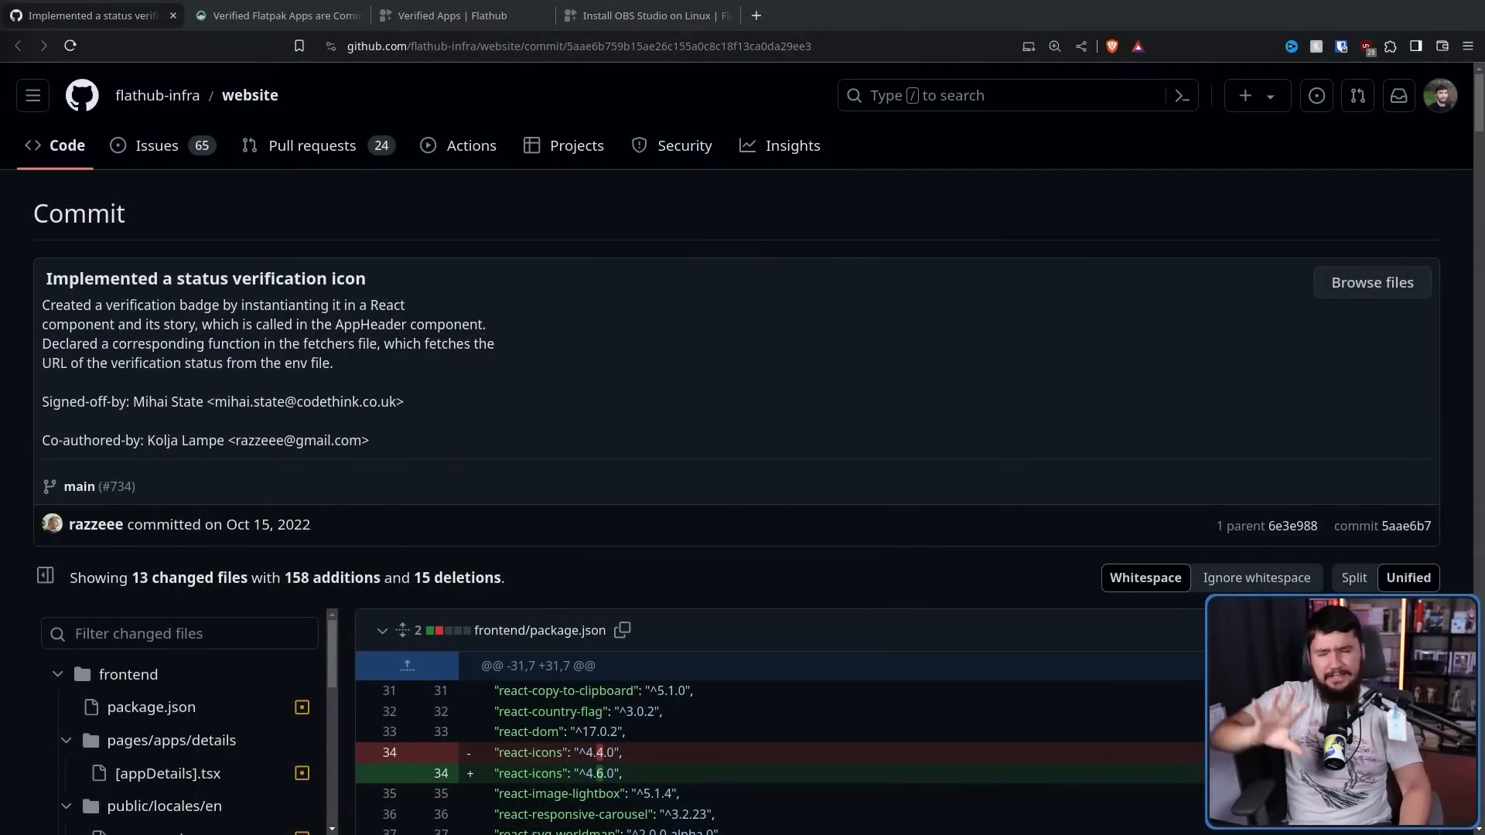
# Move from the It's FOSS article to Flathub's Verified Apps collection listing 993 results.
pyautogui.click(275, 15)
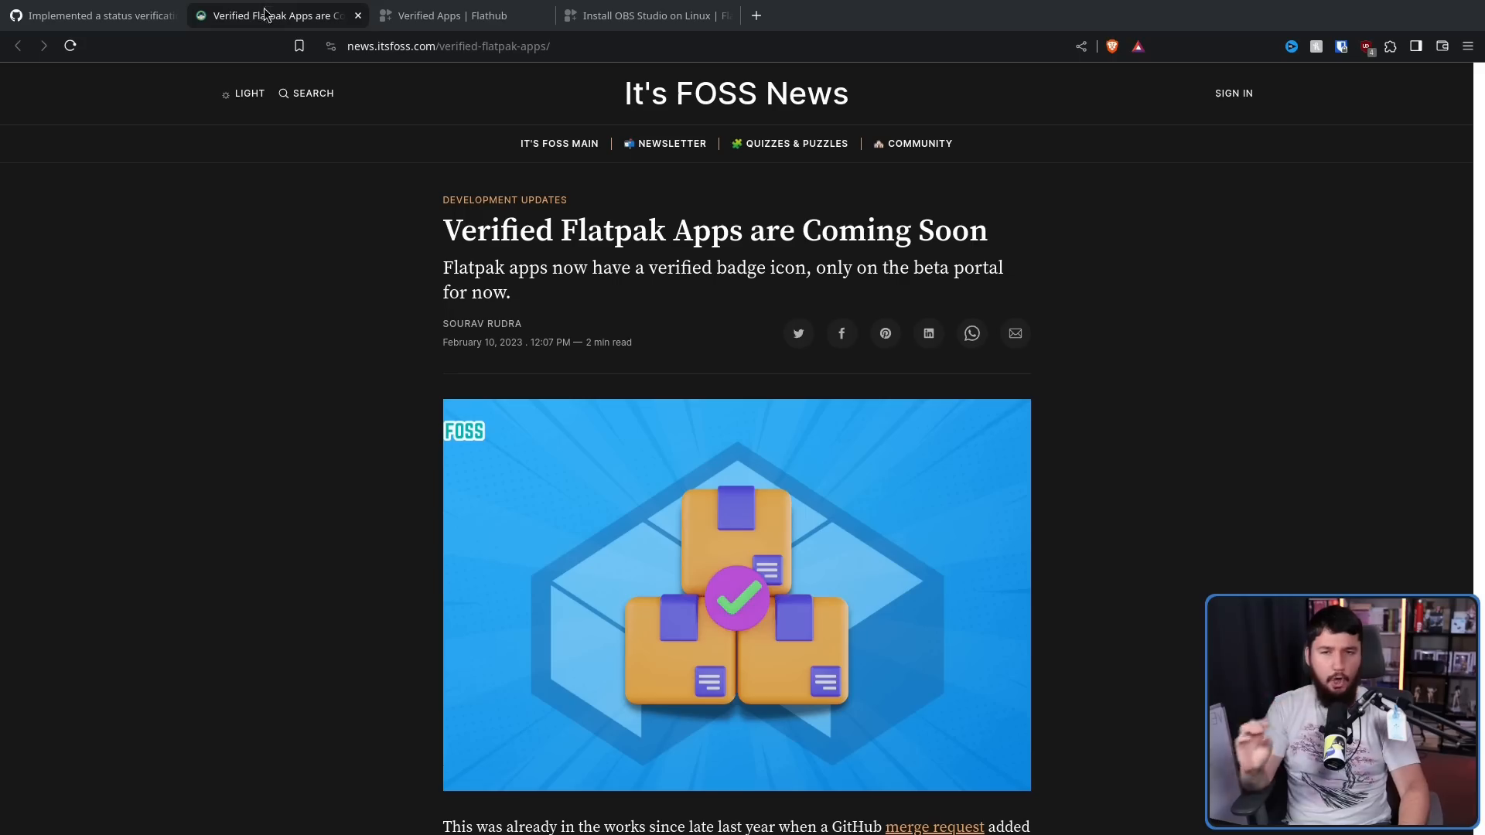
pyautogui.moveTo(251, 93)
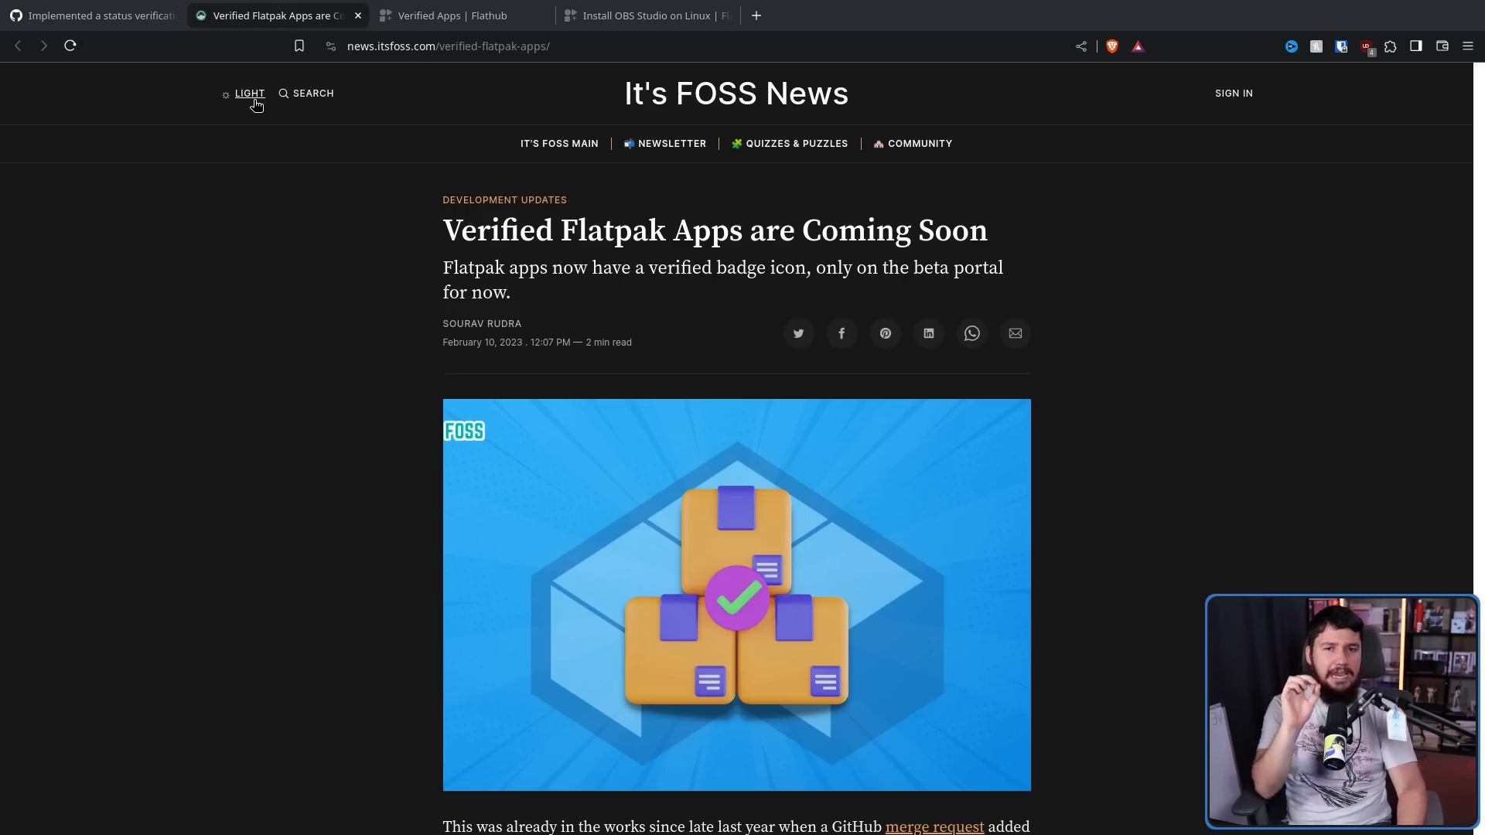
pyautogui.click(452, 15)
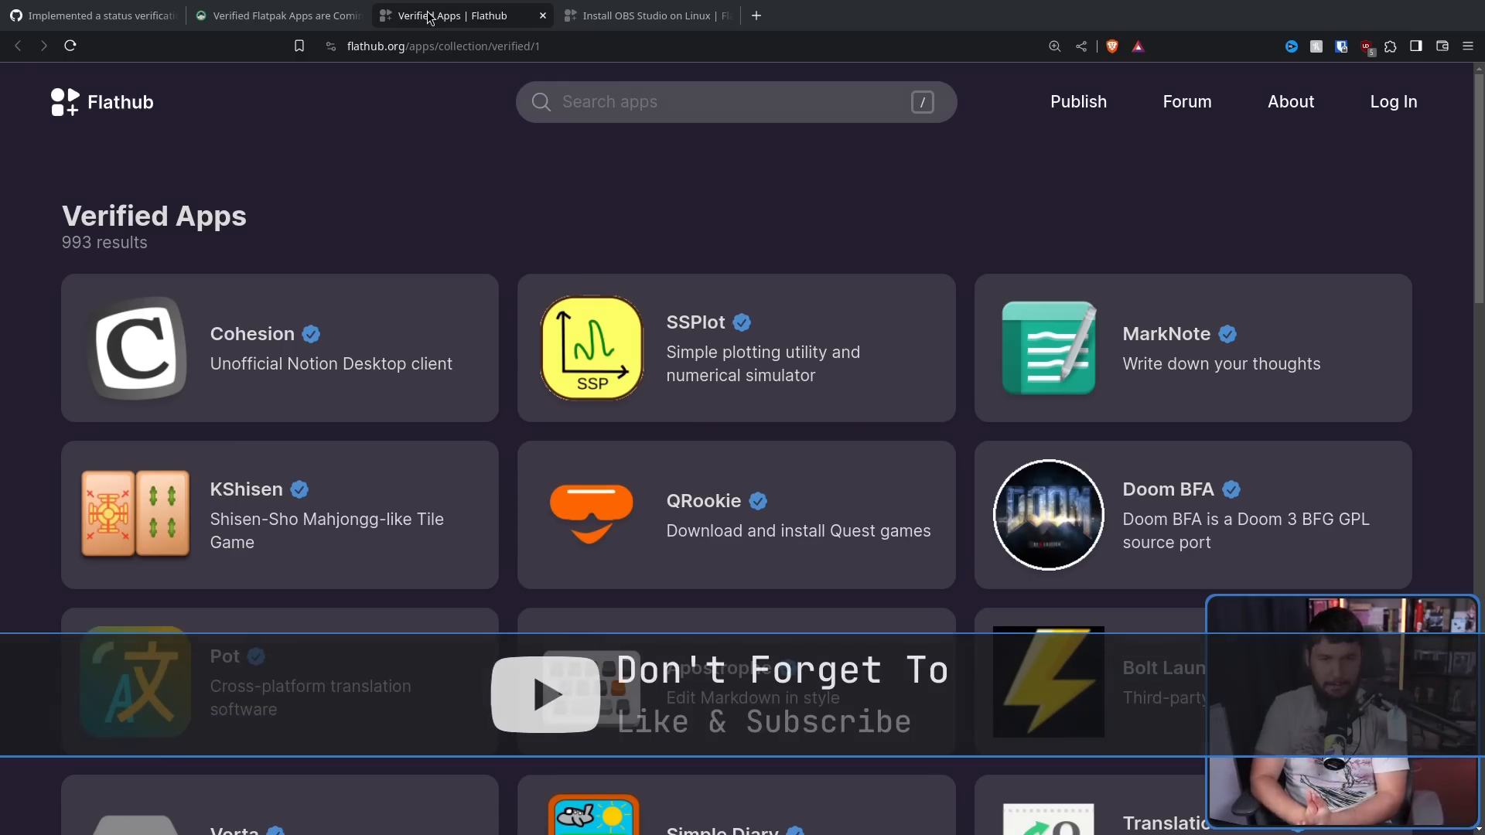
pyautogui.click(648, 15)
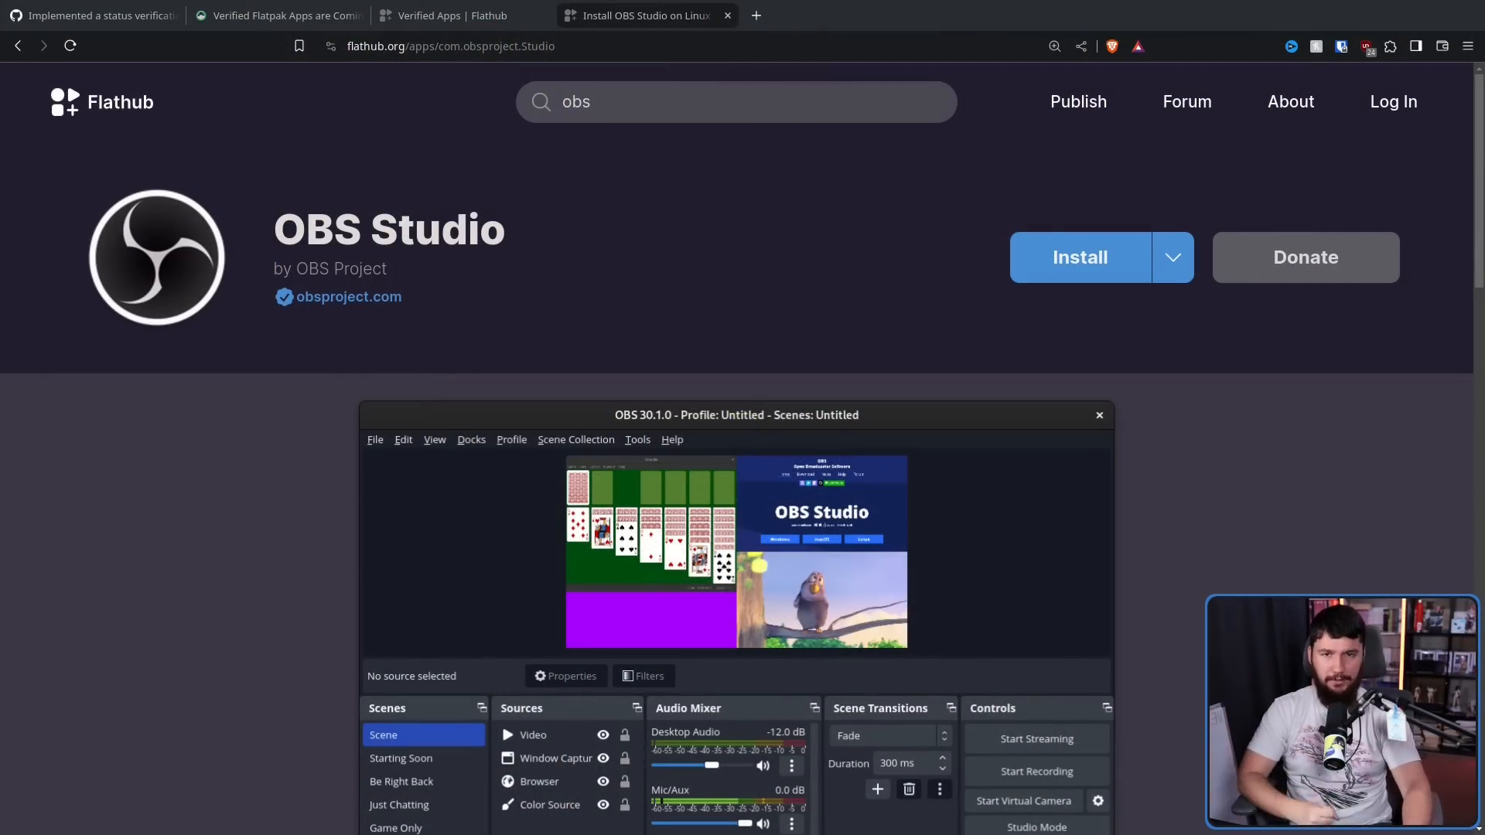
pyautogui.moveTo(366, 644)
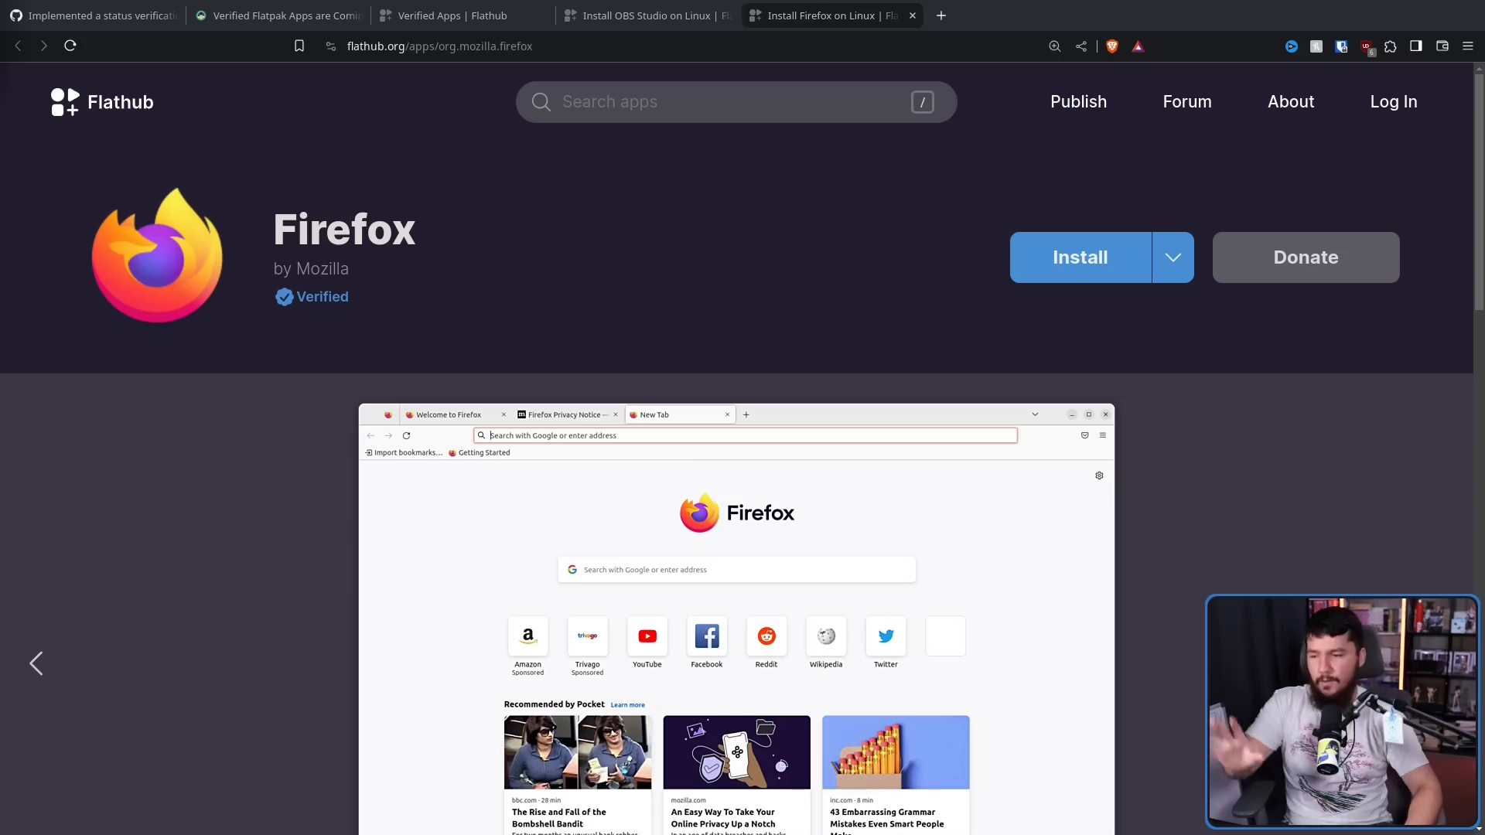
pyautogui.moveTo(521, 484)
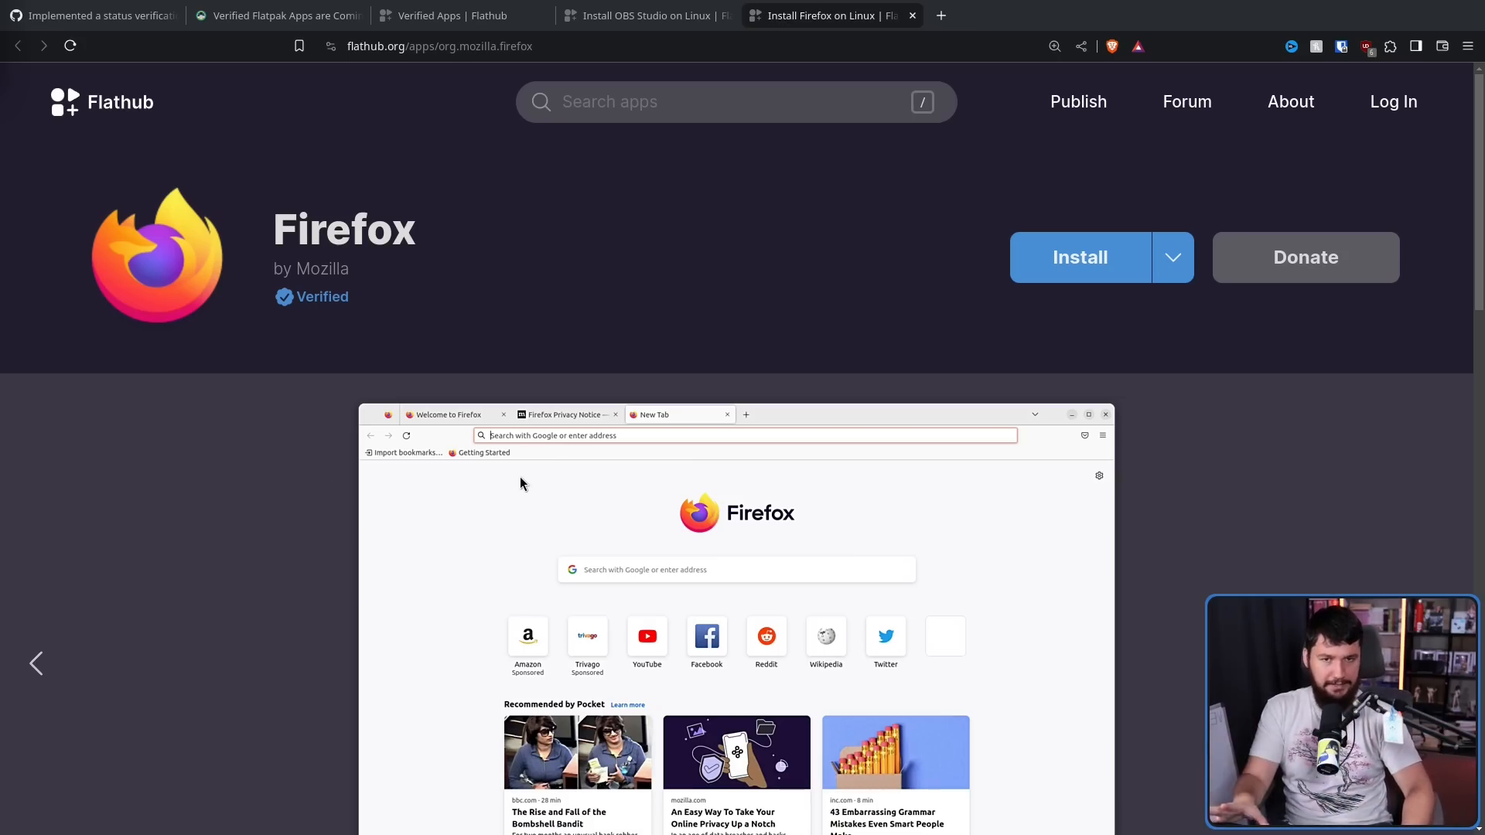
pyautogui.moveTo(133, 574)
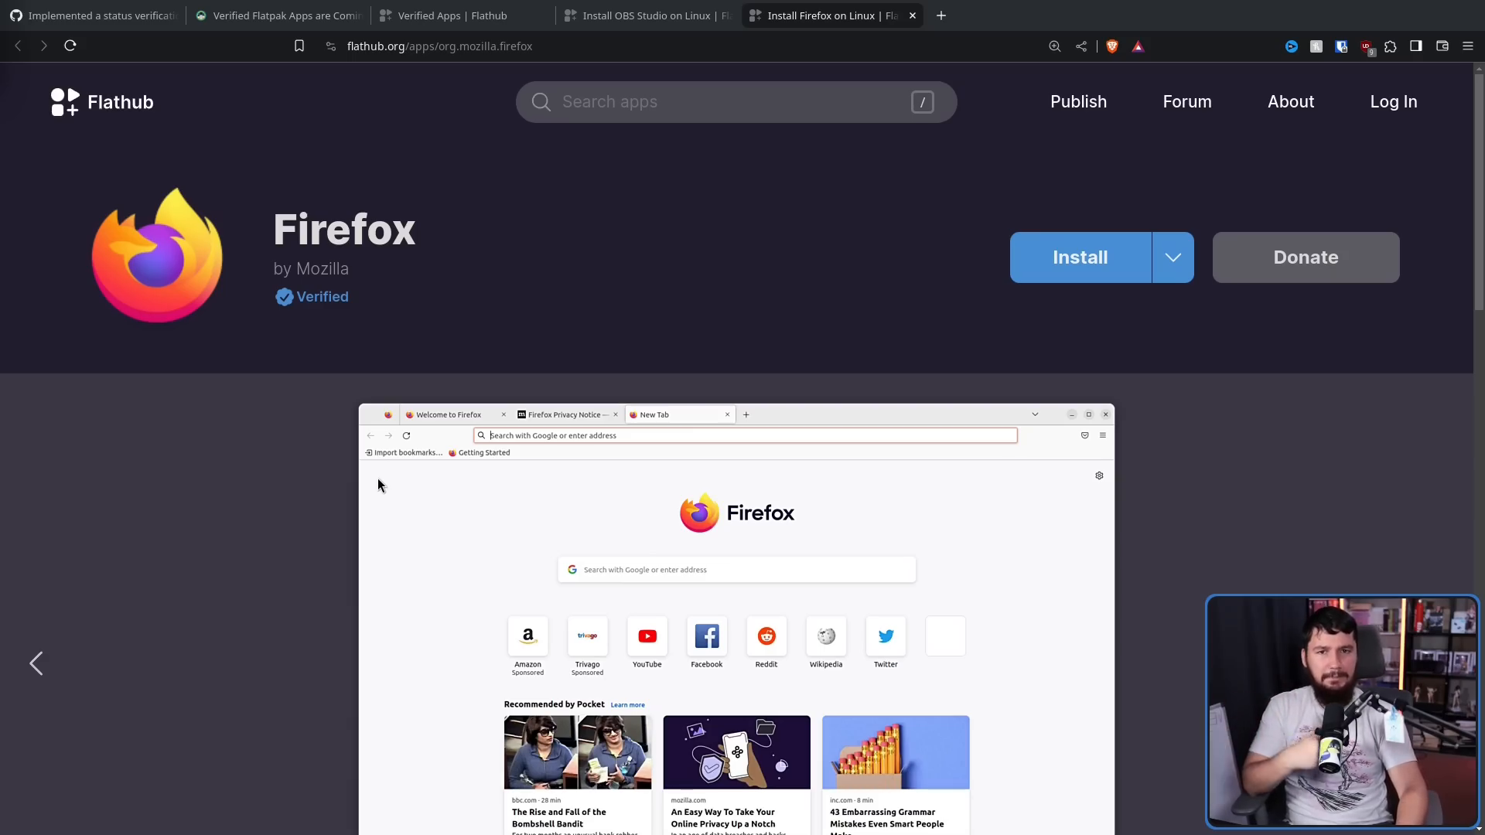
pyautogui.moveTo(336, 433)
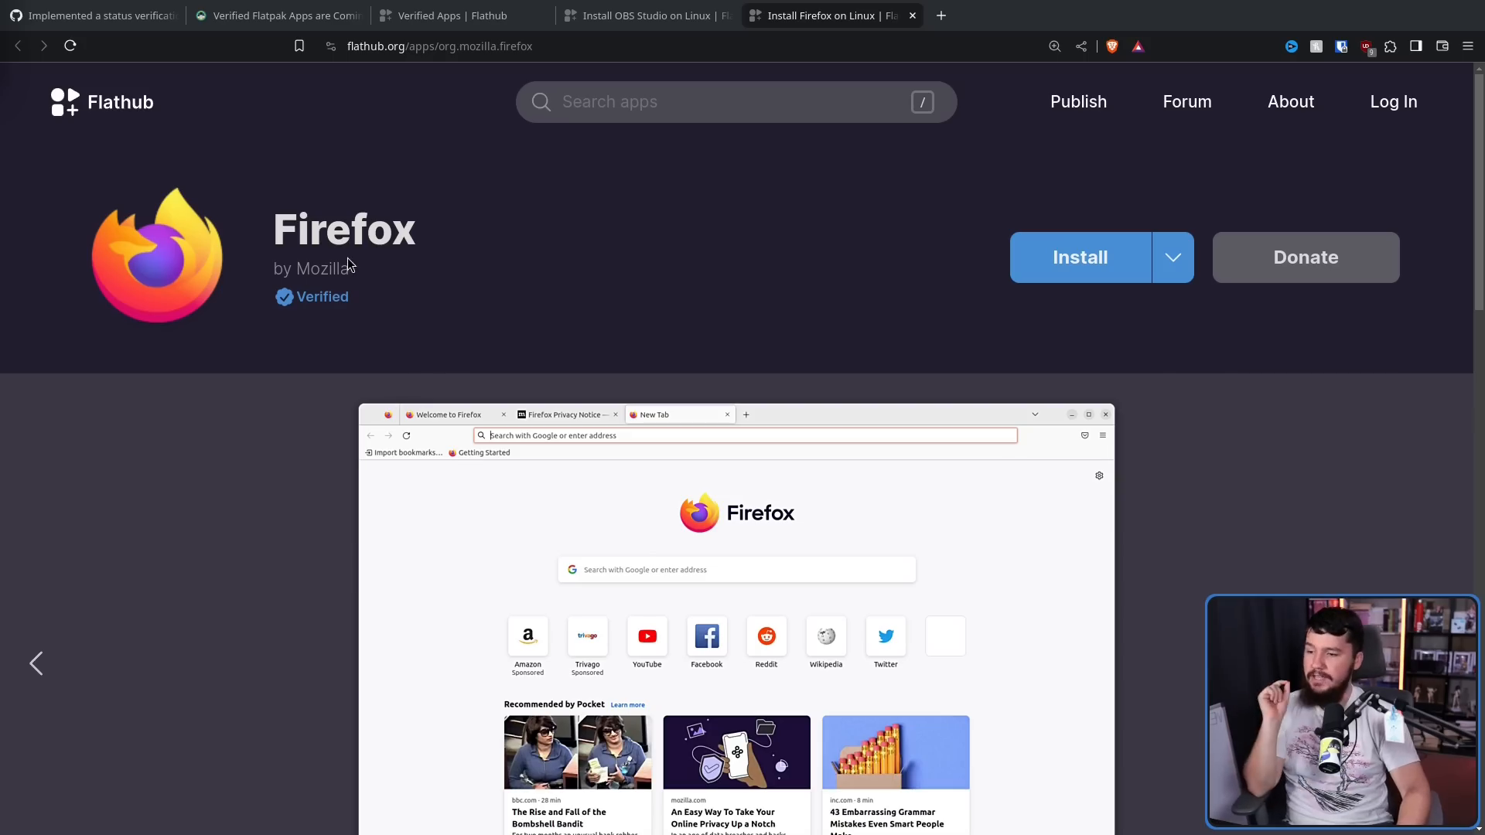
pyautogui.moveTo(285, 298)
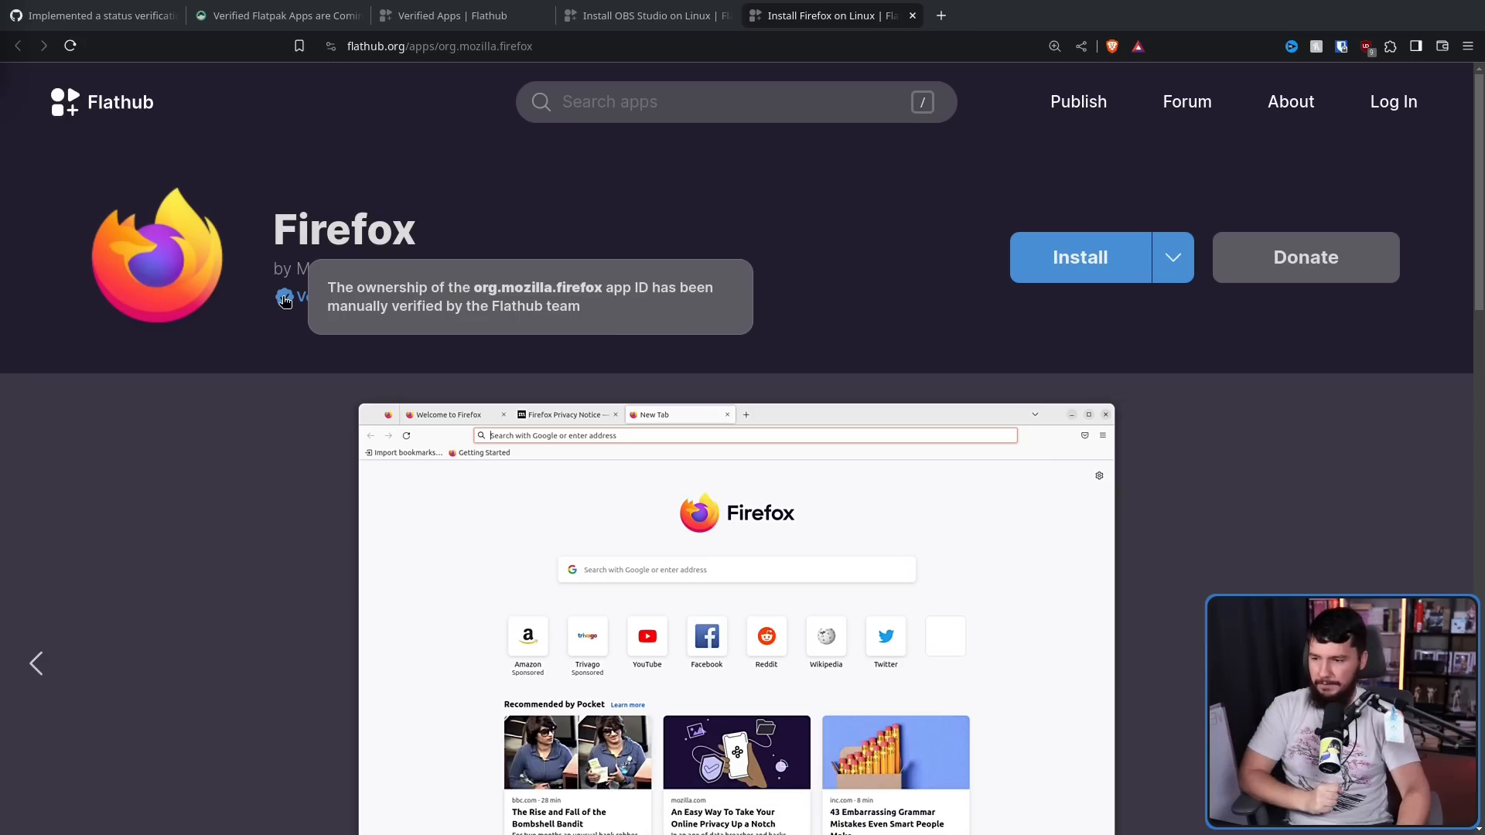
pyautogui.moveTo(581, 60)
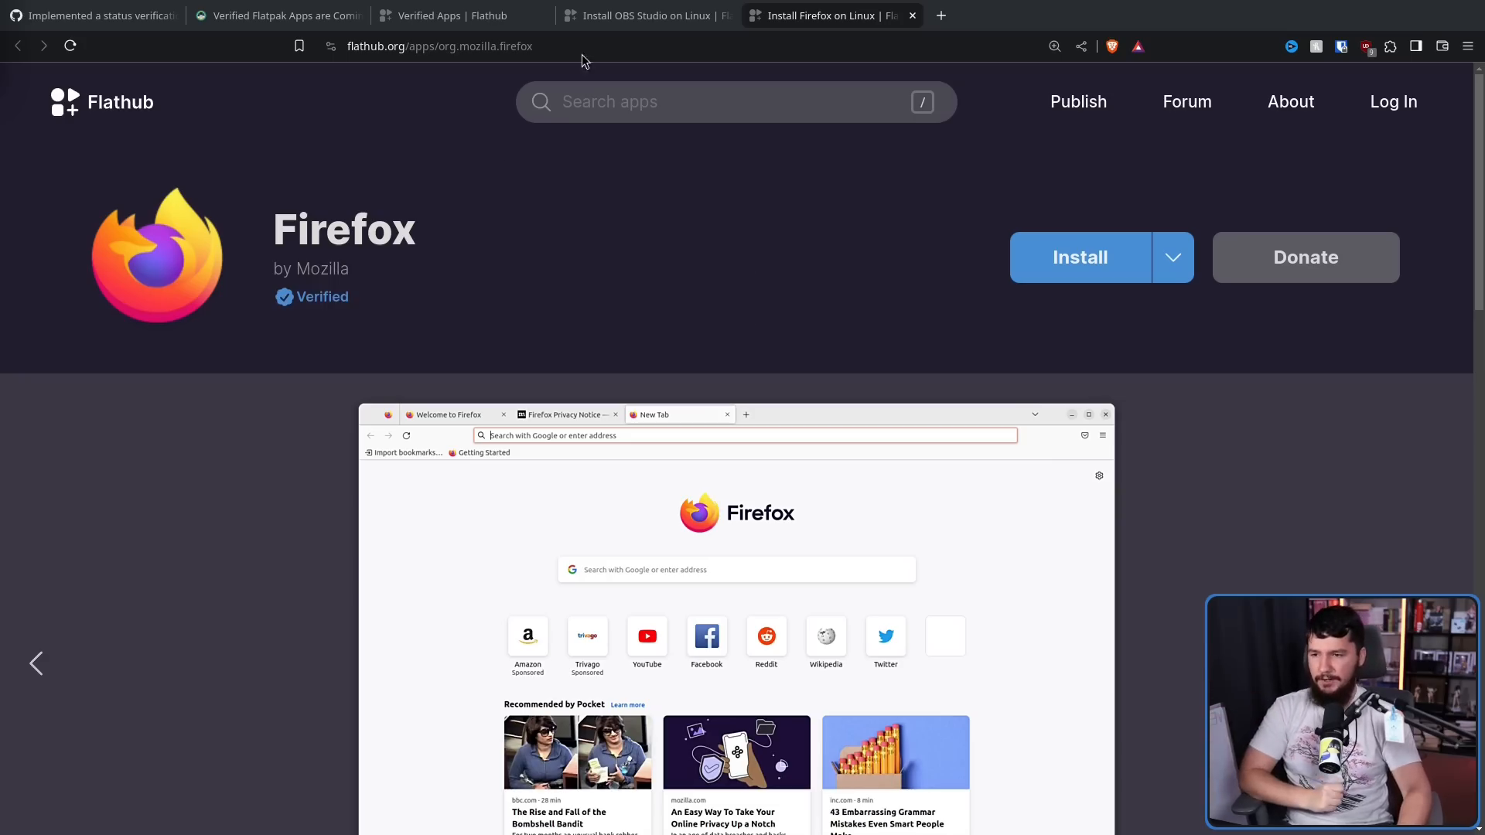
# Compare the OBS Studio page's verification note, then settle back on the Firefox app page.
pyautogui.click(646, 15)
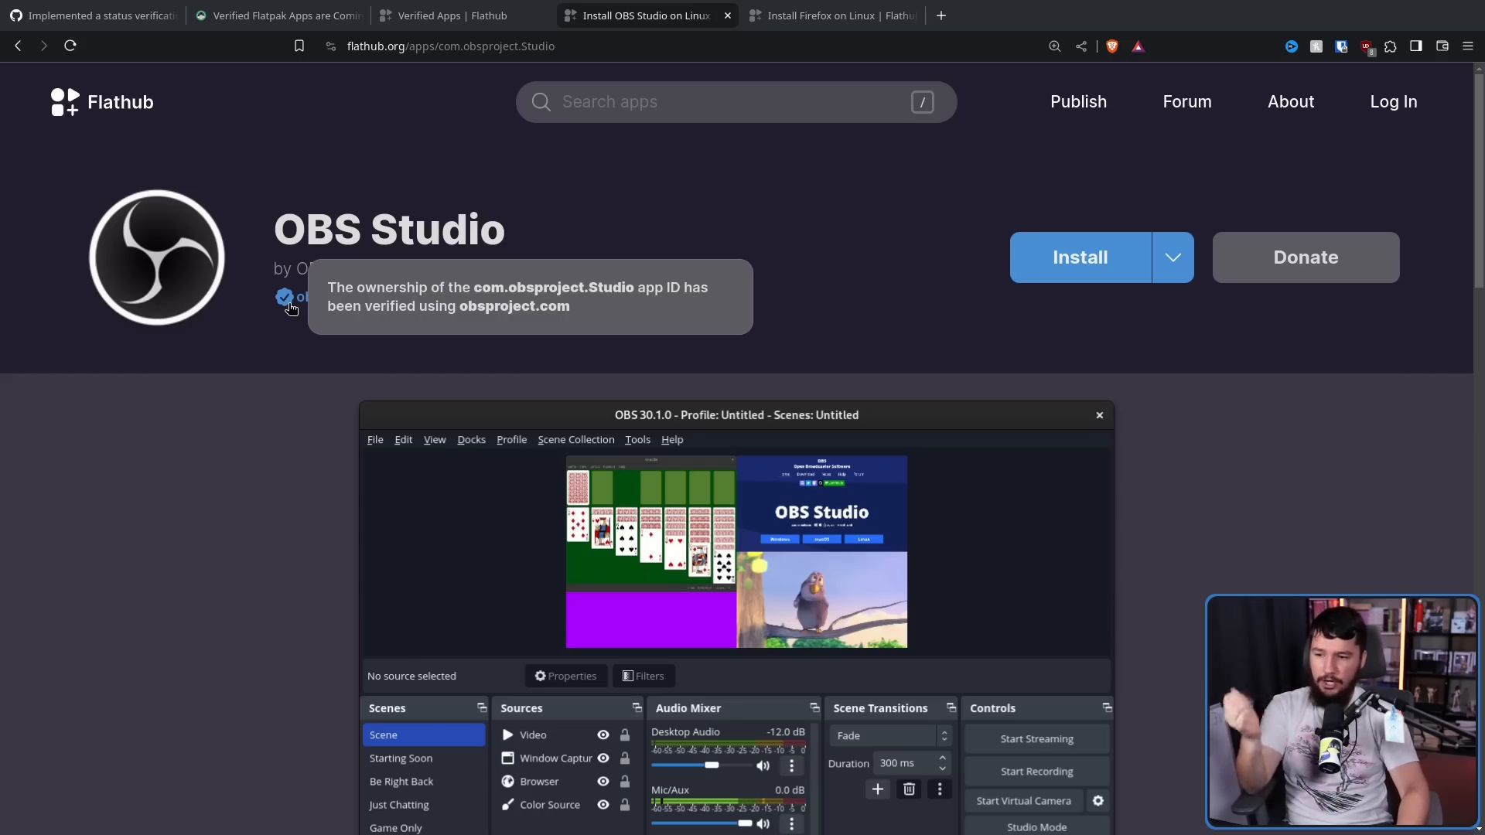
pyautogui.click(829, 16)
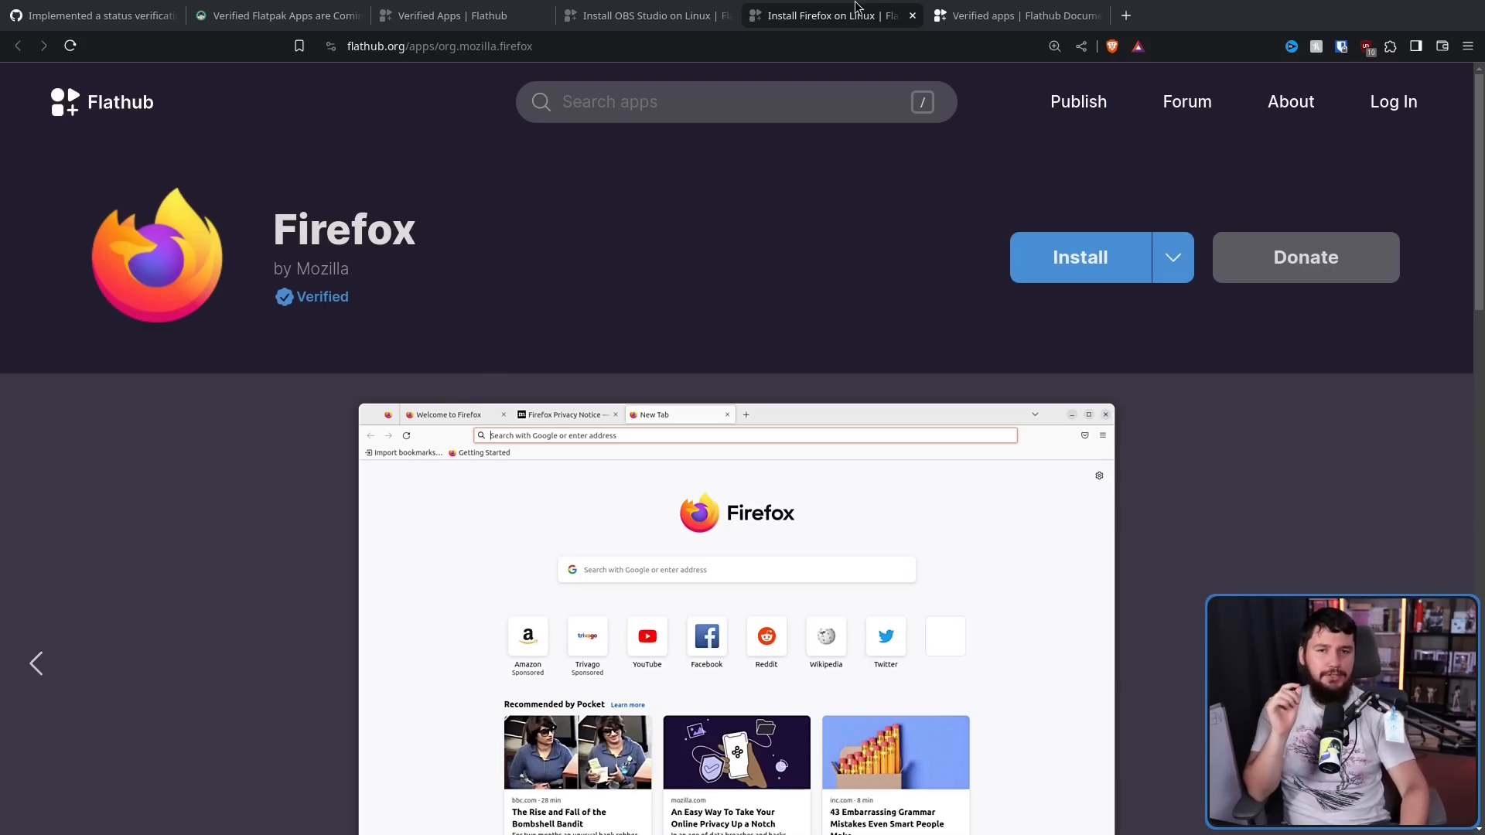
# Bring Flathub Docs' verified-apps page to the front, showing the --subset=verified option.
pyautogui.click(1021, 14)
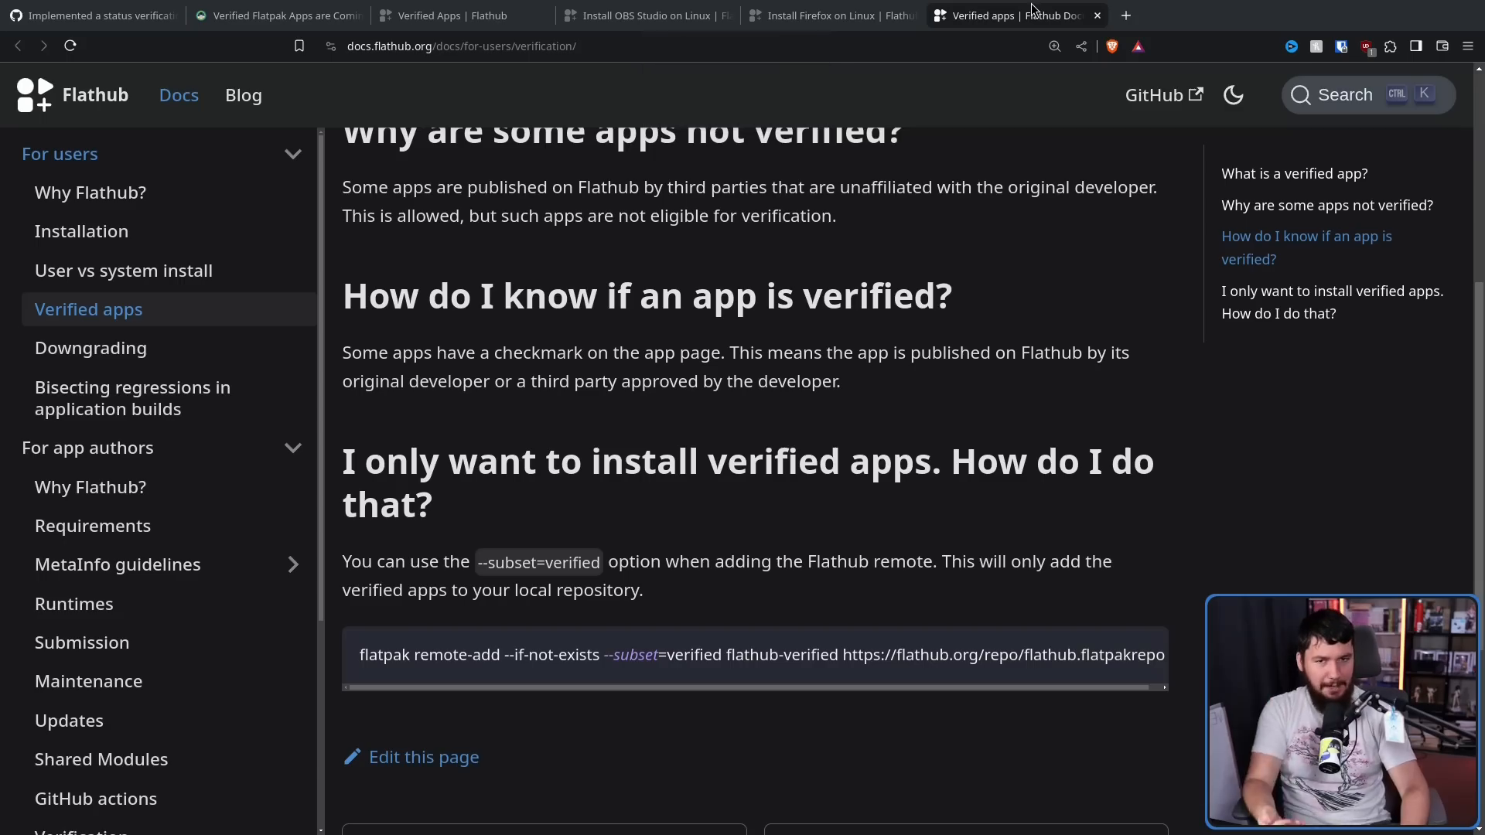
pyautogui.moveTo(1154, 133)
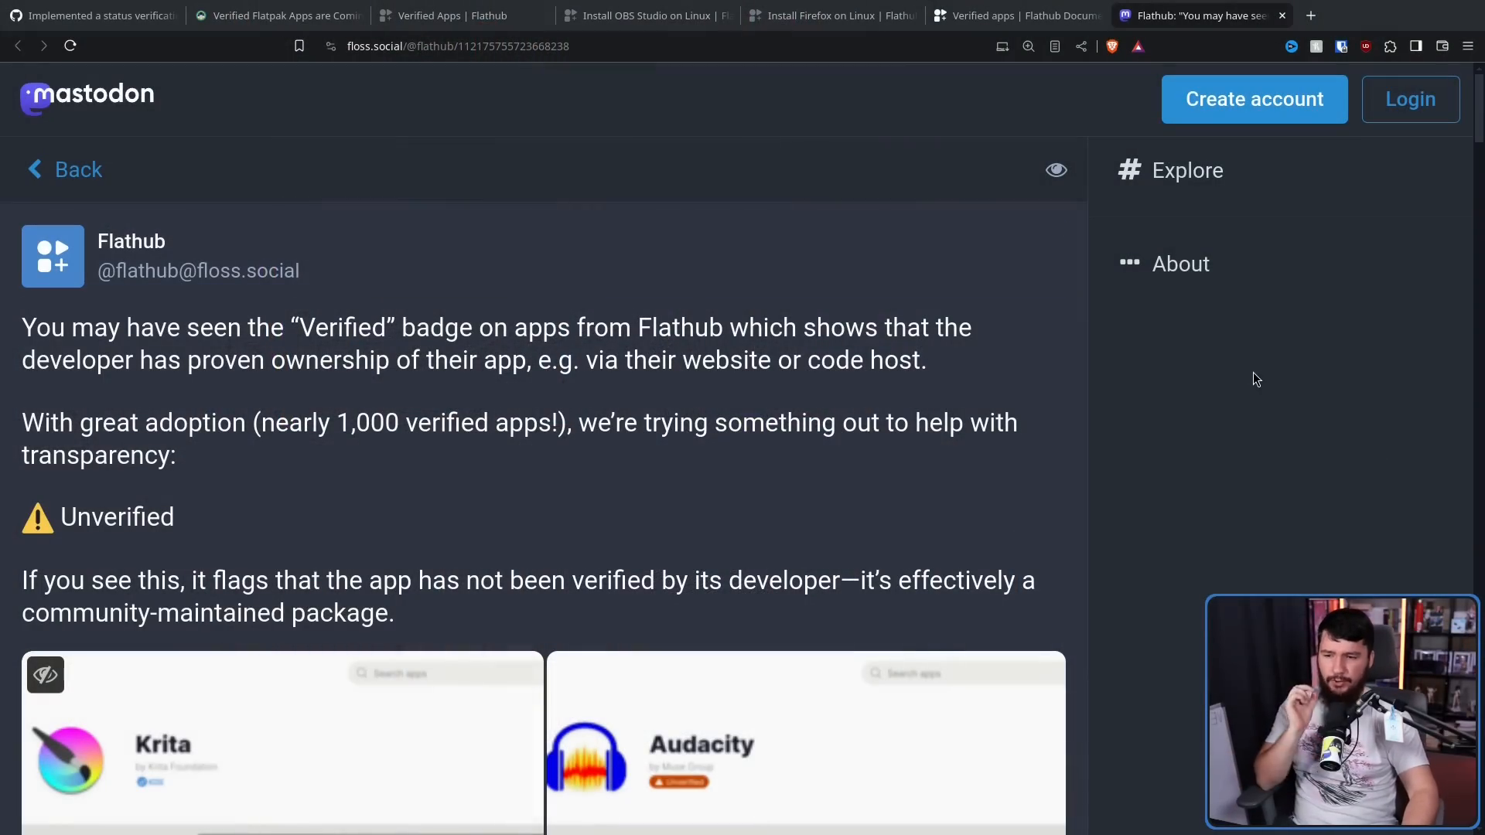
pyautogui.moveTo(1302, 364)
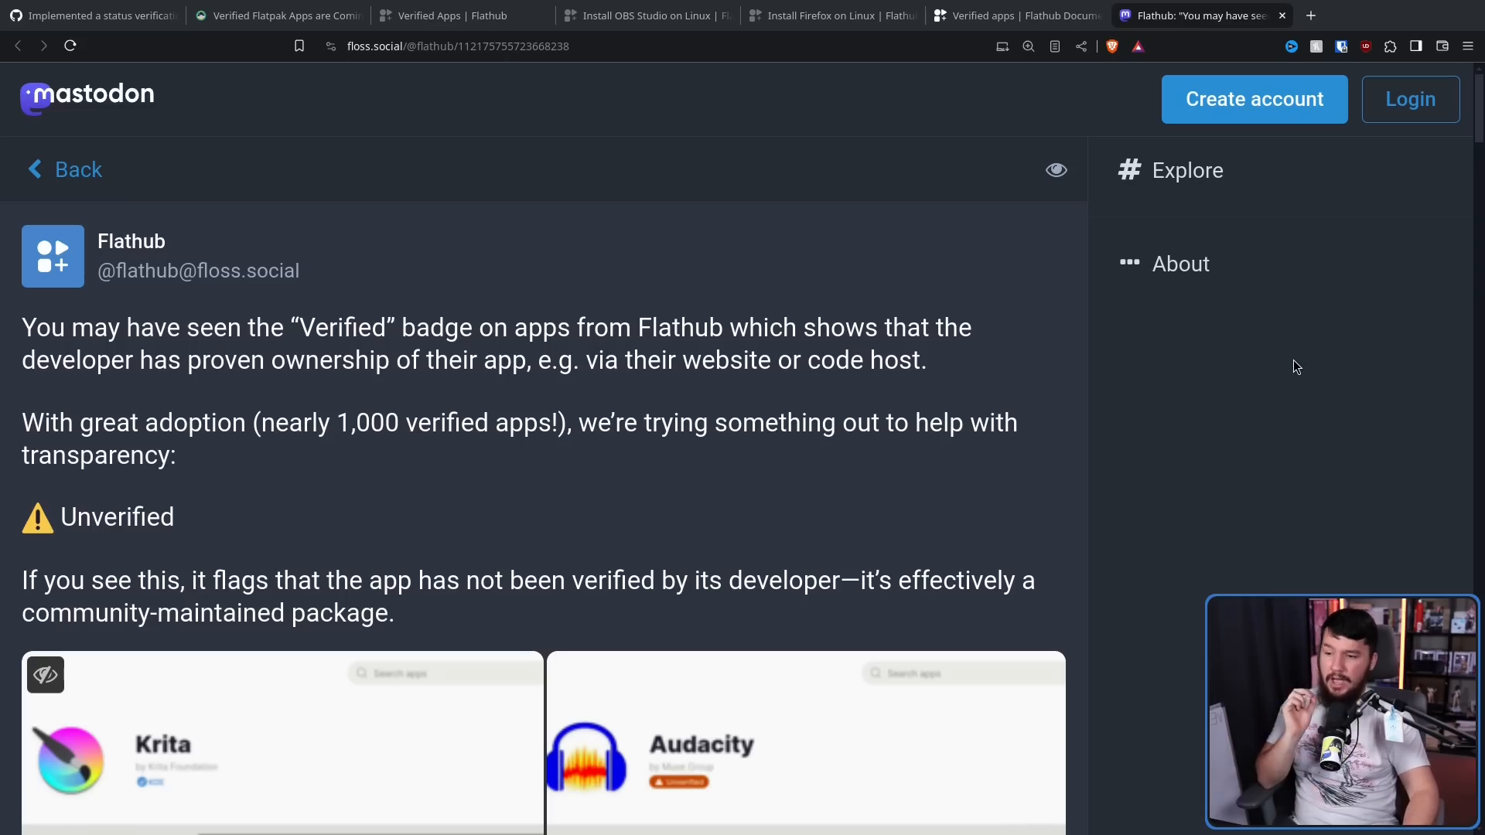
pyautogui.moveTo(1306, 379)
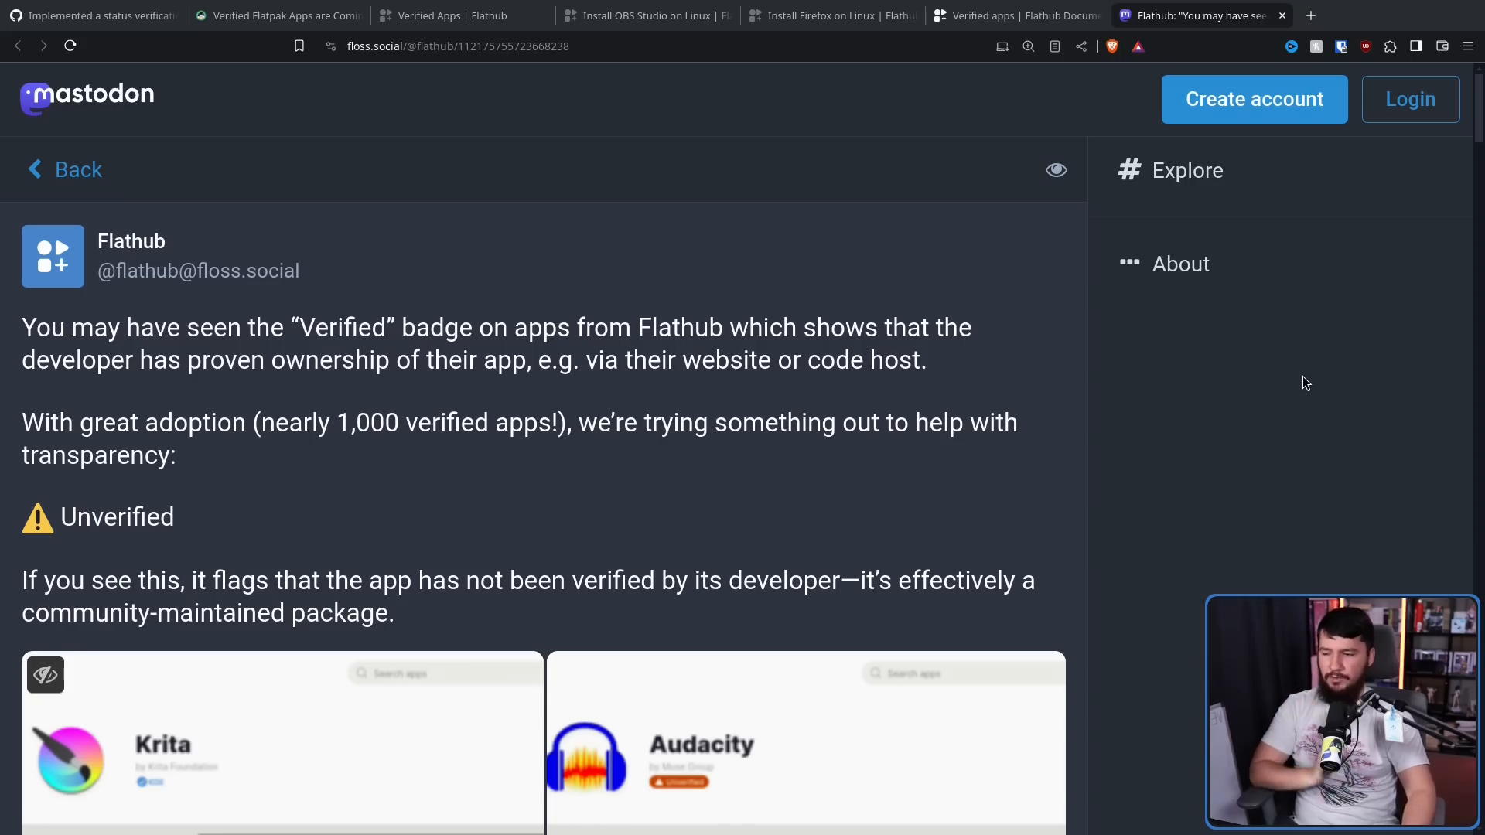
# Highlight the word 'Unverified' in Flathub's post and reach its Krita screenshot attachment.
pyautogui.doubleClick(116, 516)
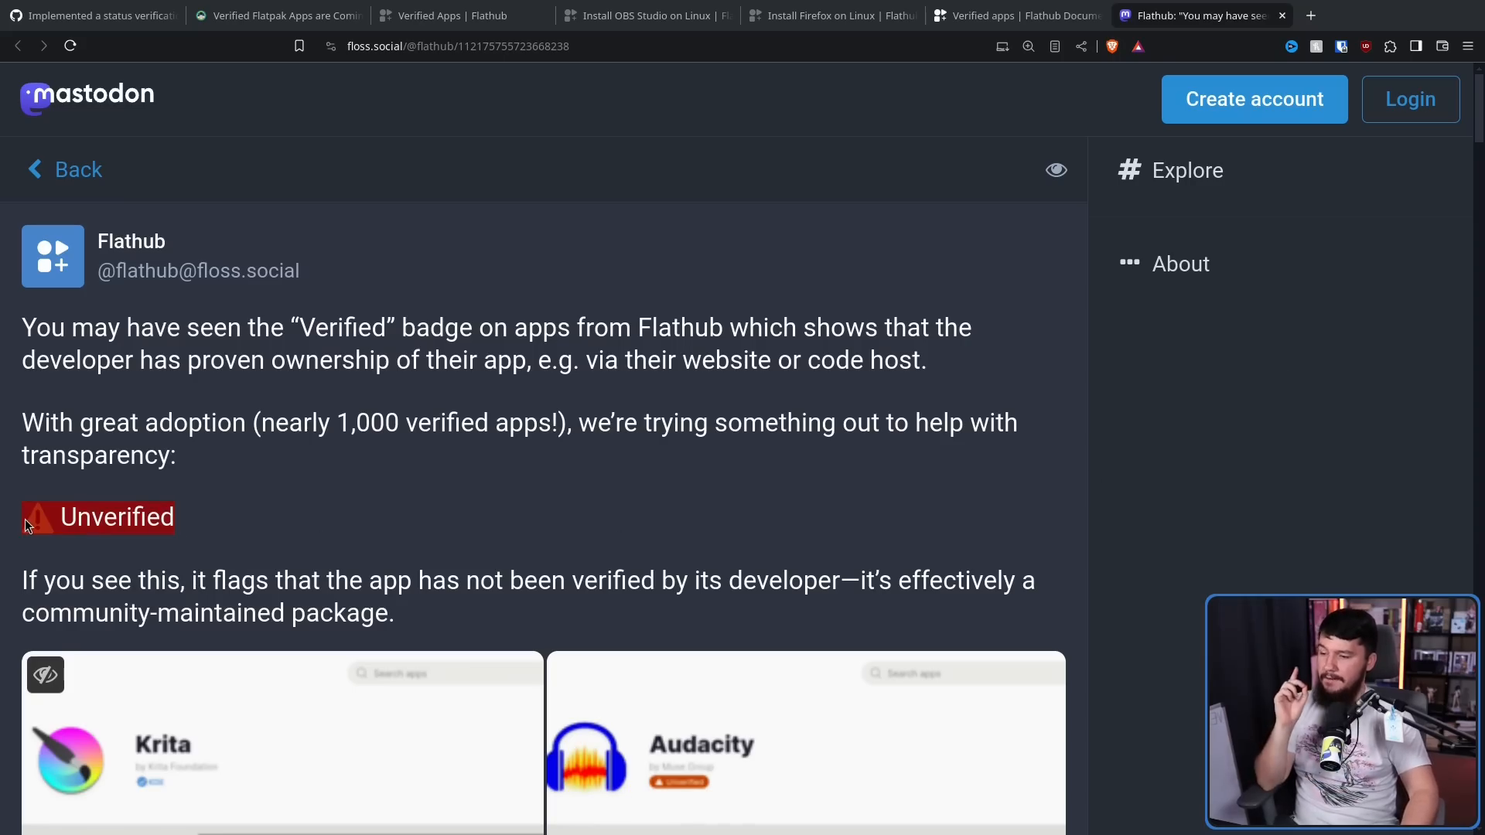
pyautogui.moveTo(291, 569)
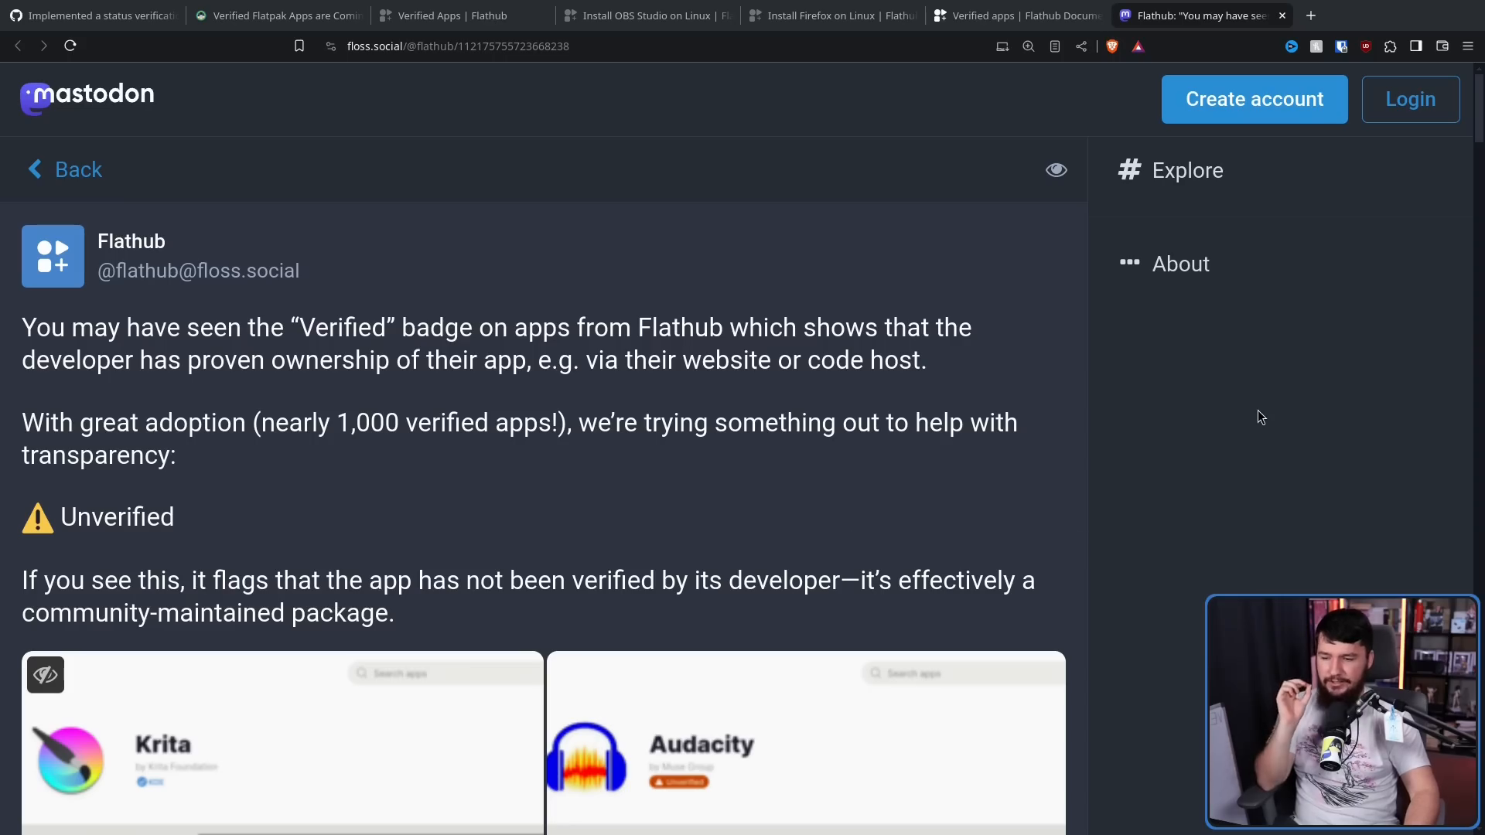
pyautogui.moveTo(1298, 442)
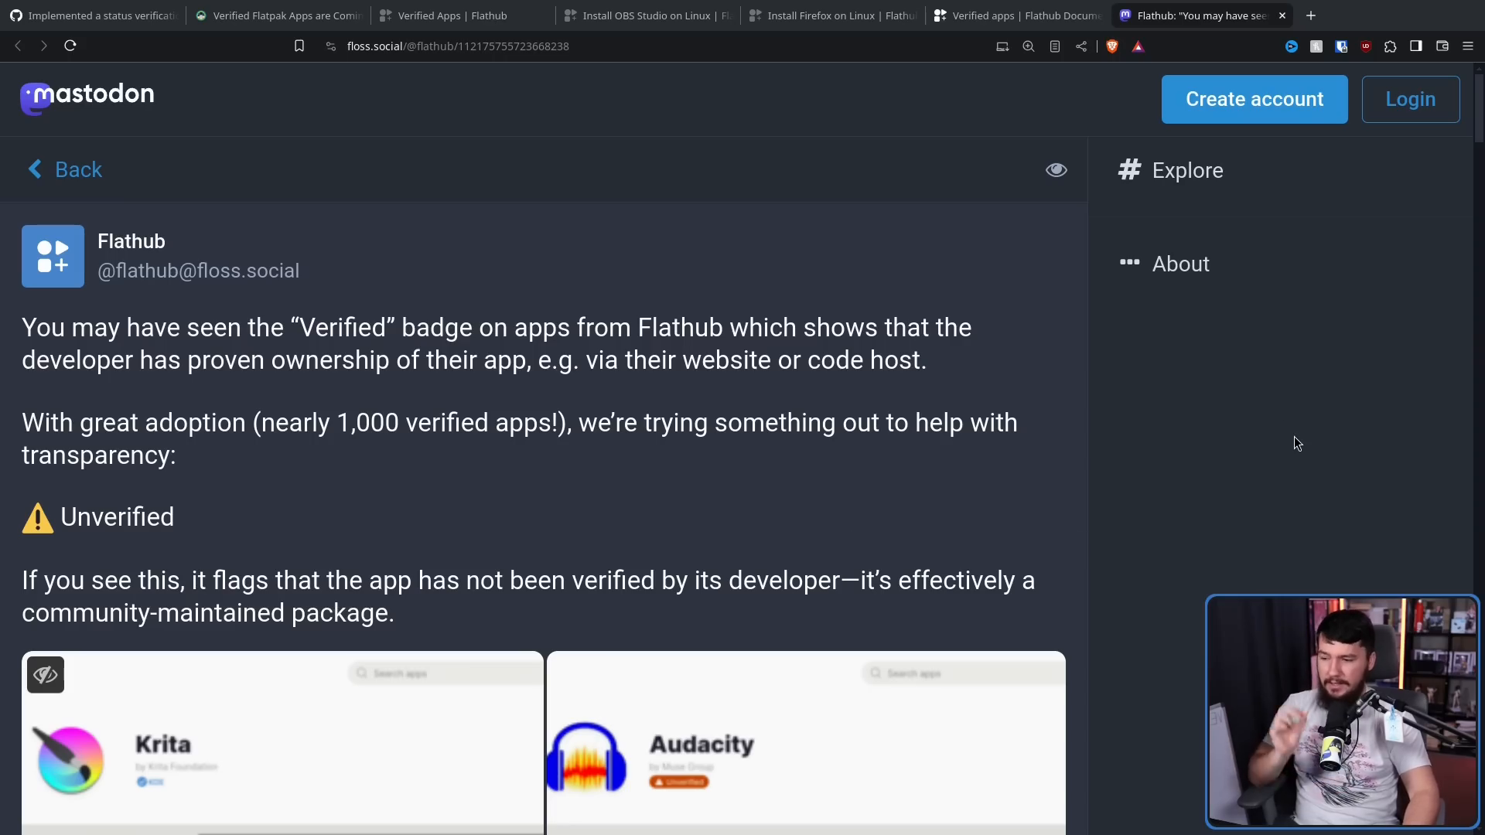
pyautogui.scroll(-3)
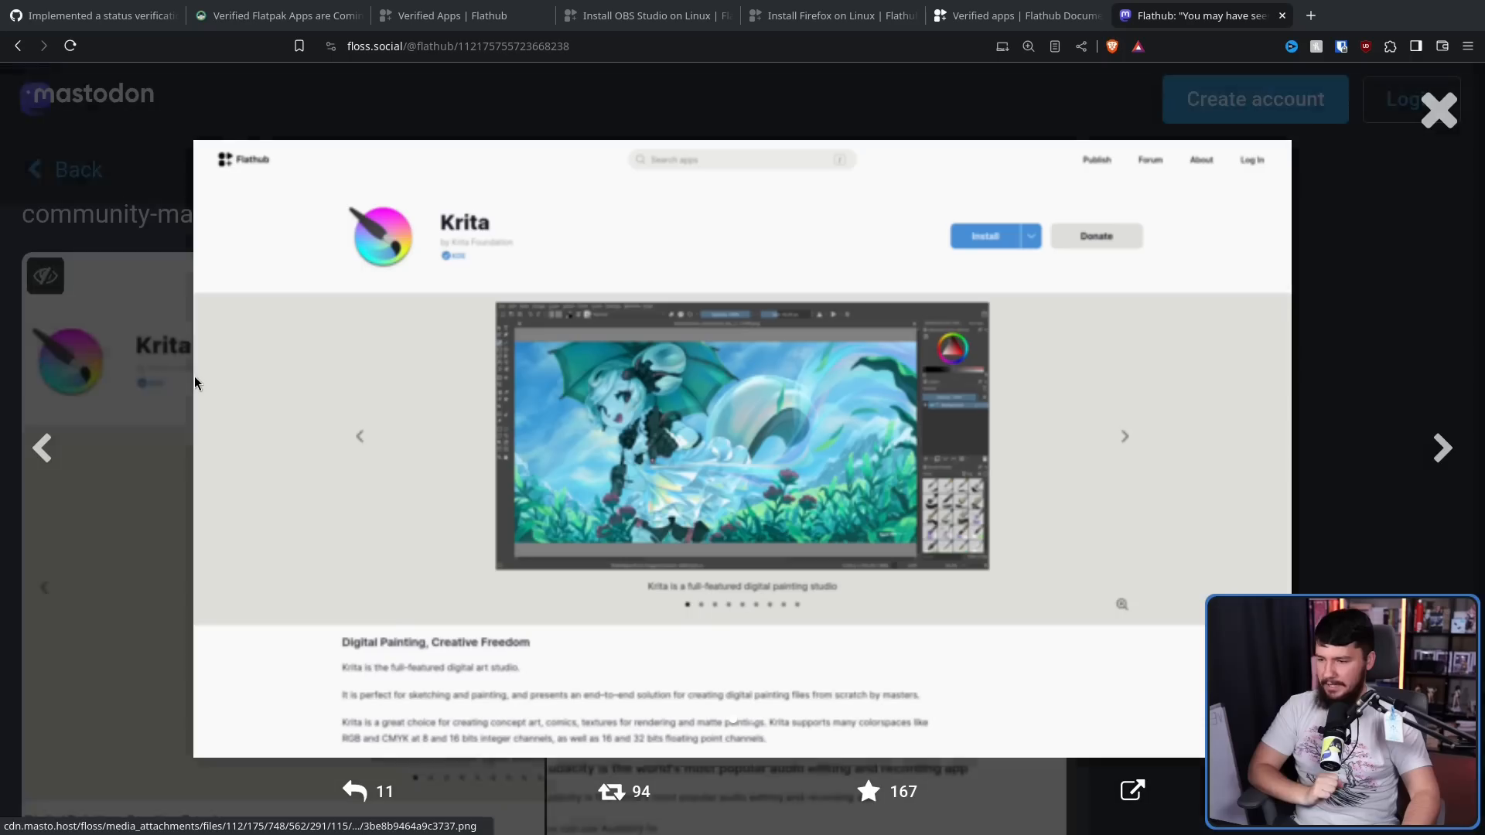
# View the Krita screenshot full-size and zoom in to read its badge.
pyautogui.click(1029, 46)
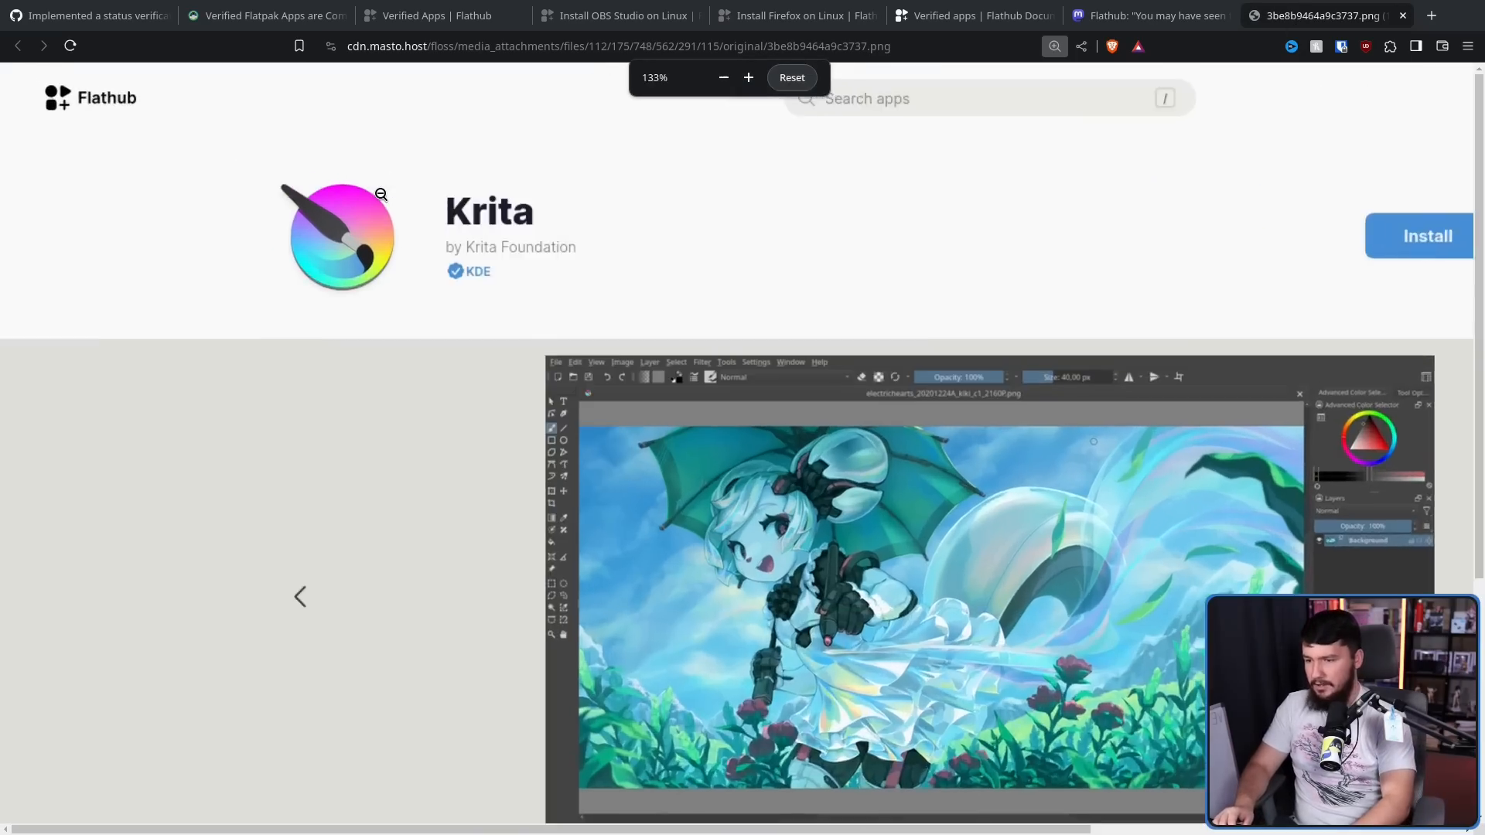
pyautogui.click(749, 77)
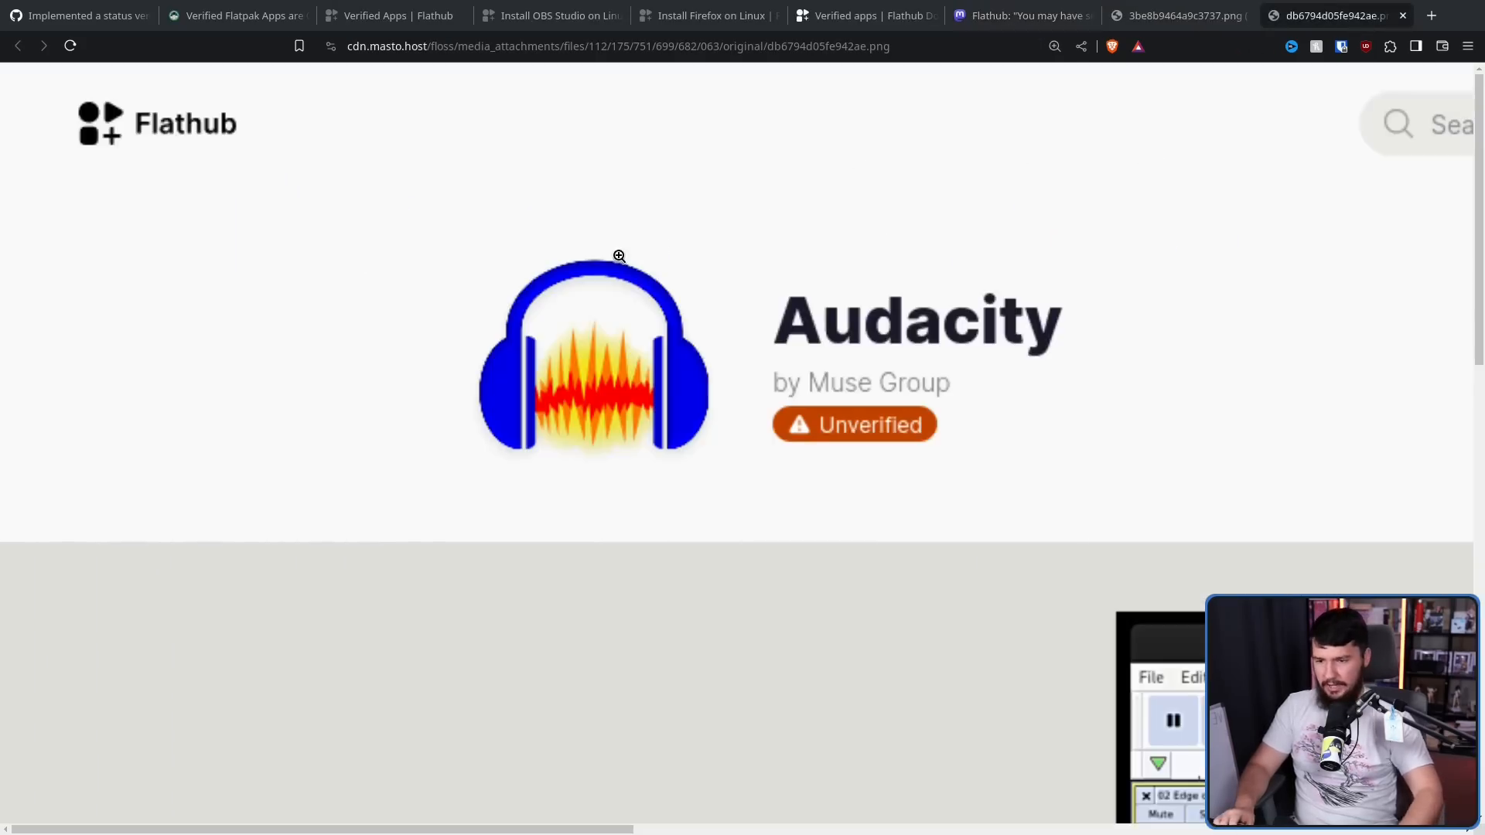
pyautogui.moveTo(647, 279)
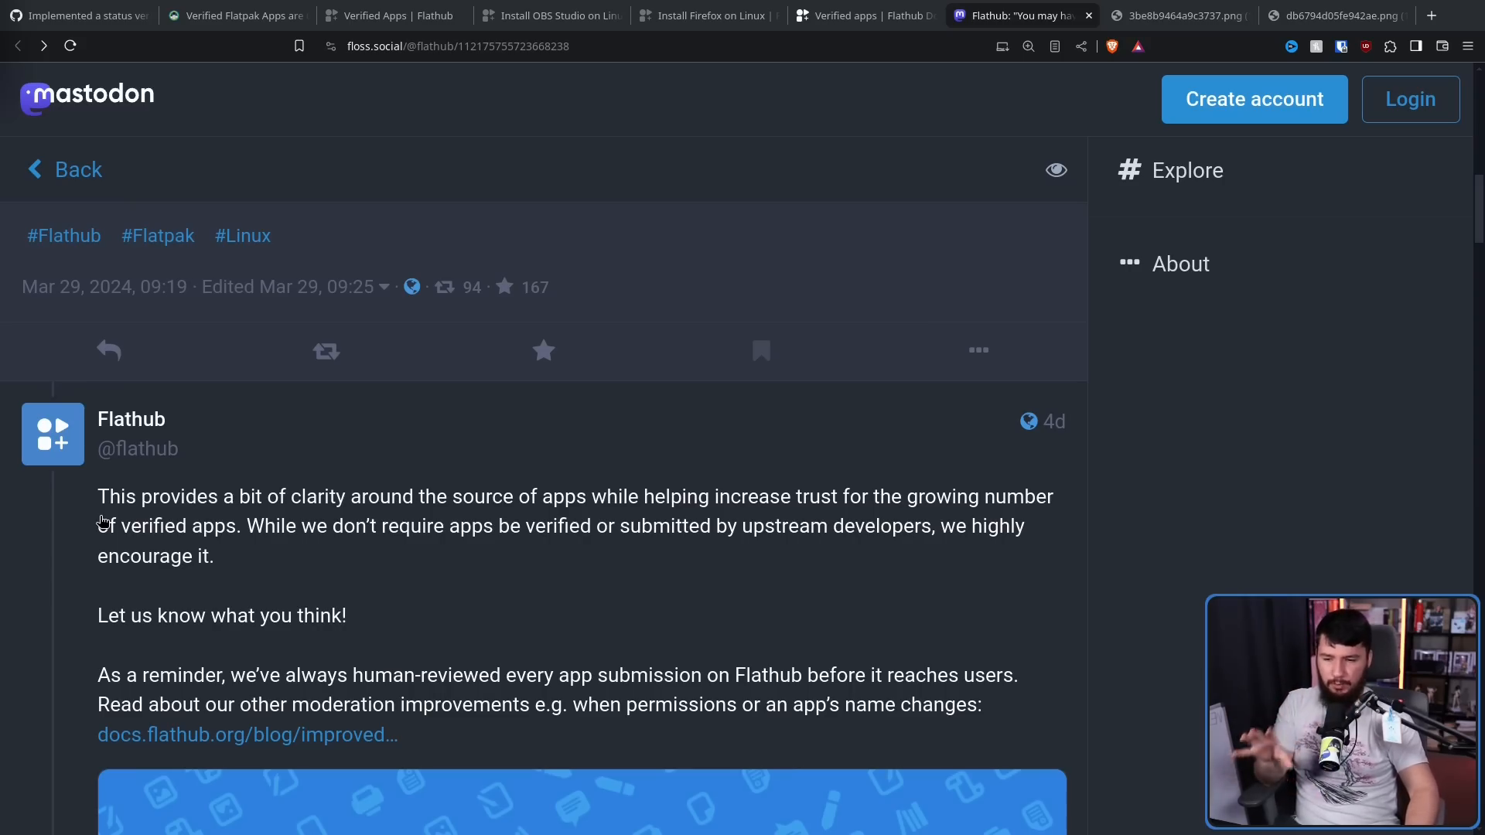
pyautogui.moveTo(355, 446)
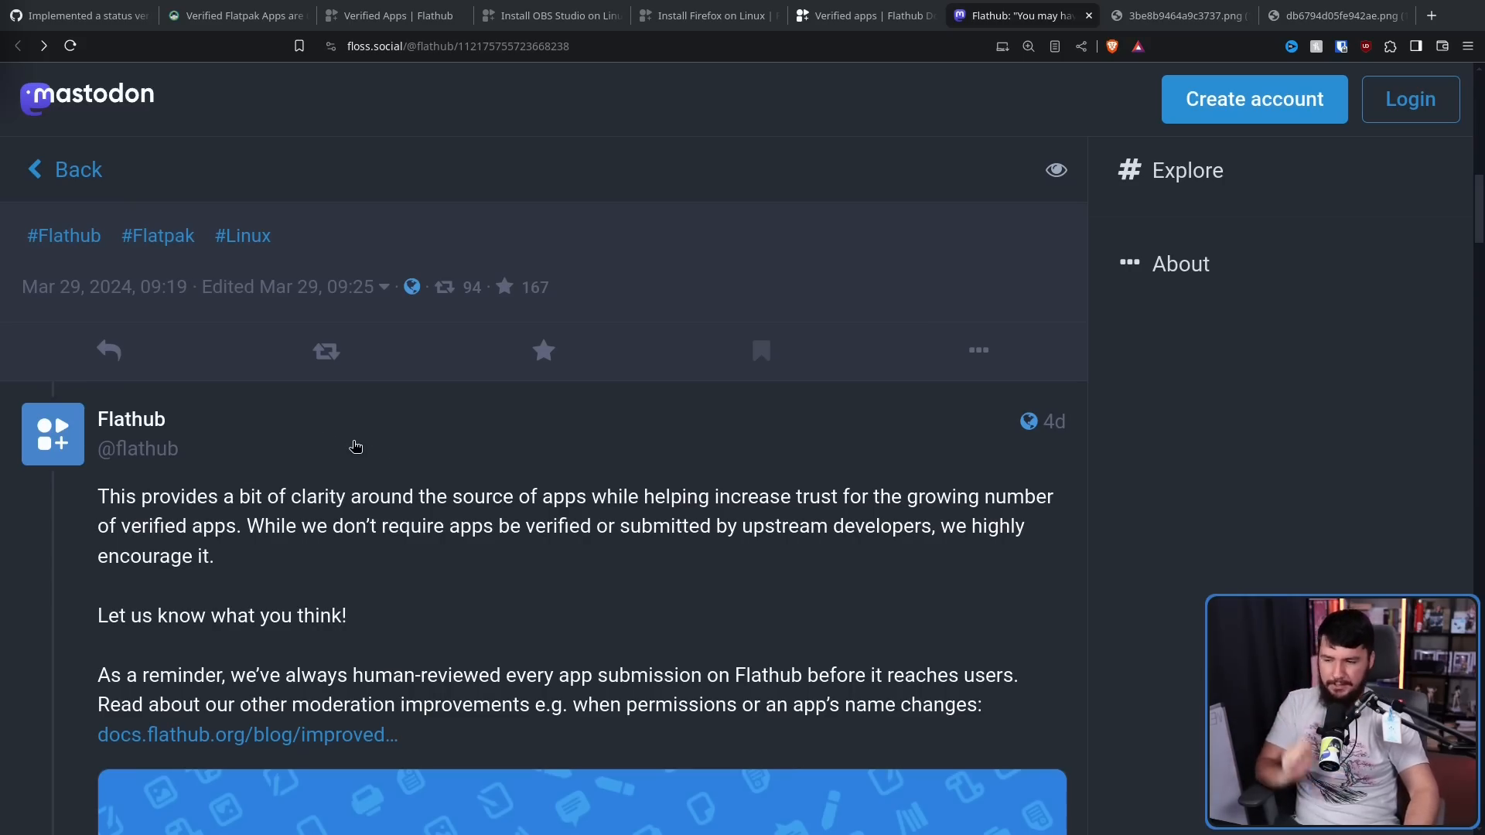
pyautogui.moveTo(370, 396)
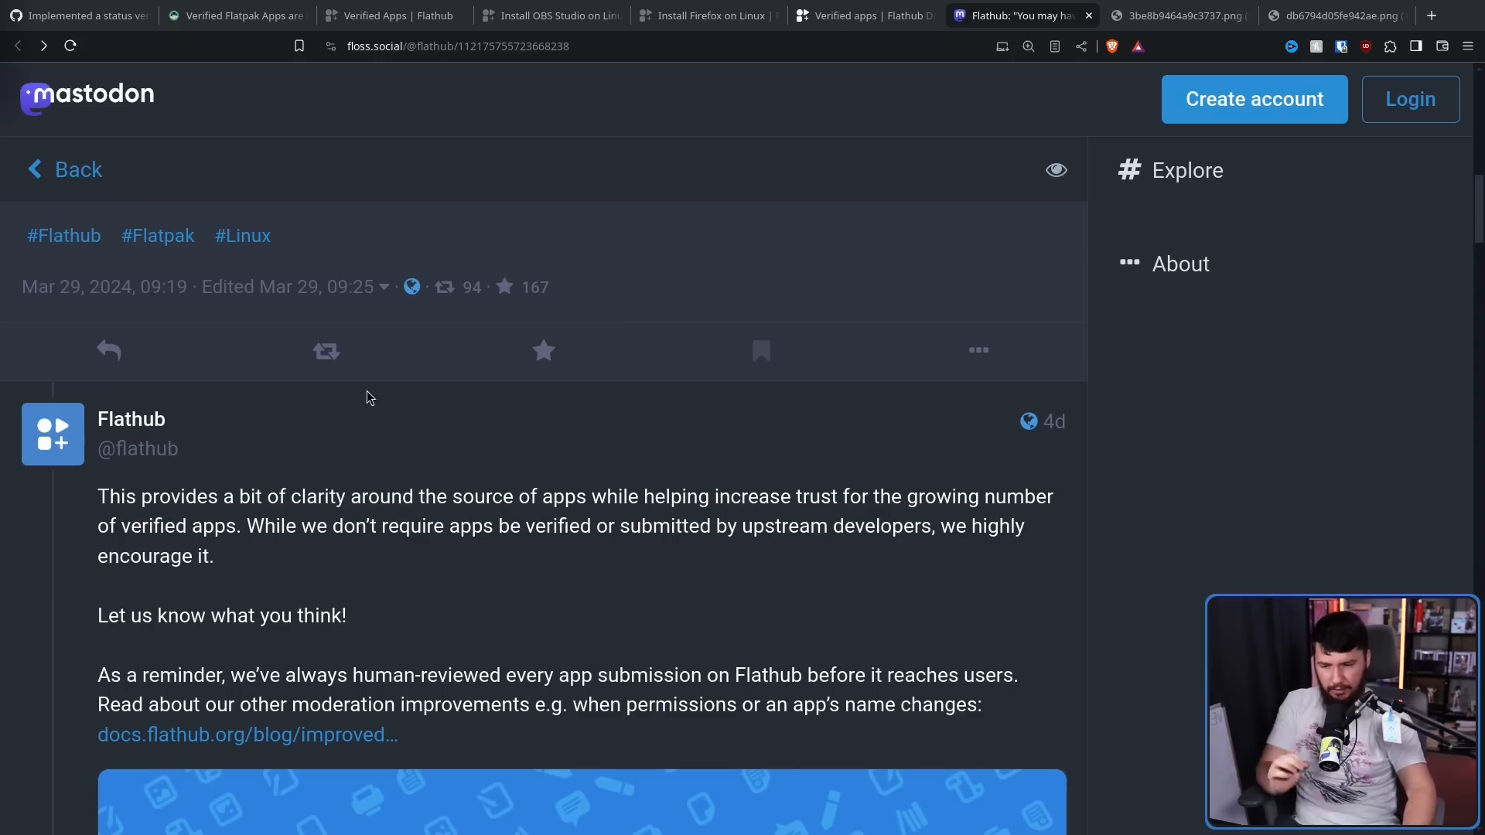
pyautogui.moveTo(373, 386)
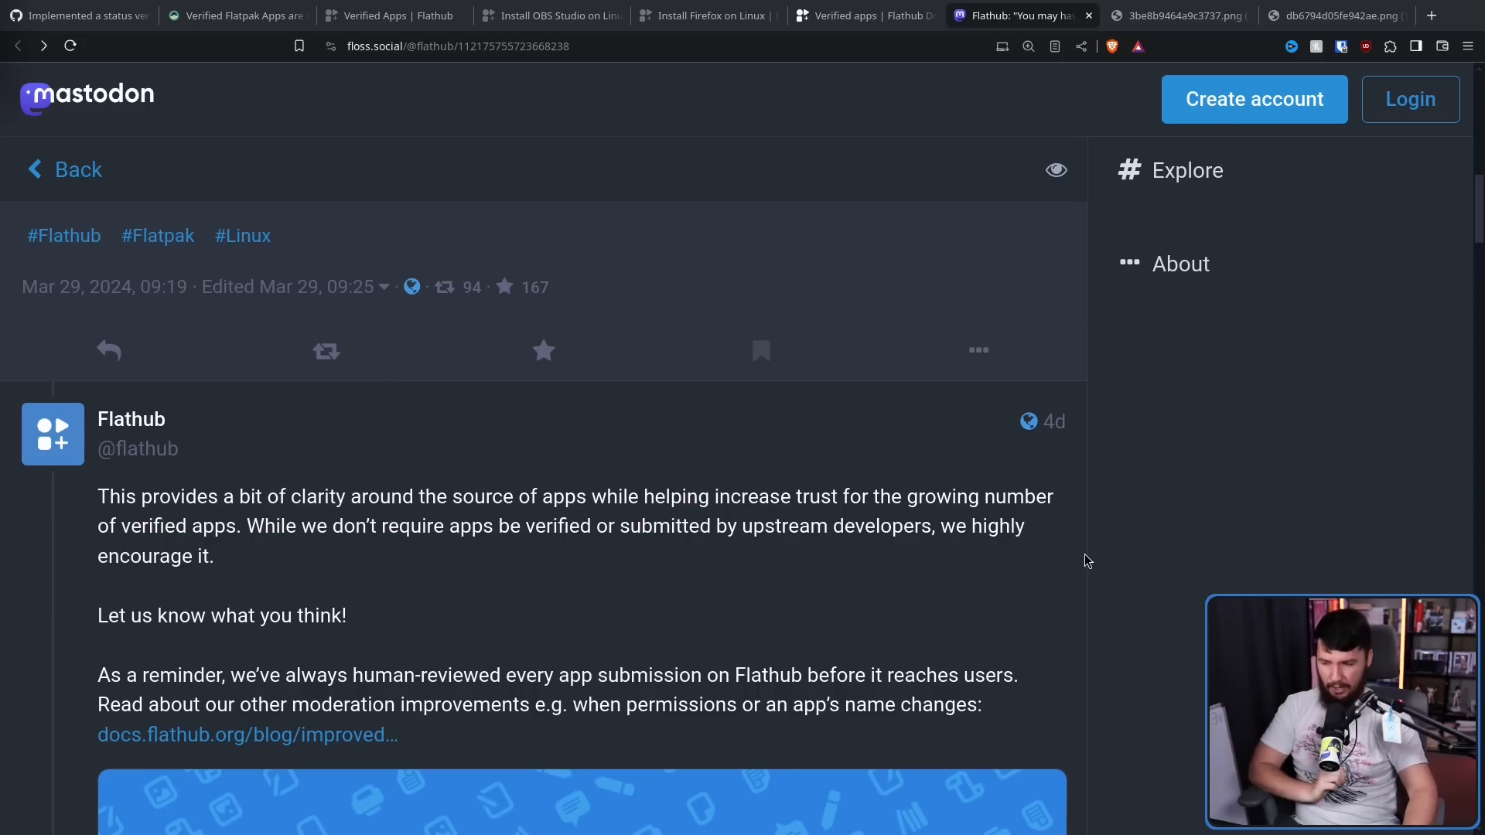
pyautogui.scroll(-3)
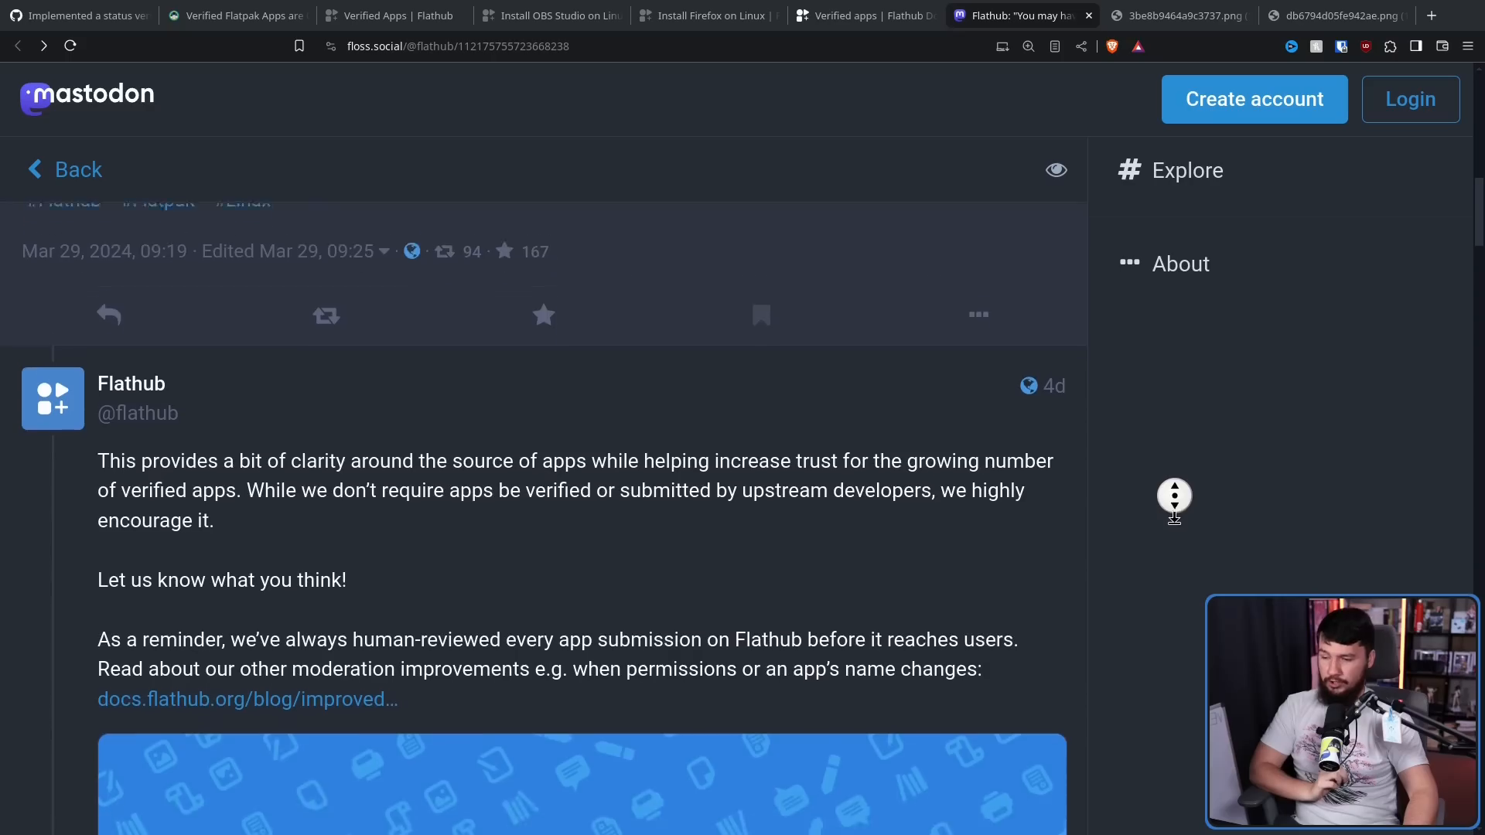
pyautogui.scroll(-3)
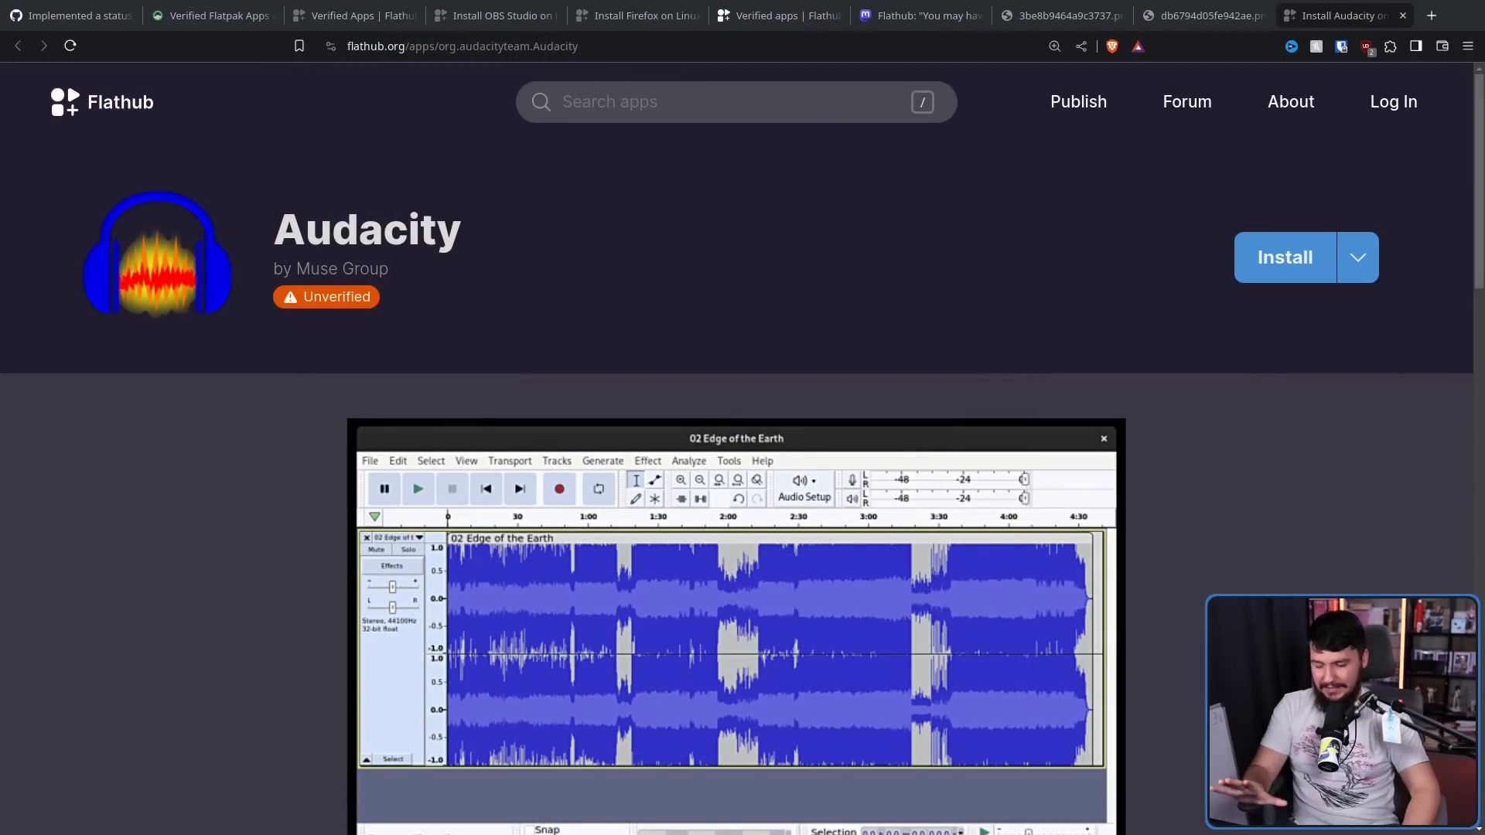
pyautogui.moveTo(358, 299)
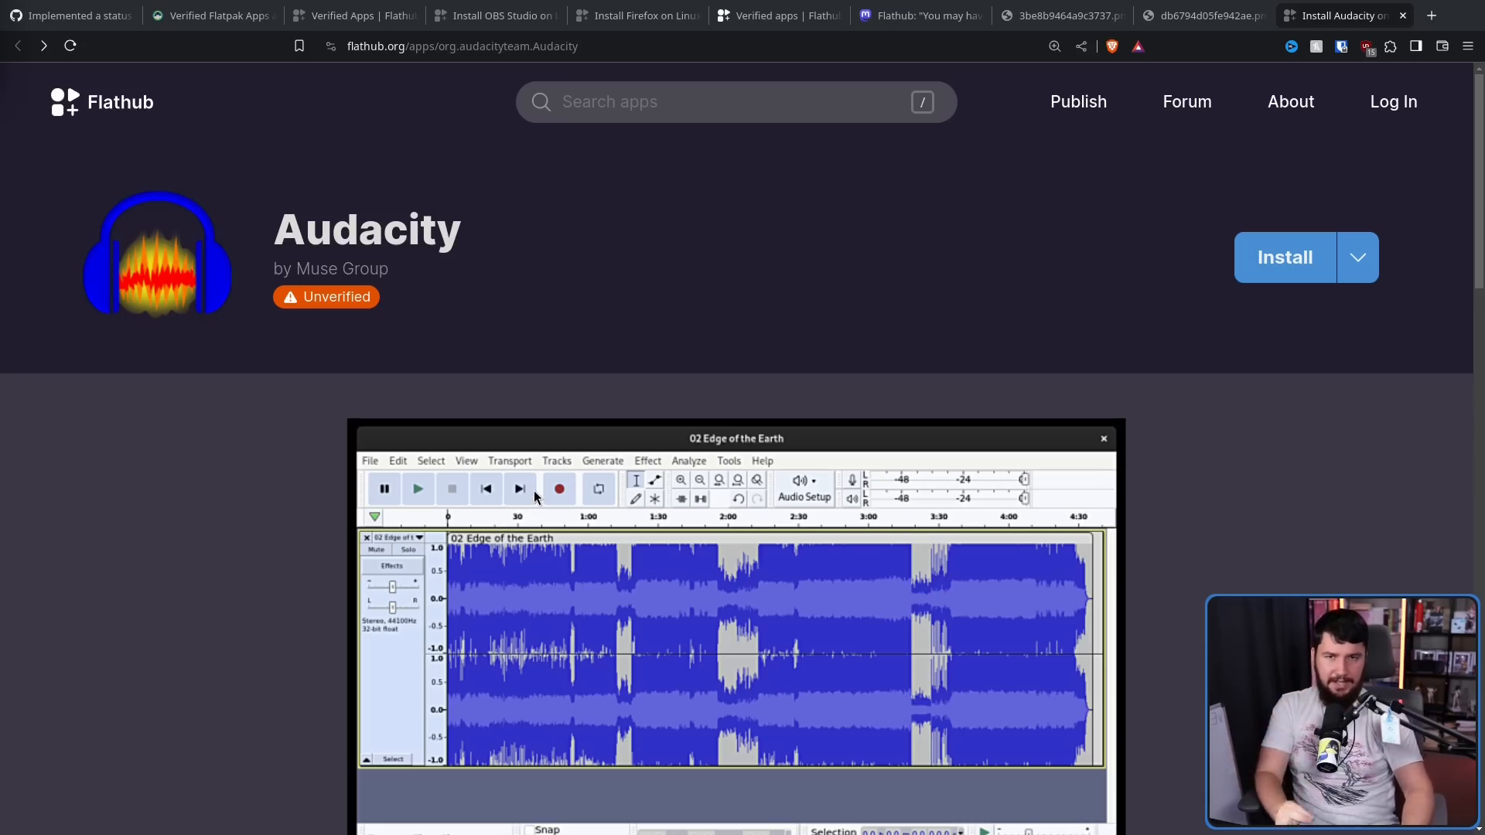
pyautogui.moveTo(537, 486)
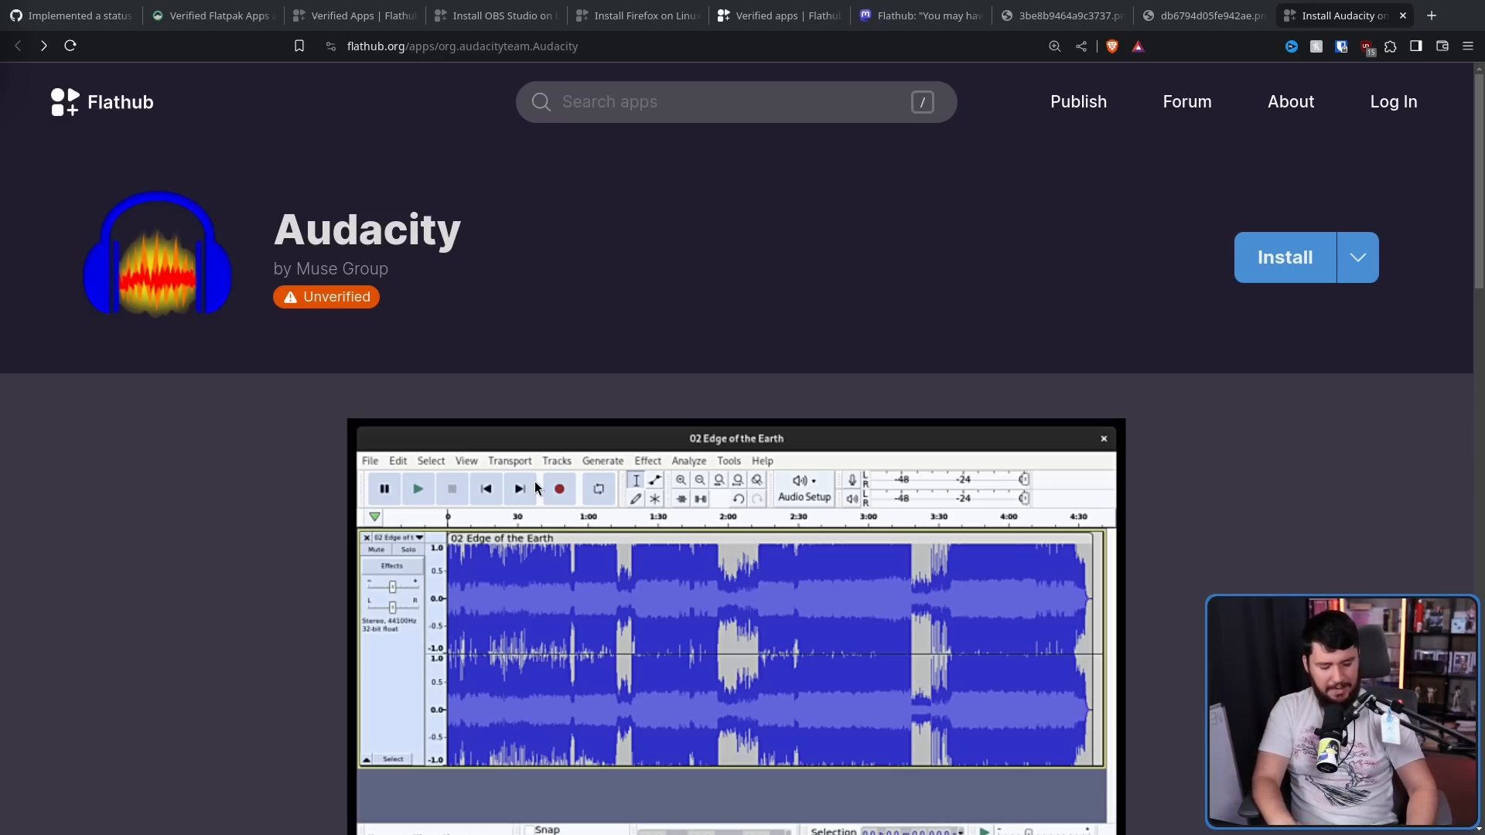
pyautogui.moveTo(555, 502)
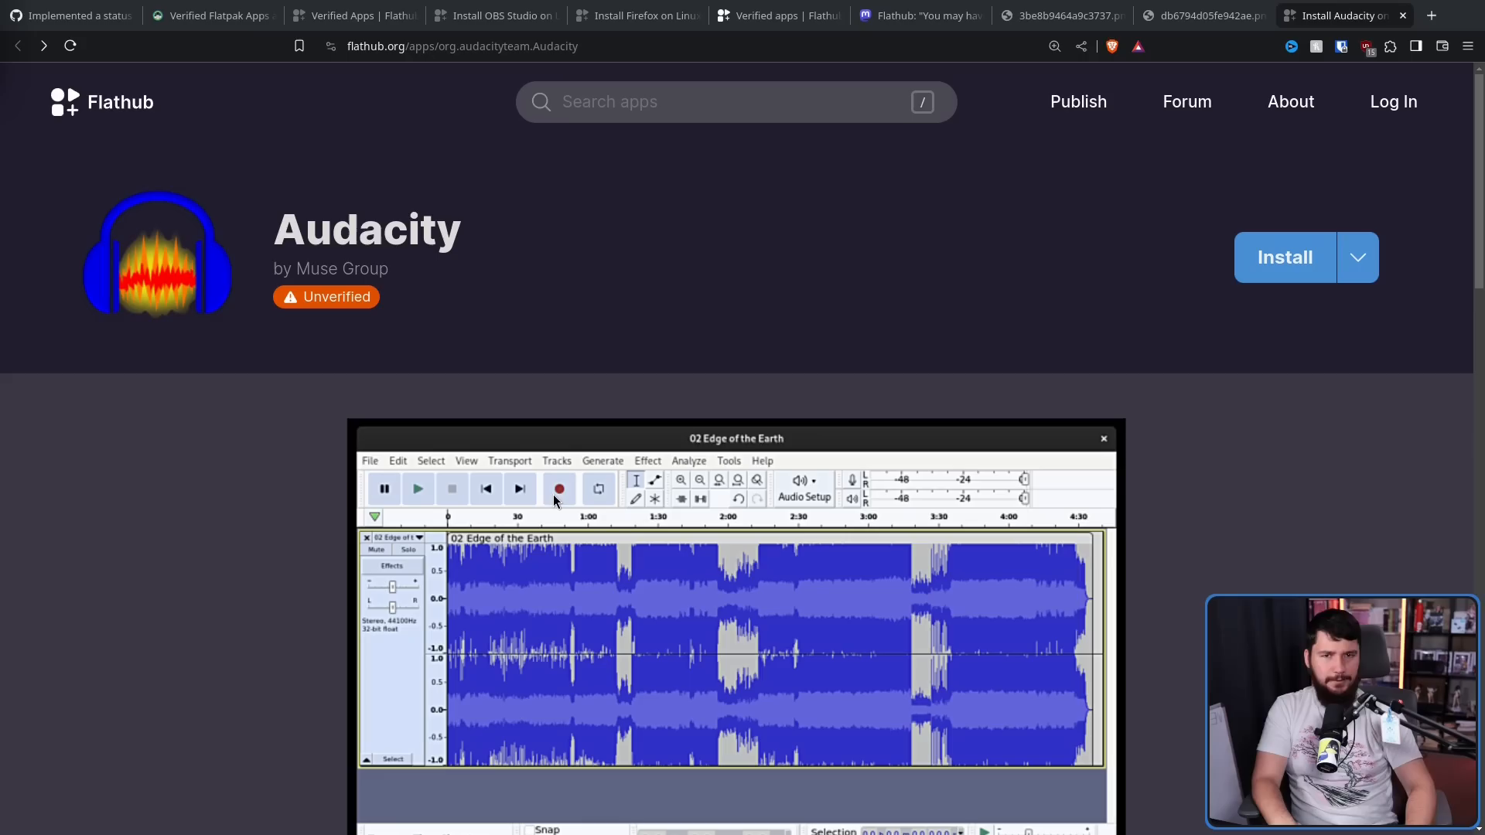
pyautogui.moveTo(554, 427)
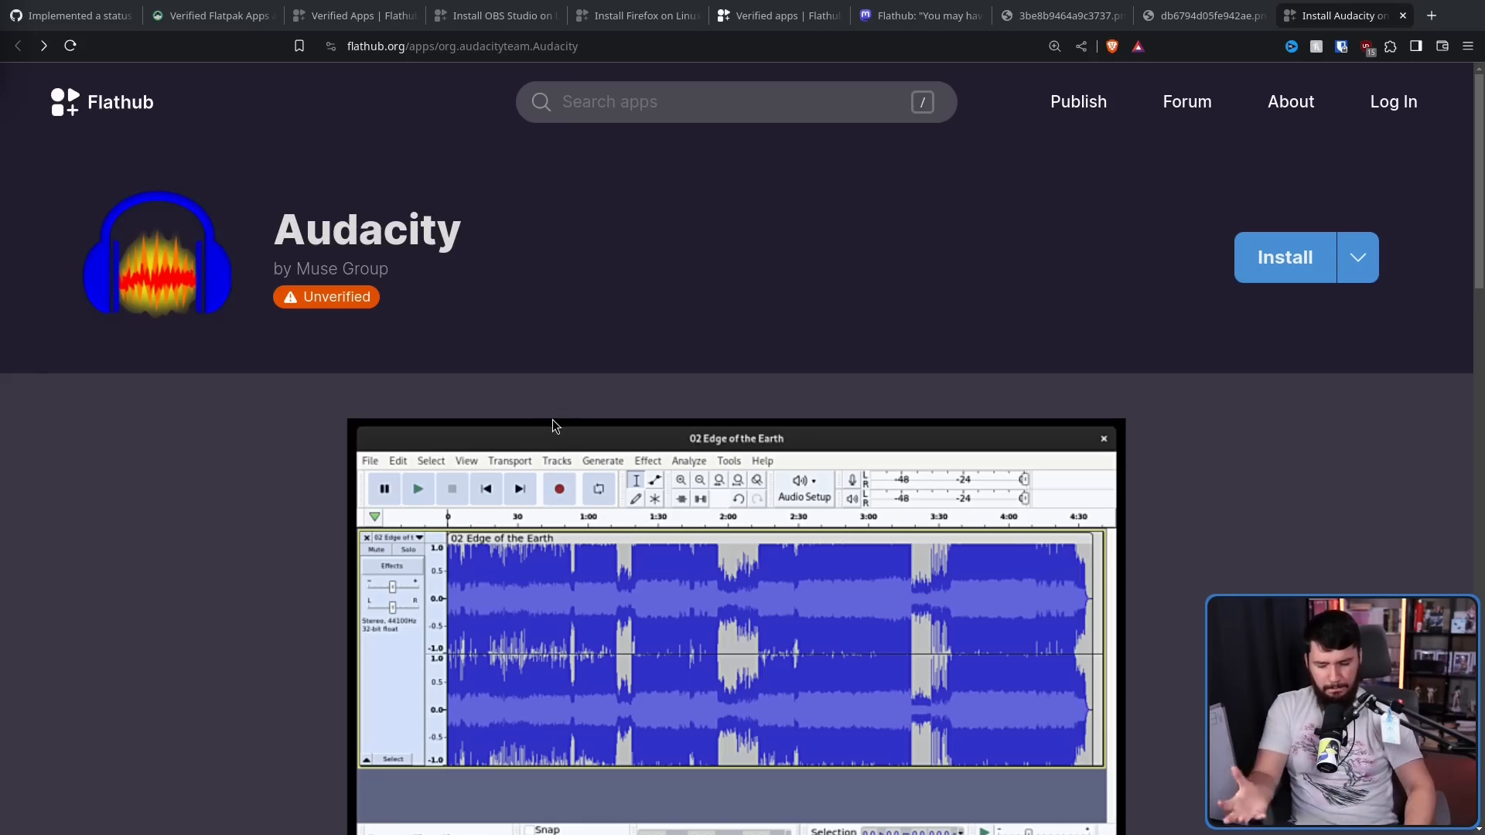
pyautogui.moveTo(557, 407)
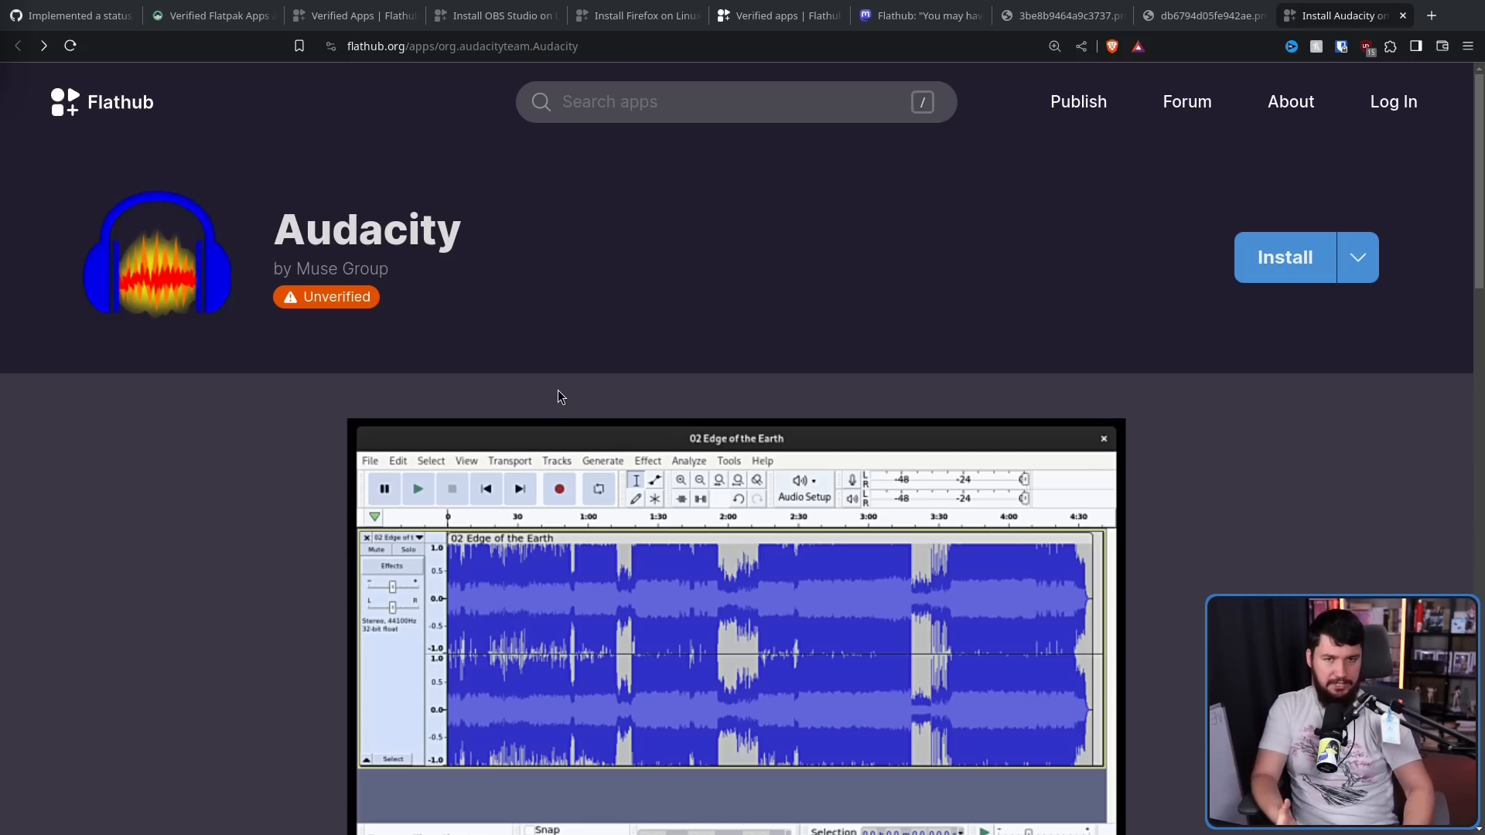
pyautogui.moveTo(585, 415)
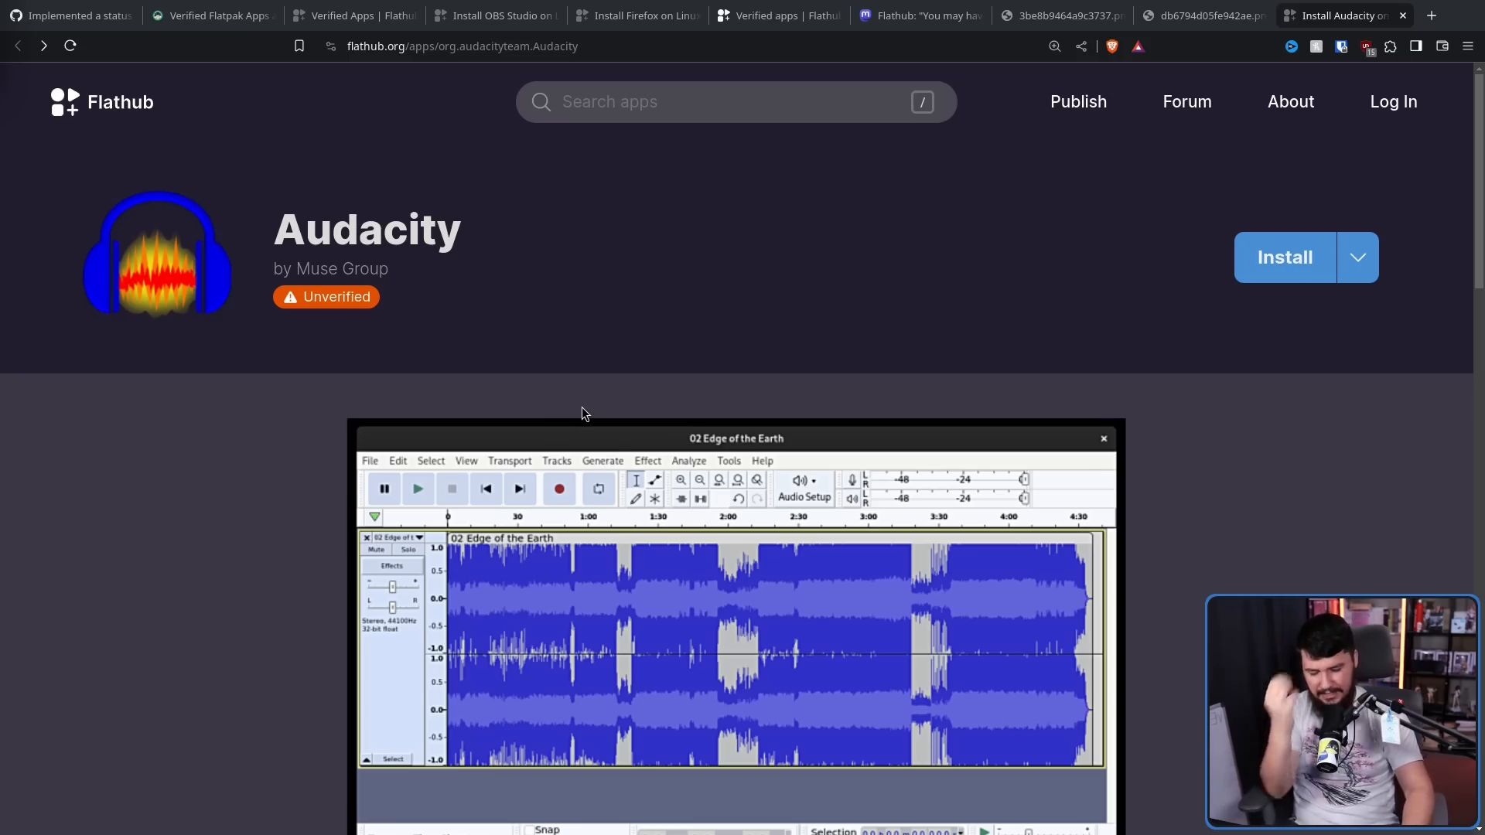
pyautogui.moveTo(200, 128)
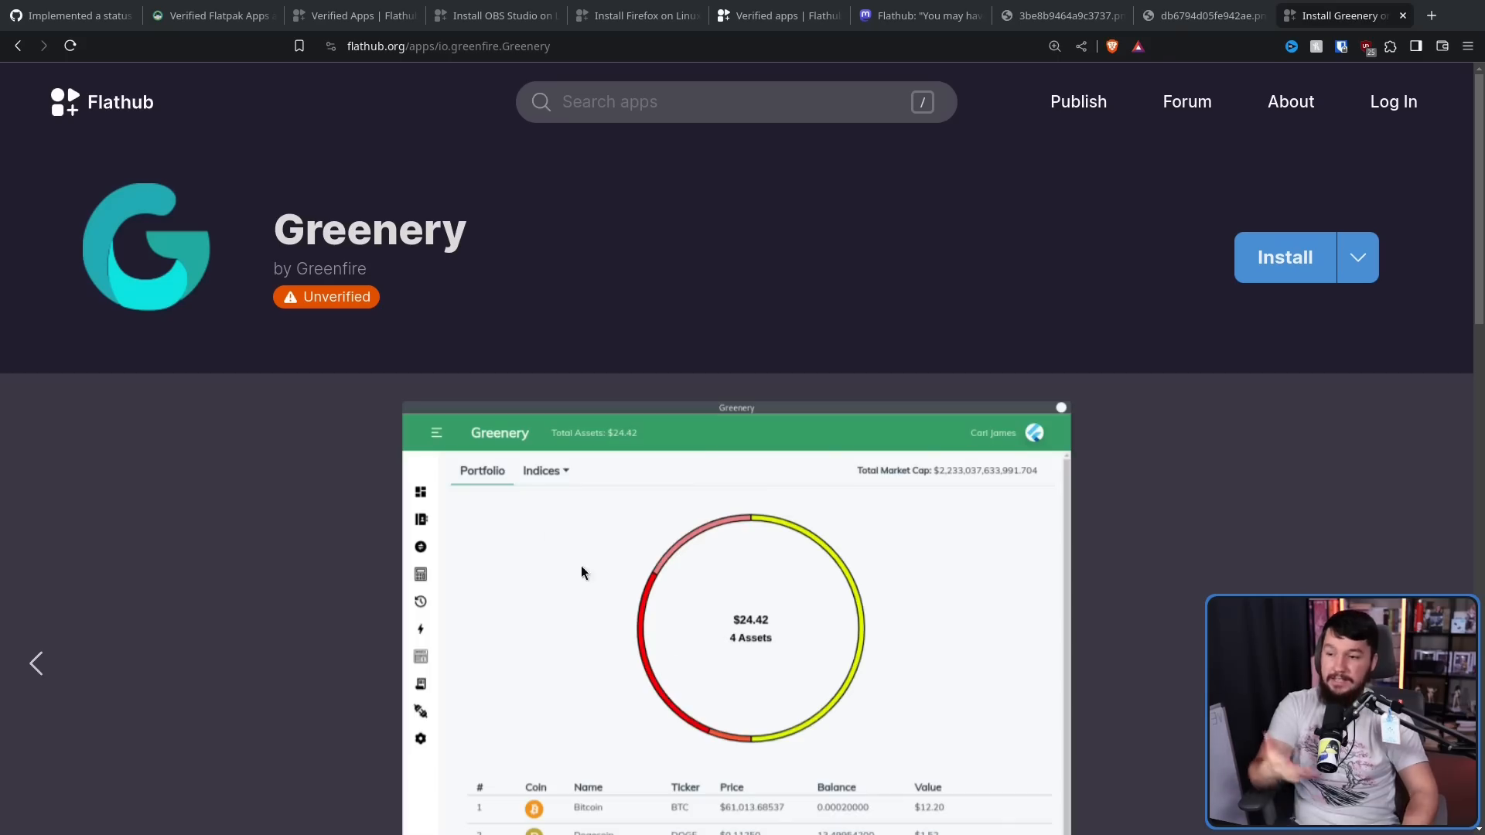
pyautogui.moveTo(229, 263)
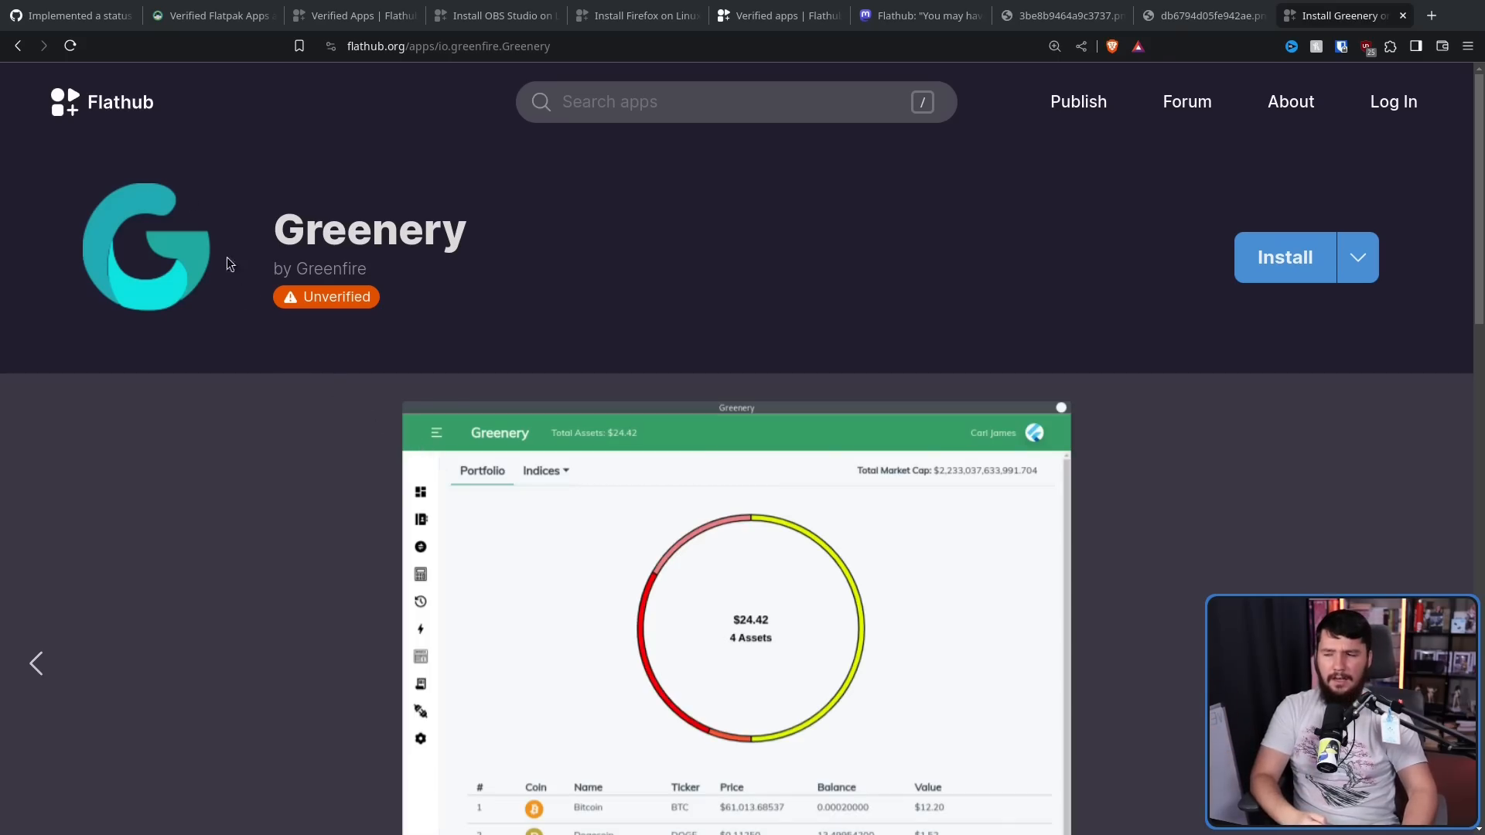
pyautogui.click(17, 44)
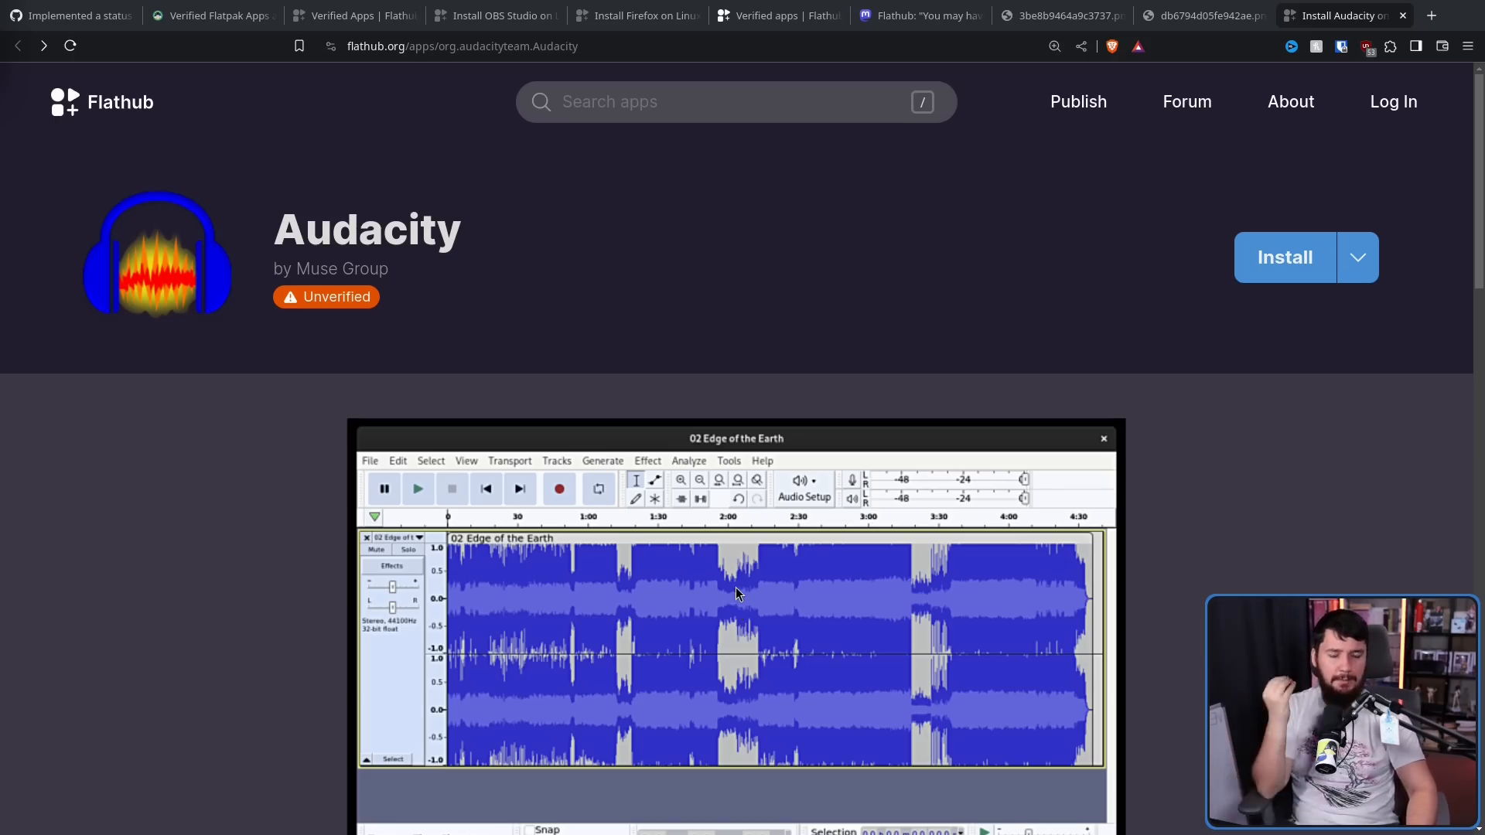
pyautogui.moveTo(736, 588)
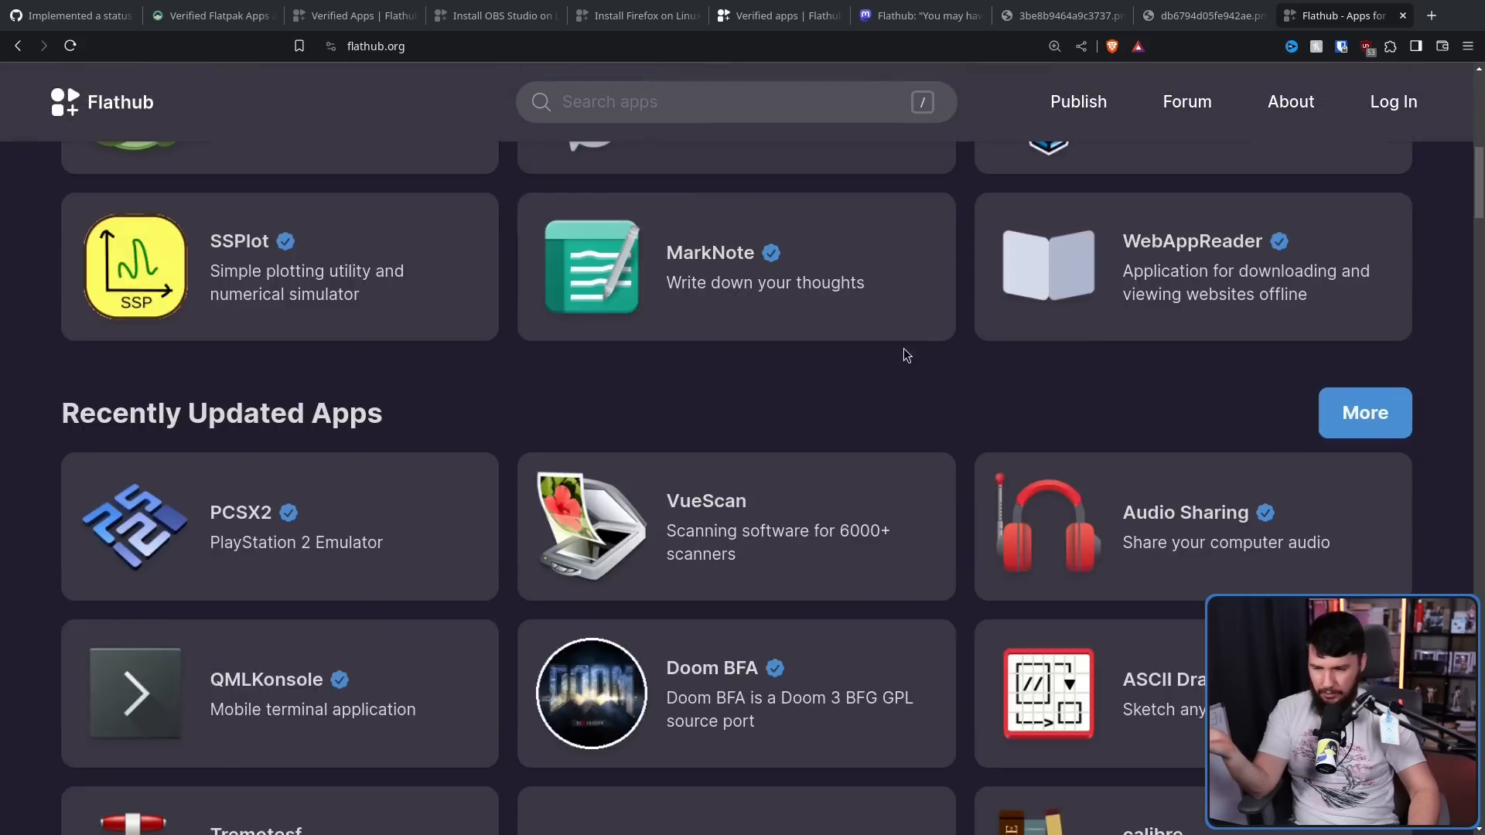
# Review Recently Added Apps lacking verified marks, then move to the Mastodon reply criticizing the label.
pyautogui.scroll(3)
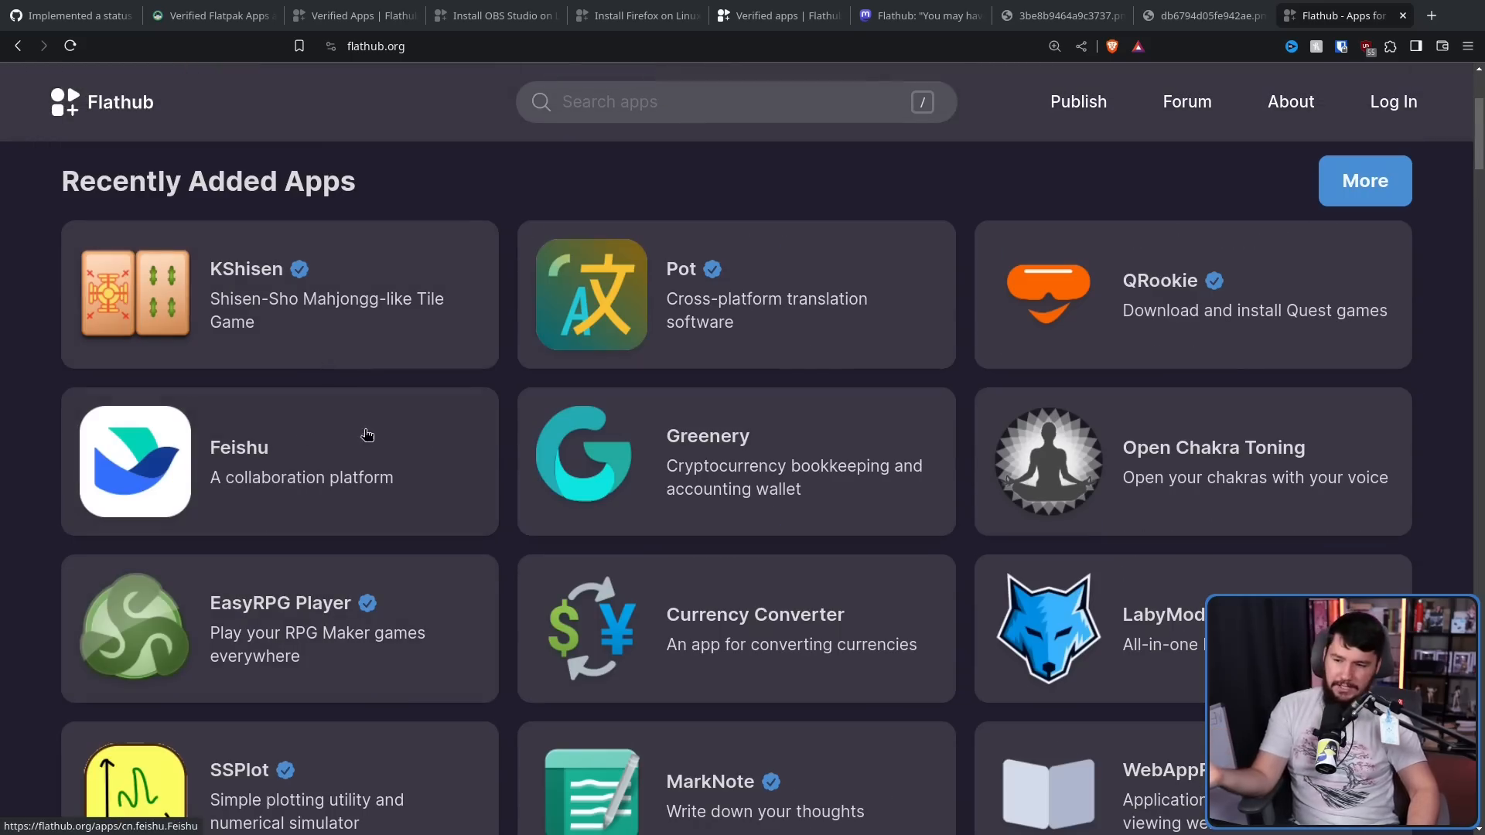
pyautogui.moveTo(1198, 457)
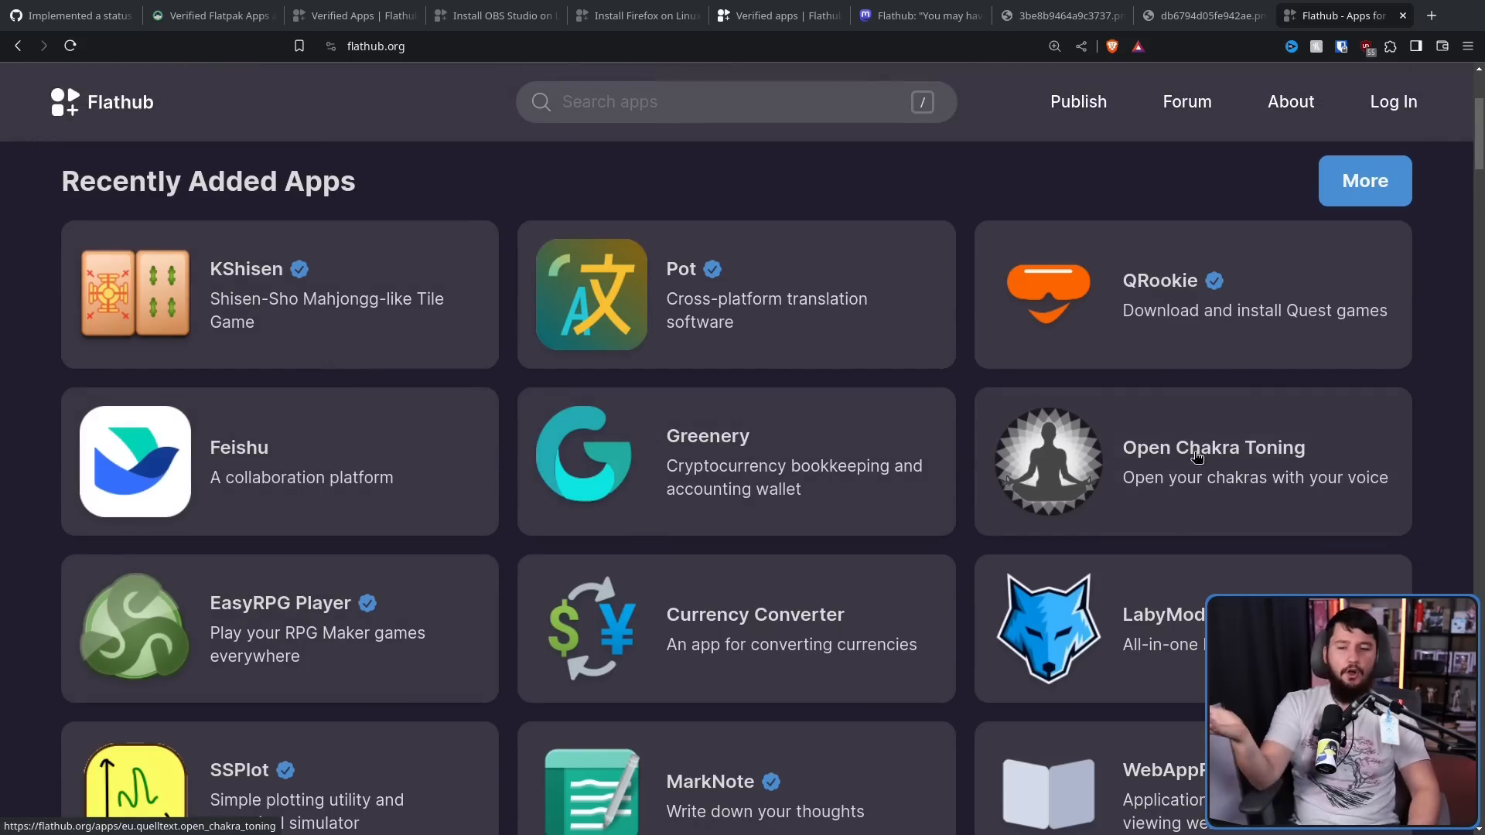
pyautogui.moveTo(1154, 369)
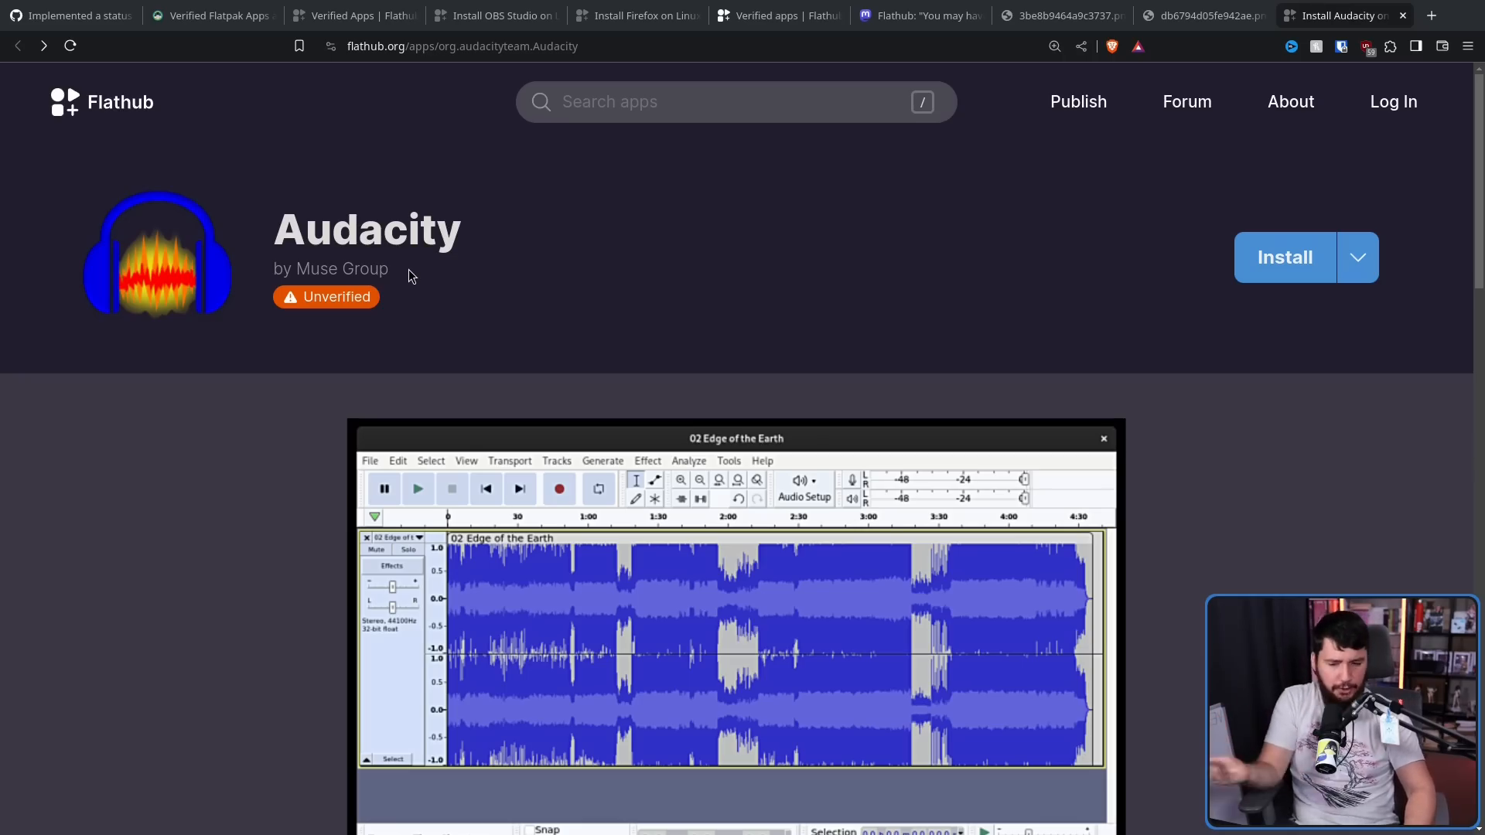
pyautogui.moveTo(408, 269)
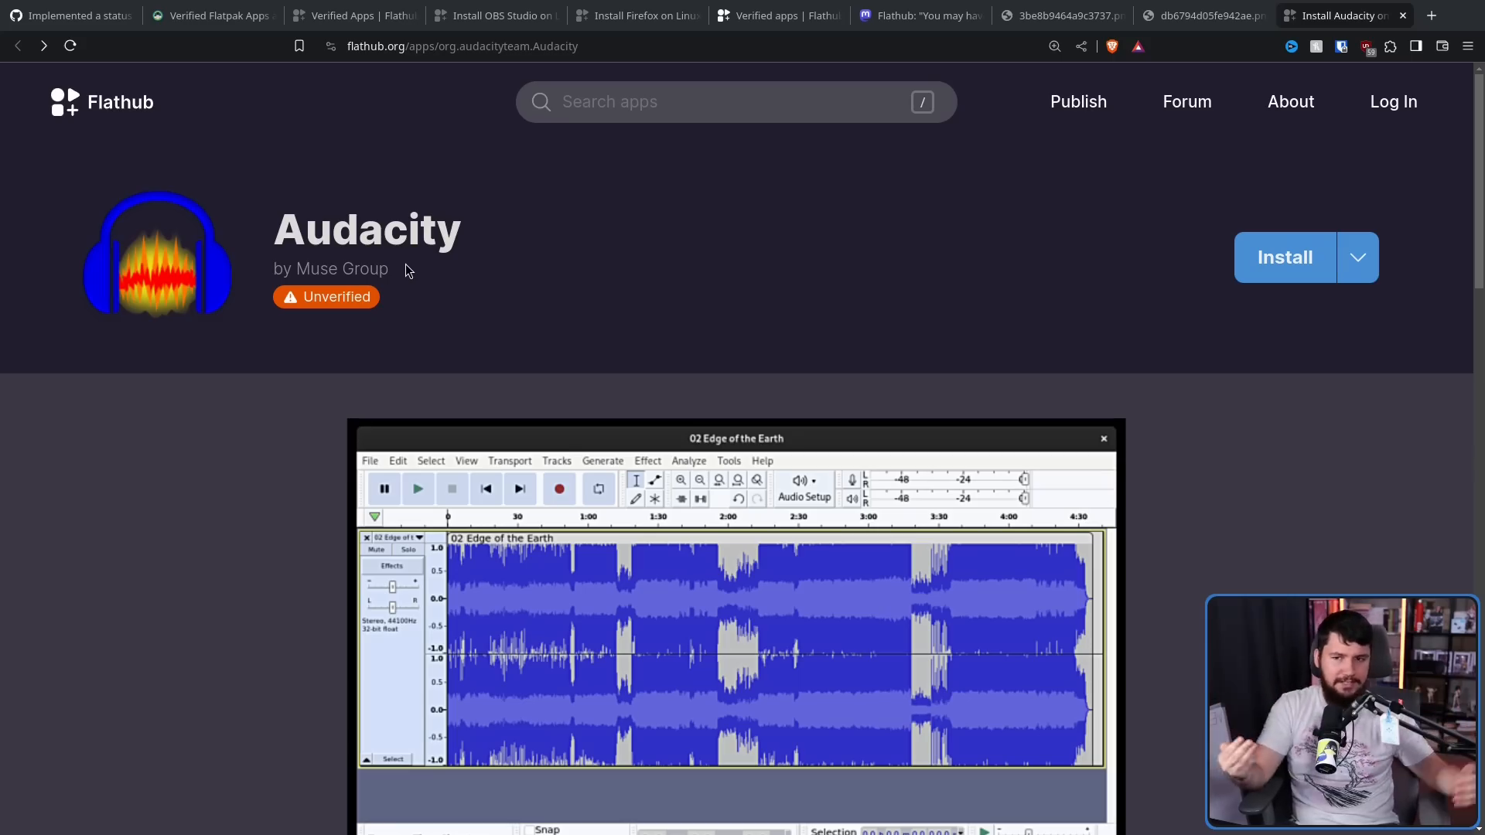
pyautogui.moveTo(594, 240)
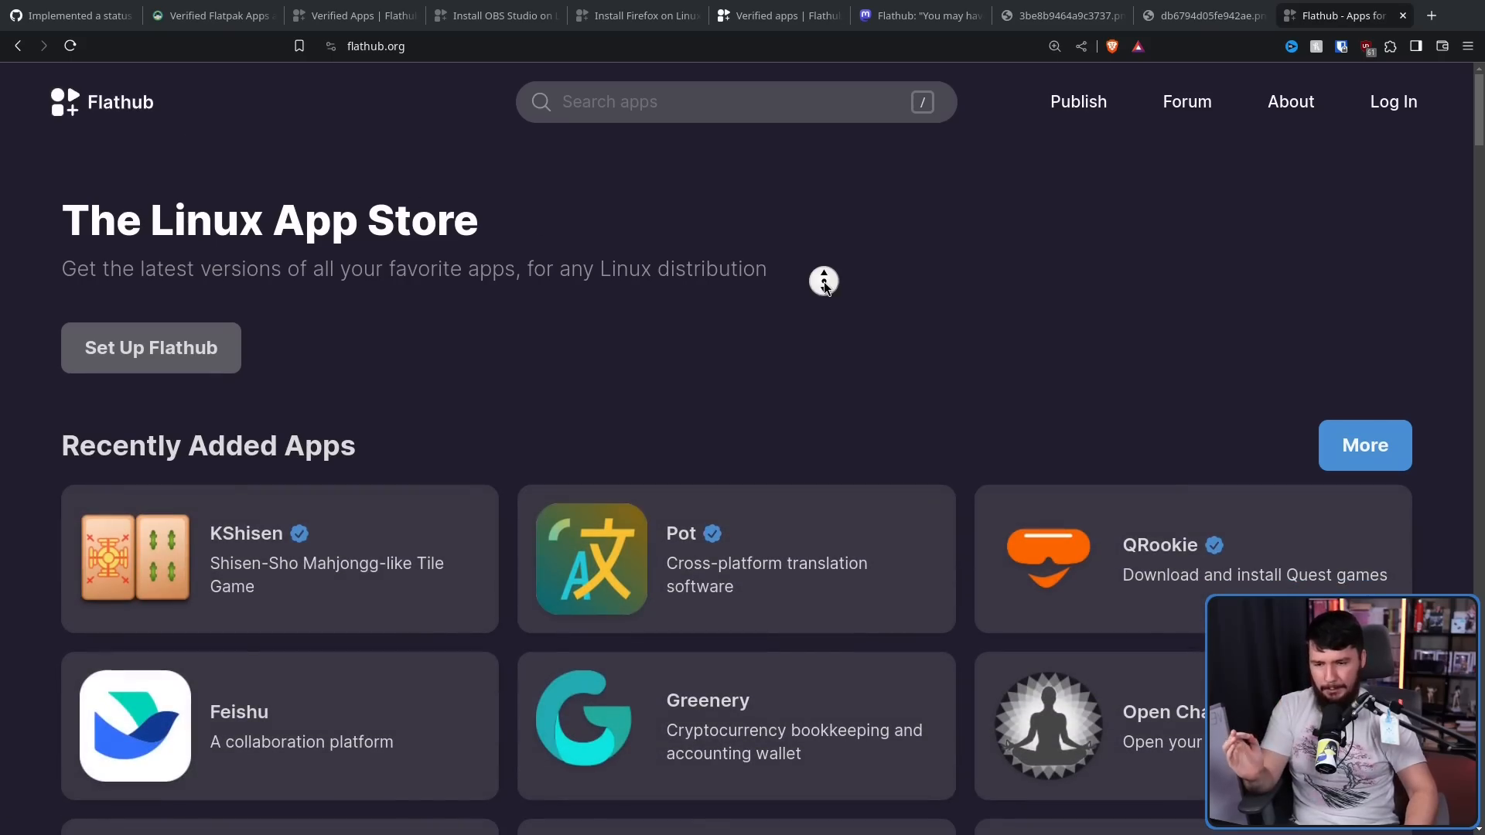
pyautogui.scroll(-3)
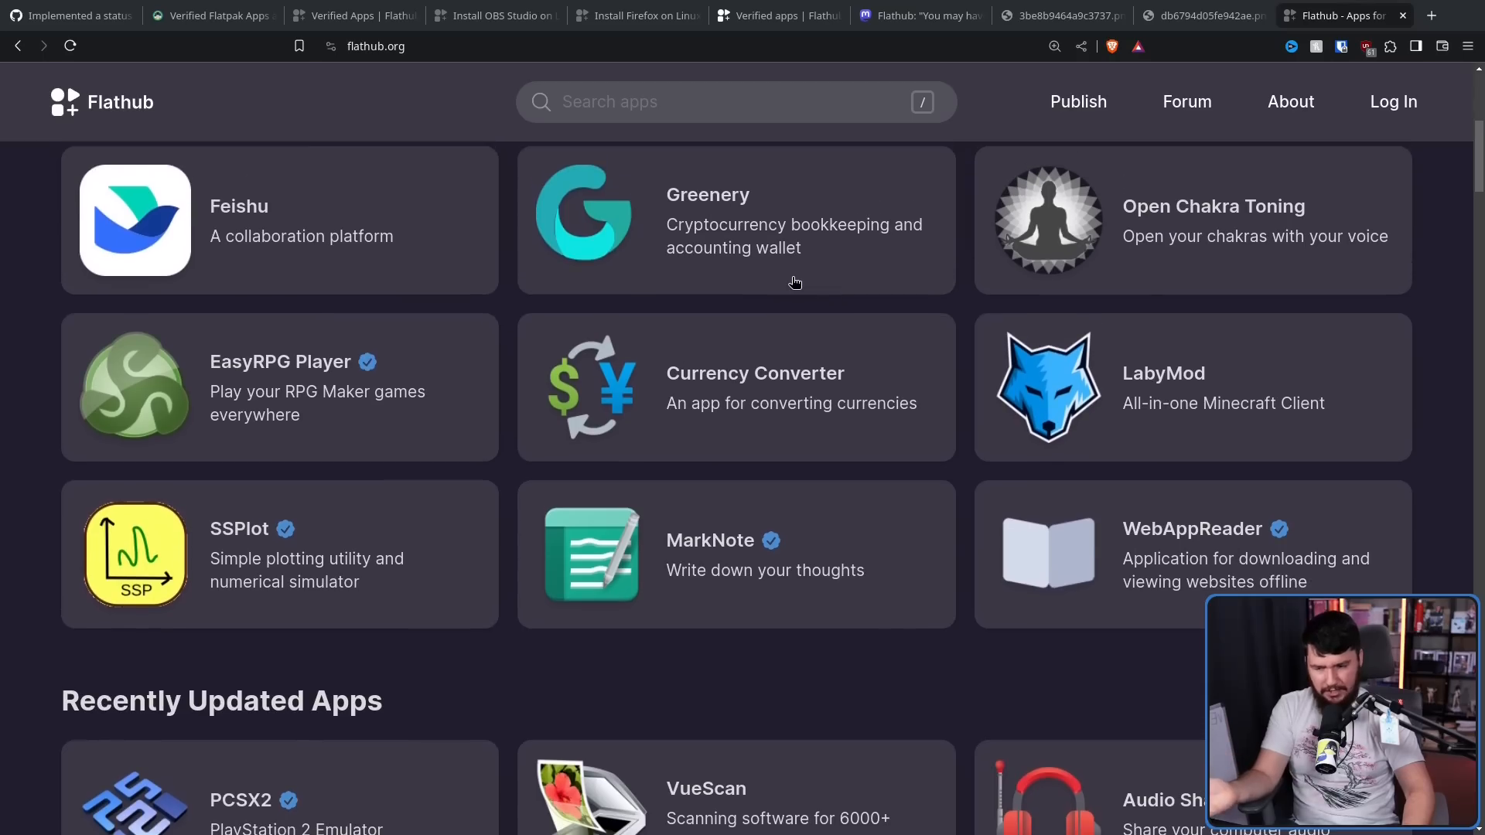
pyautogui.moveTo(786, 293)
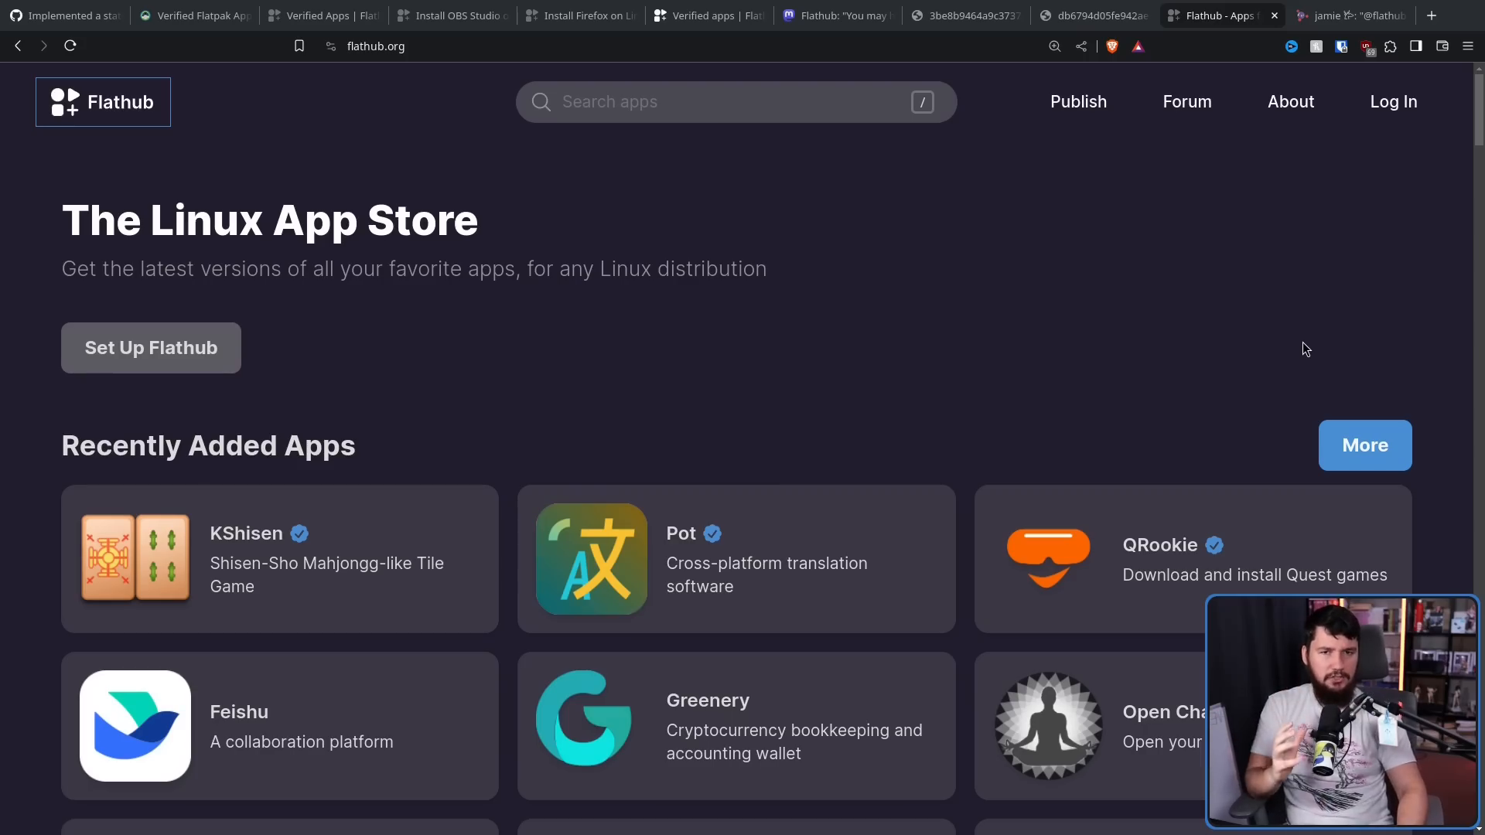
pyautogui.moveTo(1334, 352)
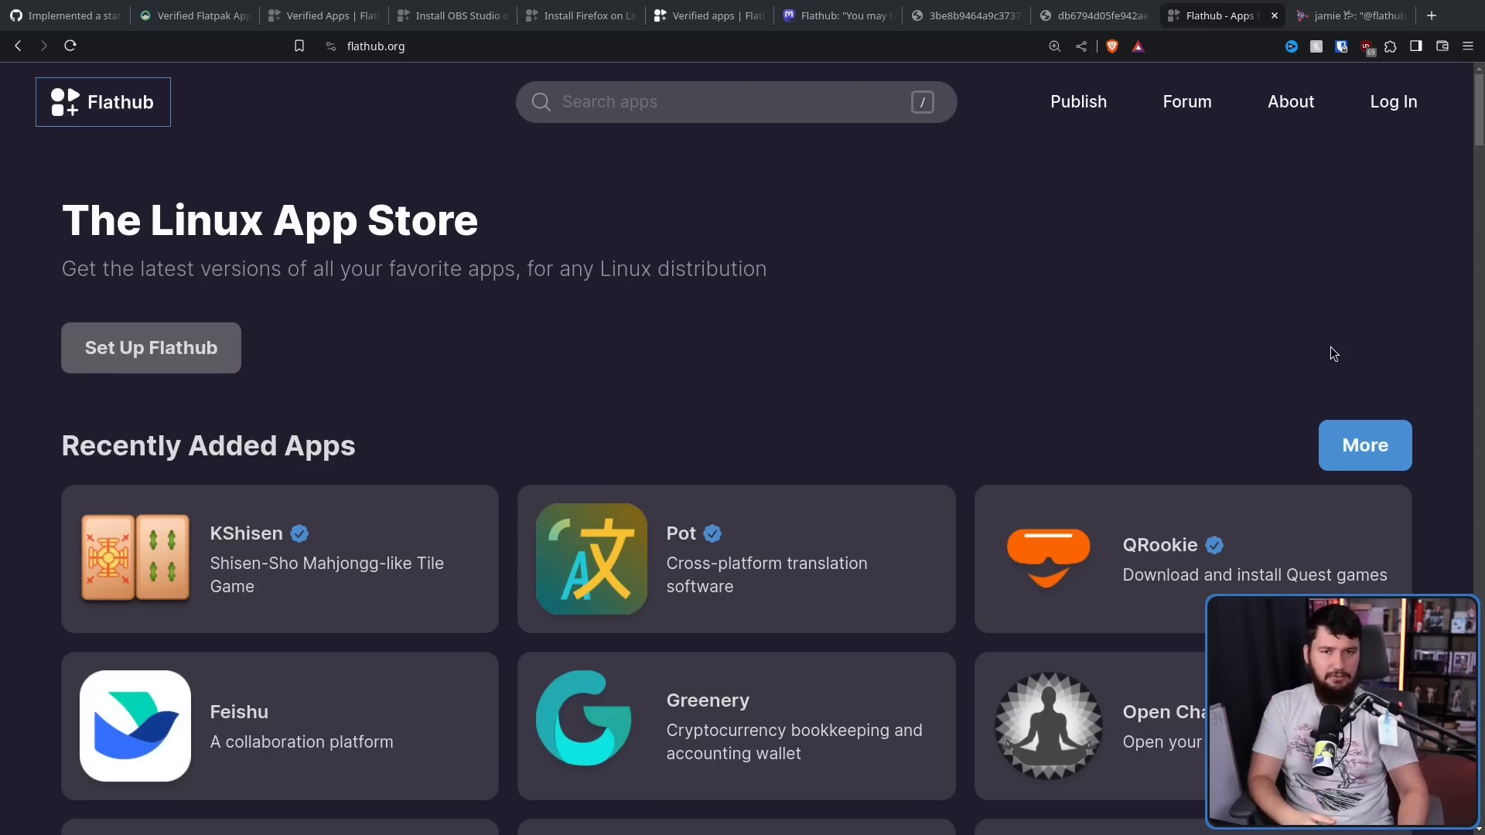
pyautogui.click(1349, 16)
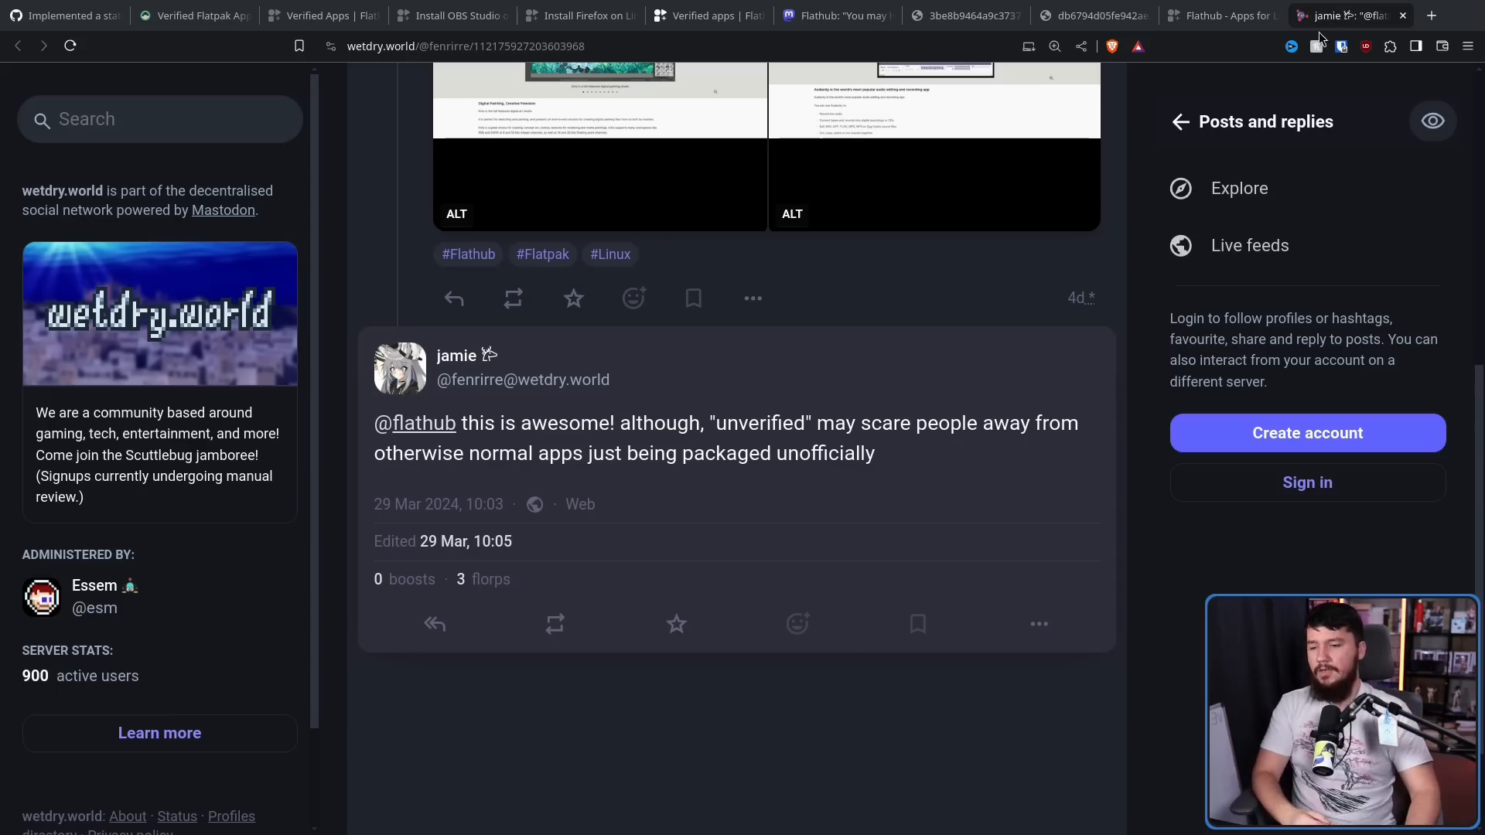
pyautogui.moveTo(1341, 46)
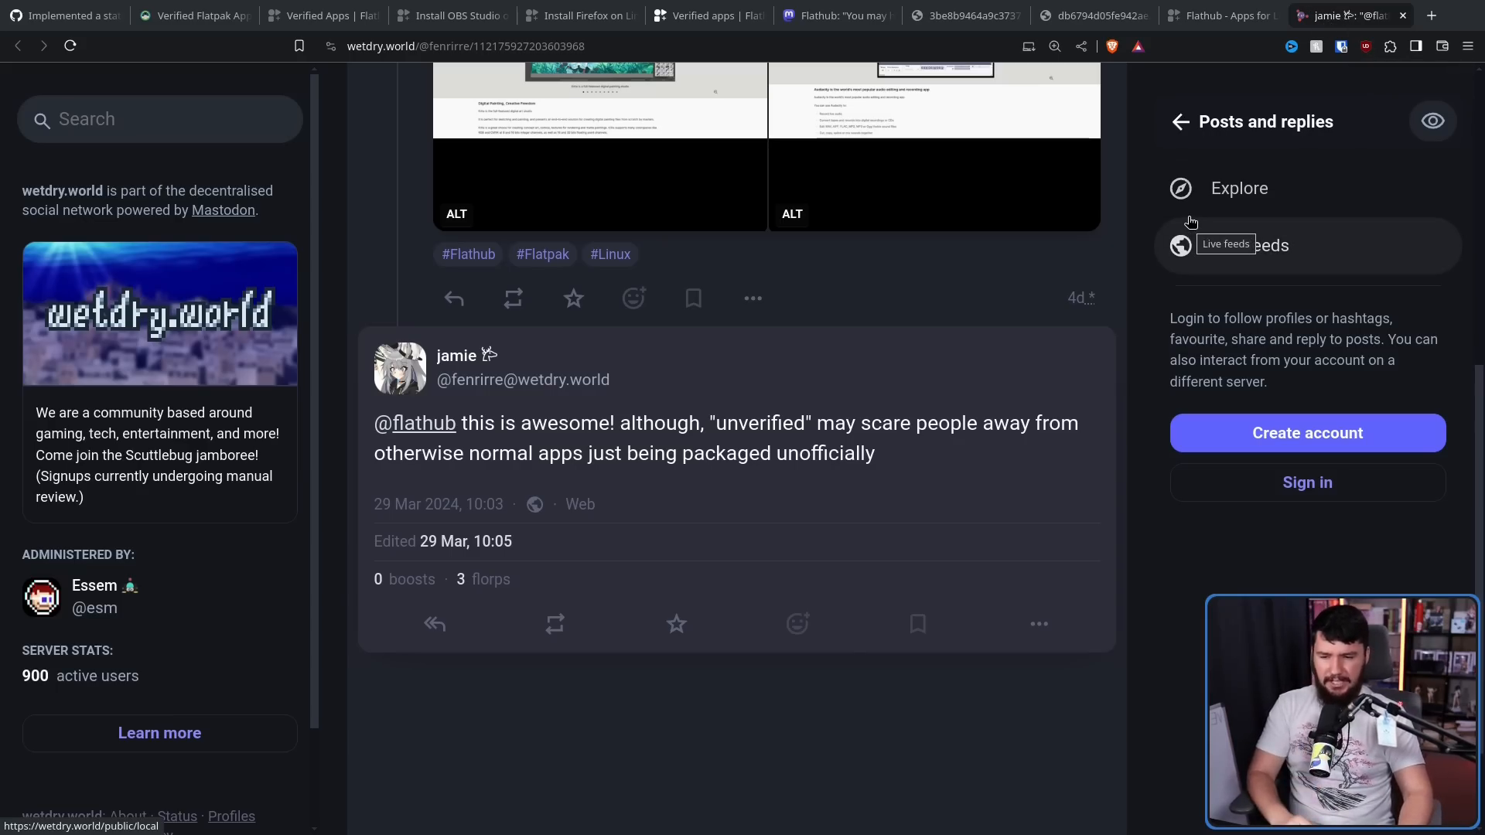
pyautogui.moveTo(1185, 213)
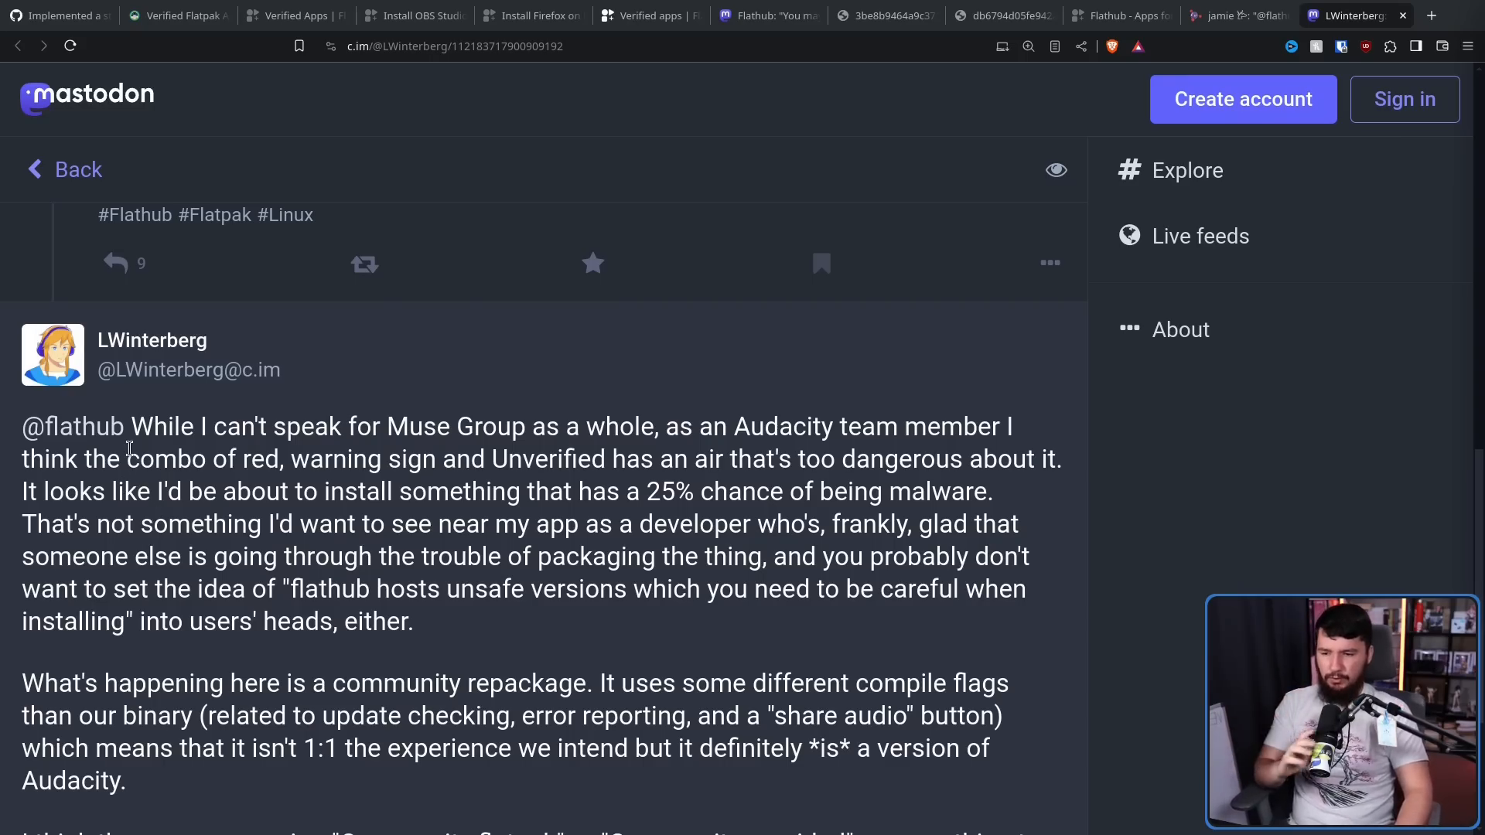
pyautogui.moveTo(131, 483)
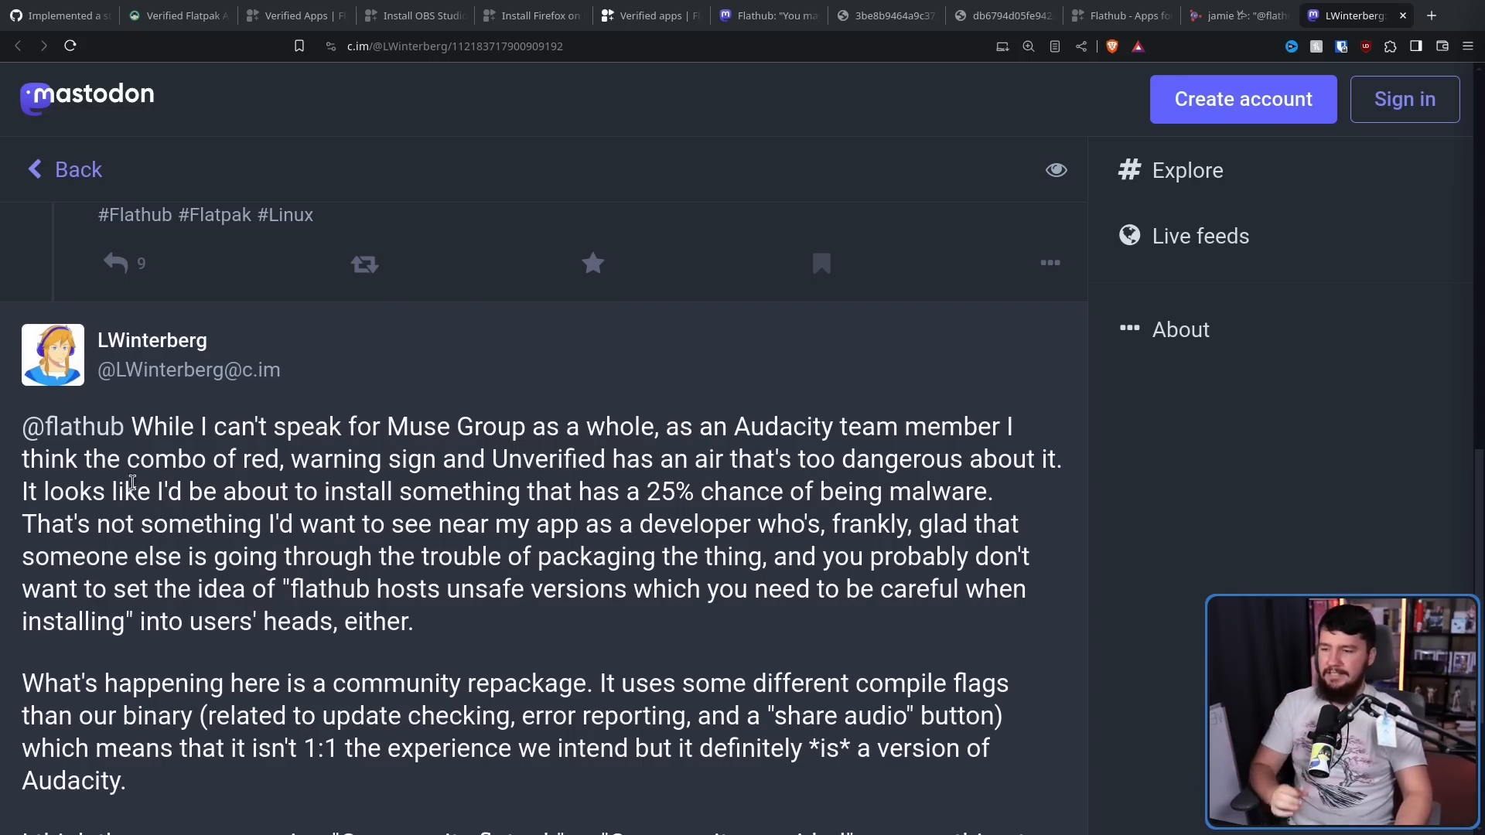
pyautogui.moveTo(145, 479)
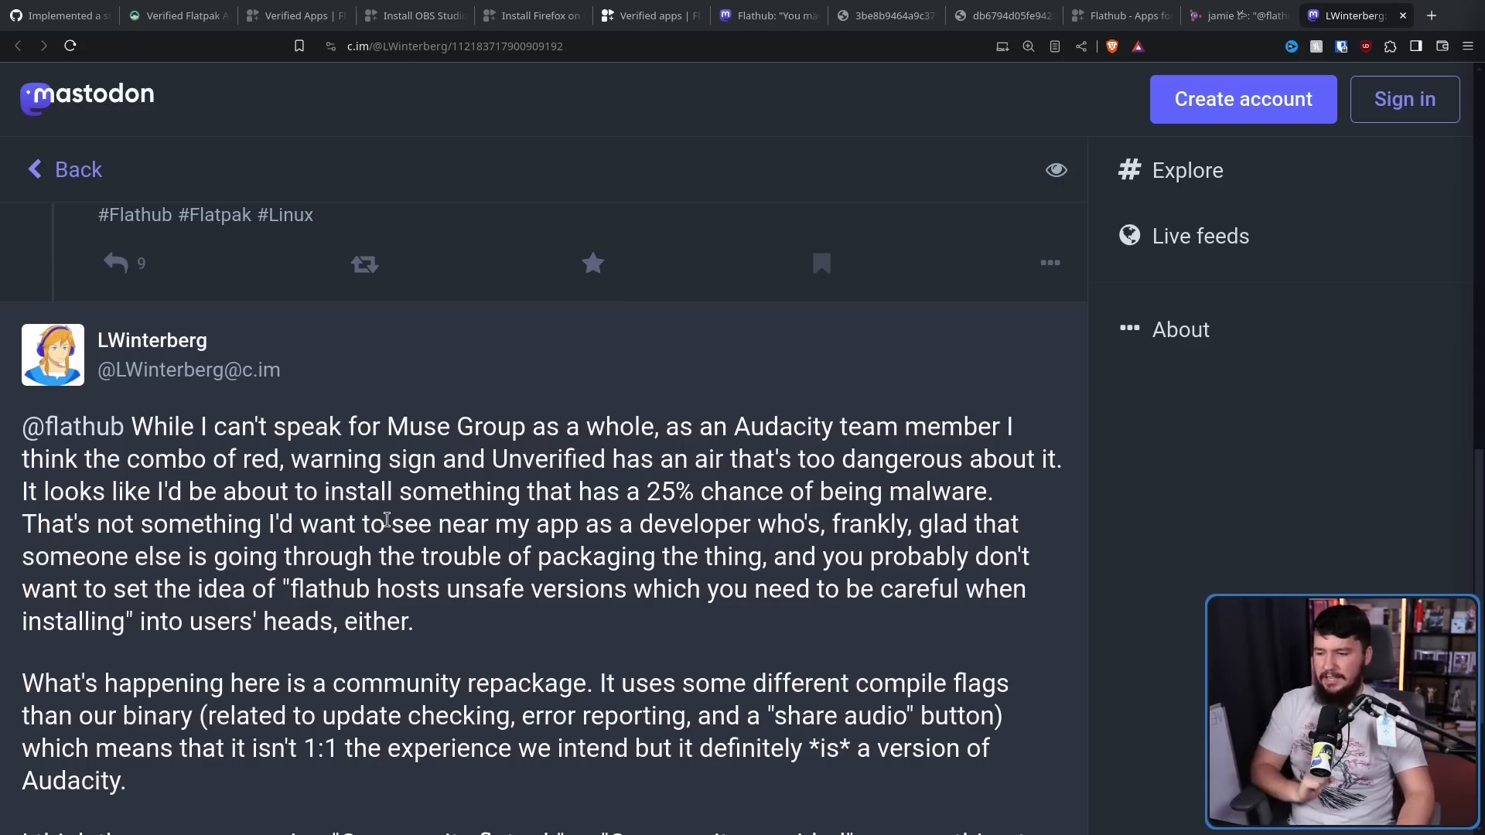
# Reach the end of LWinterberg's reply proposing a 'Community flatpak' label in yellow, blue or grey.
pyautogui.scroll(-3)
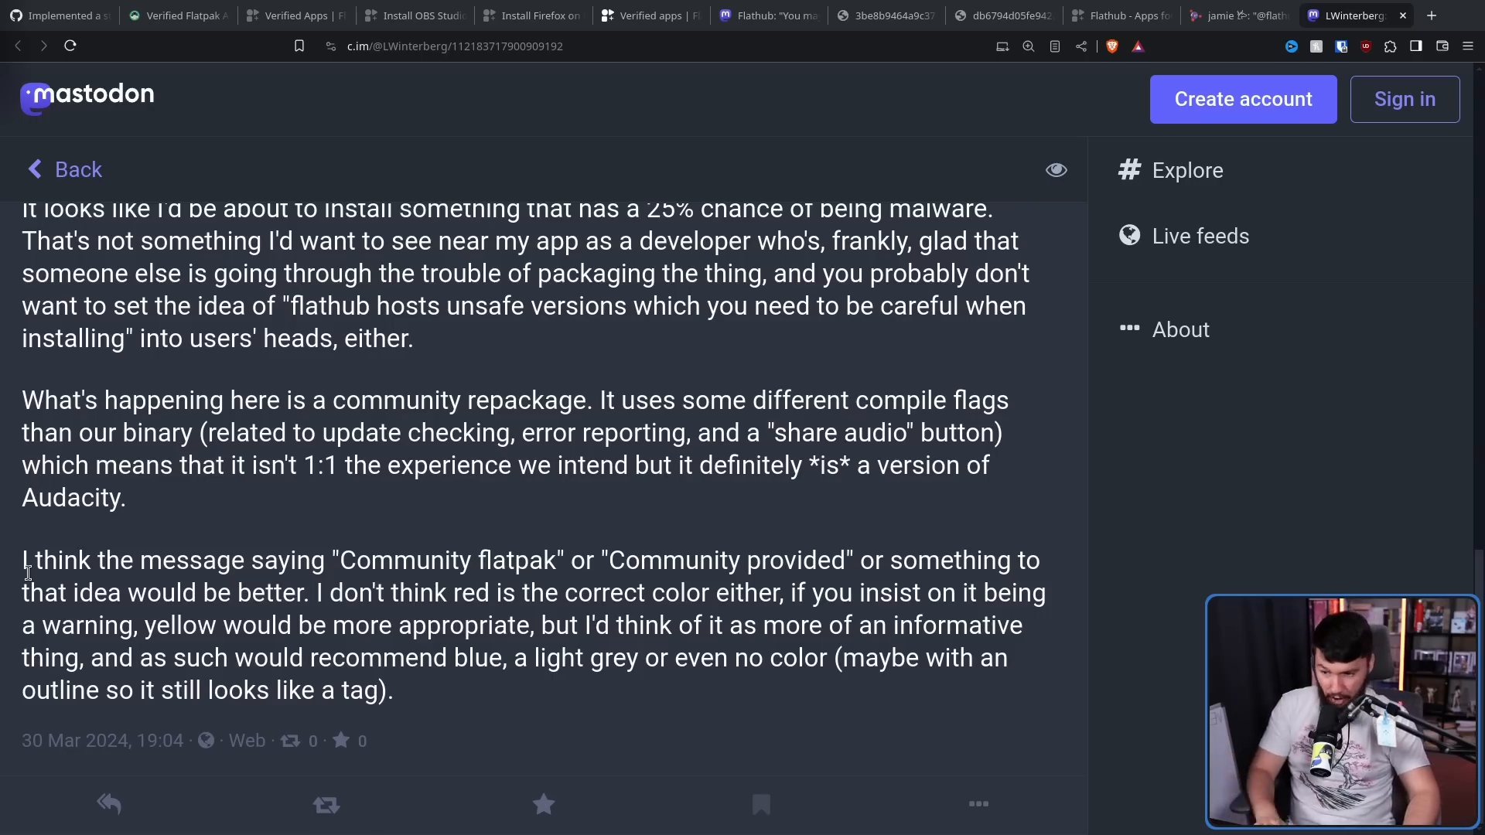
pyautogui.moveTo(40, 550)
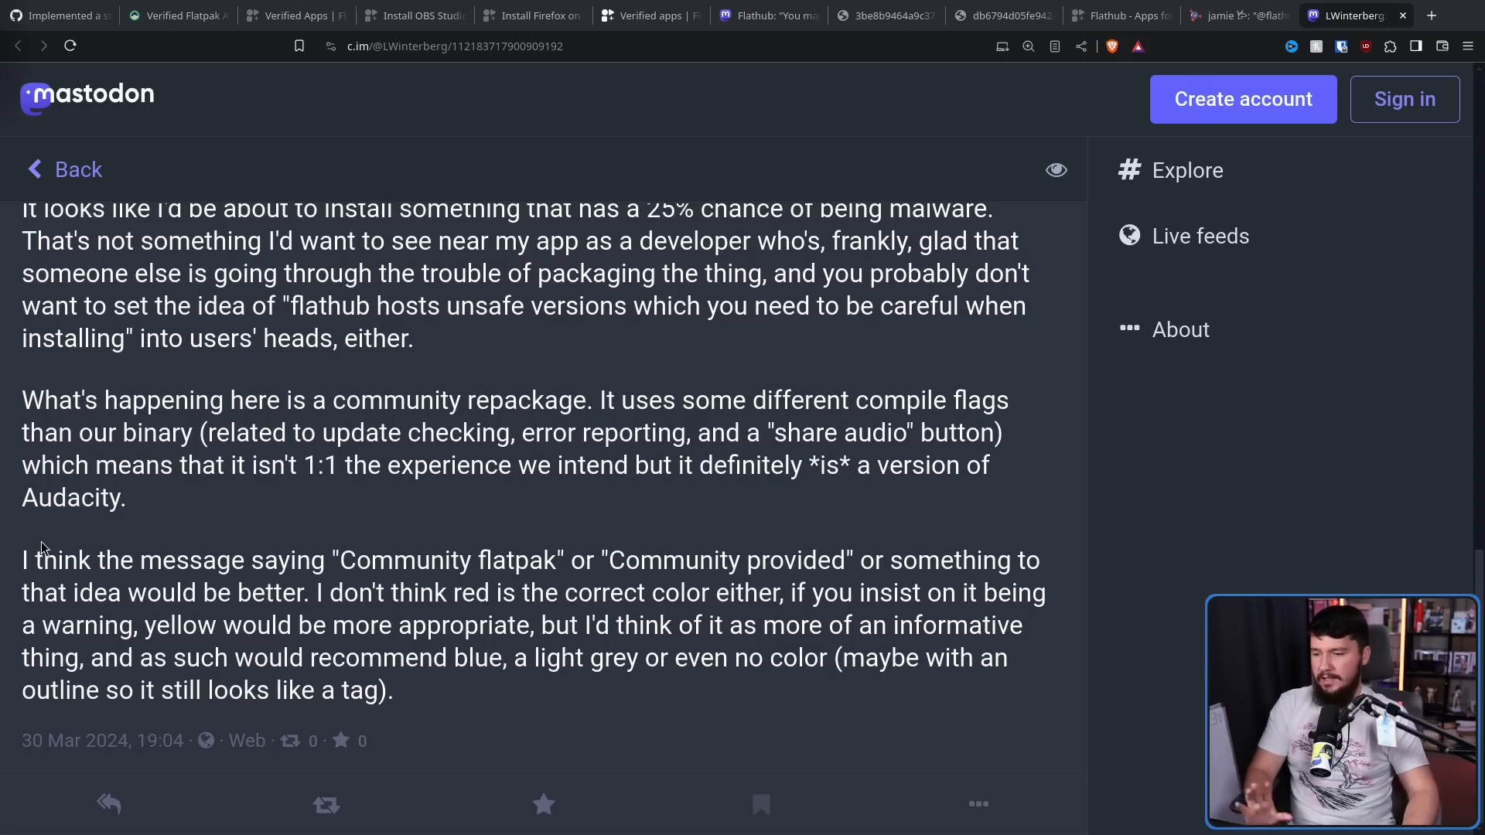
pyautogui.moveTo(53, 538)
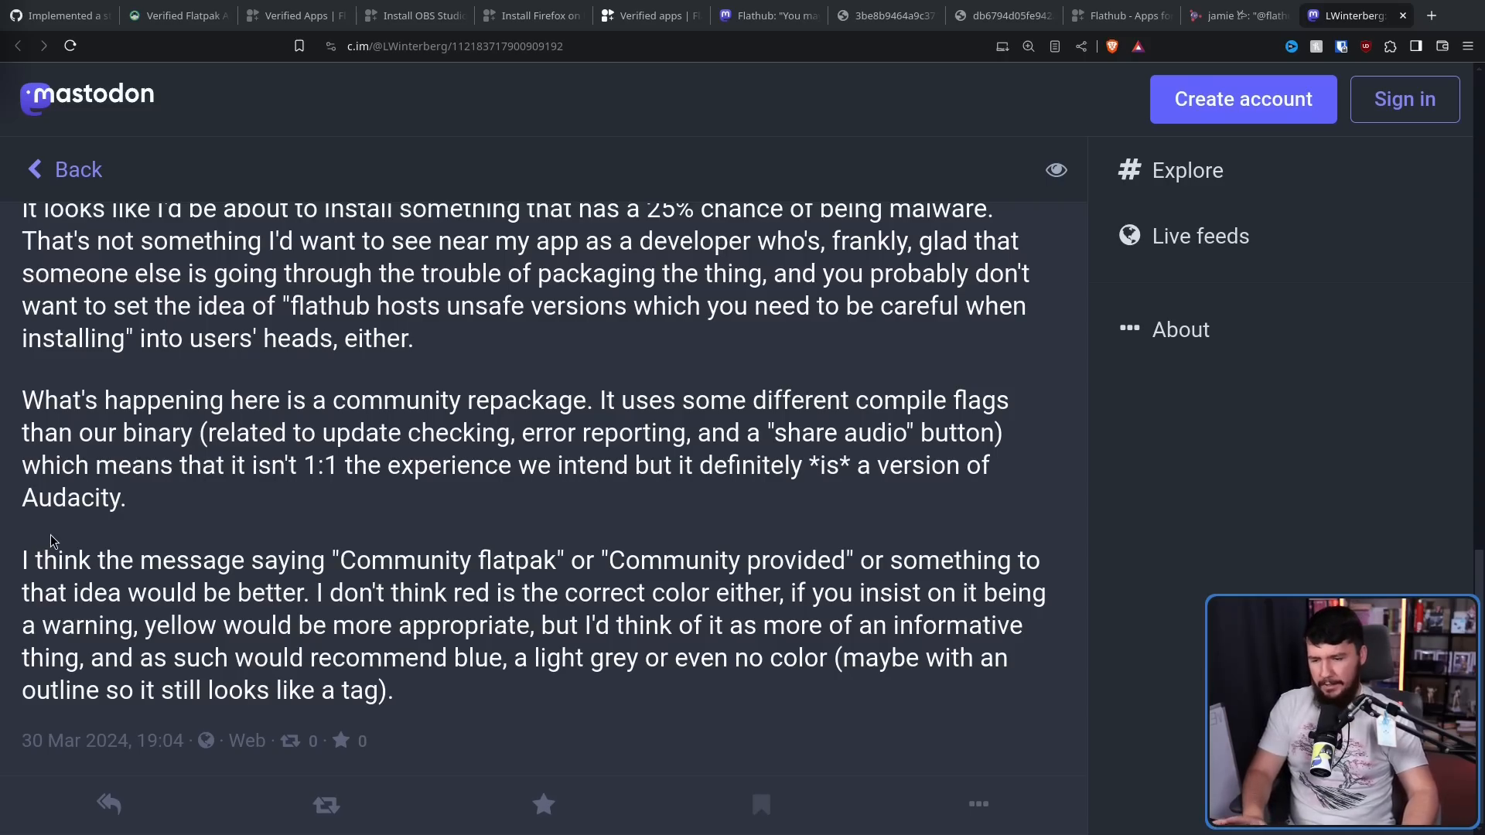
pyautogui.moveTo(65, 533)
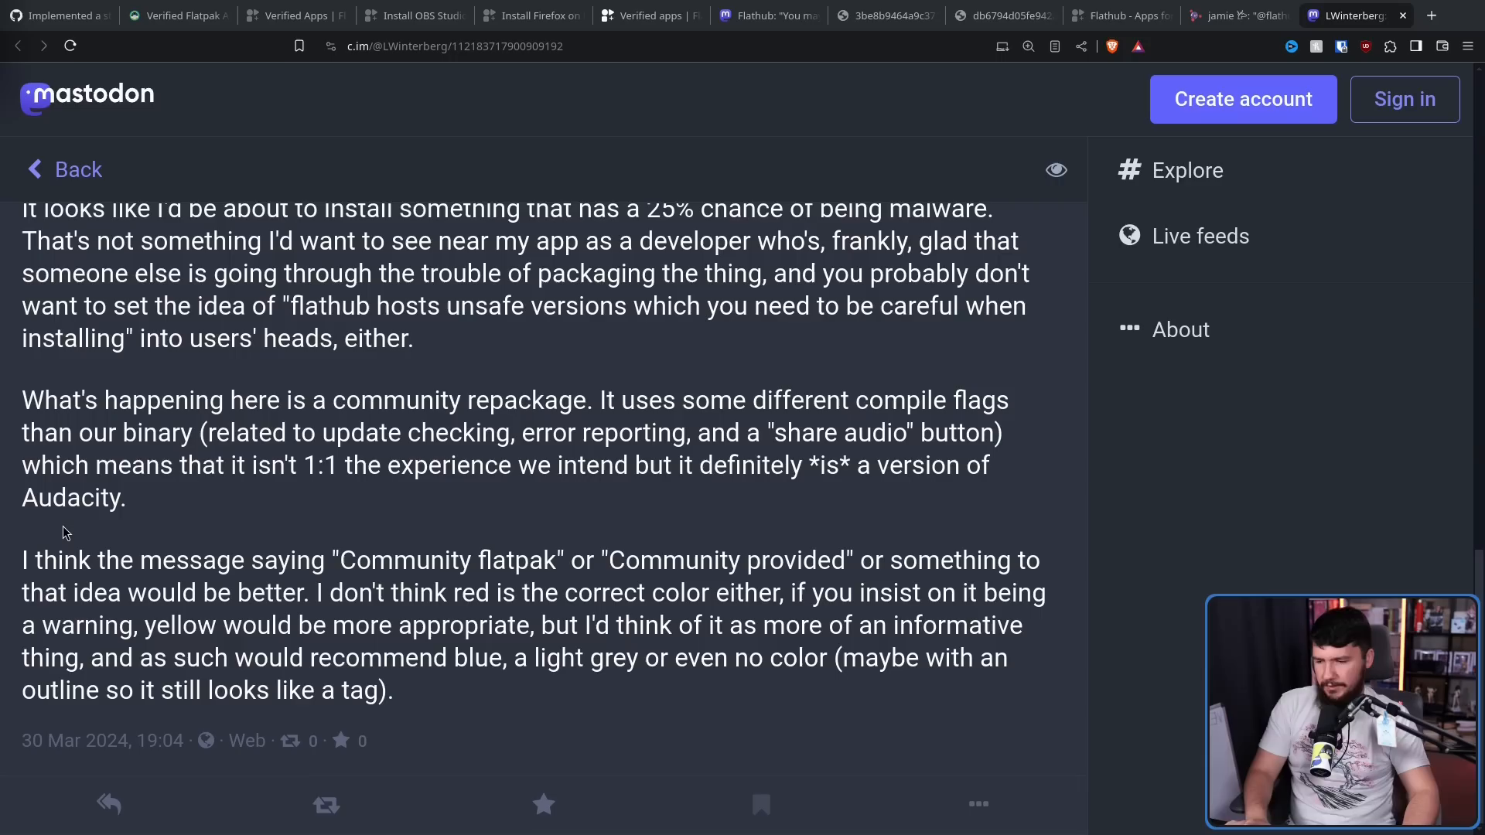
pyautogui.moveTo(68, 523)
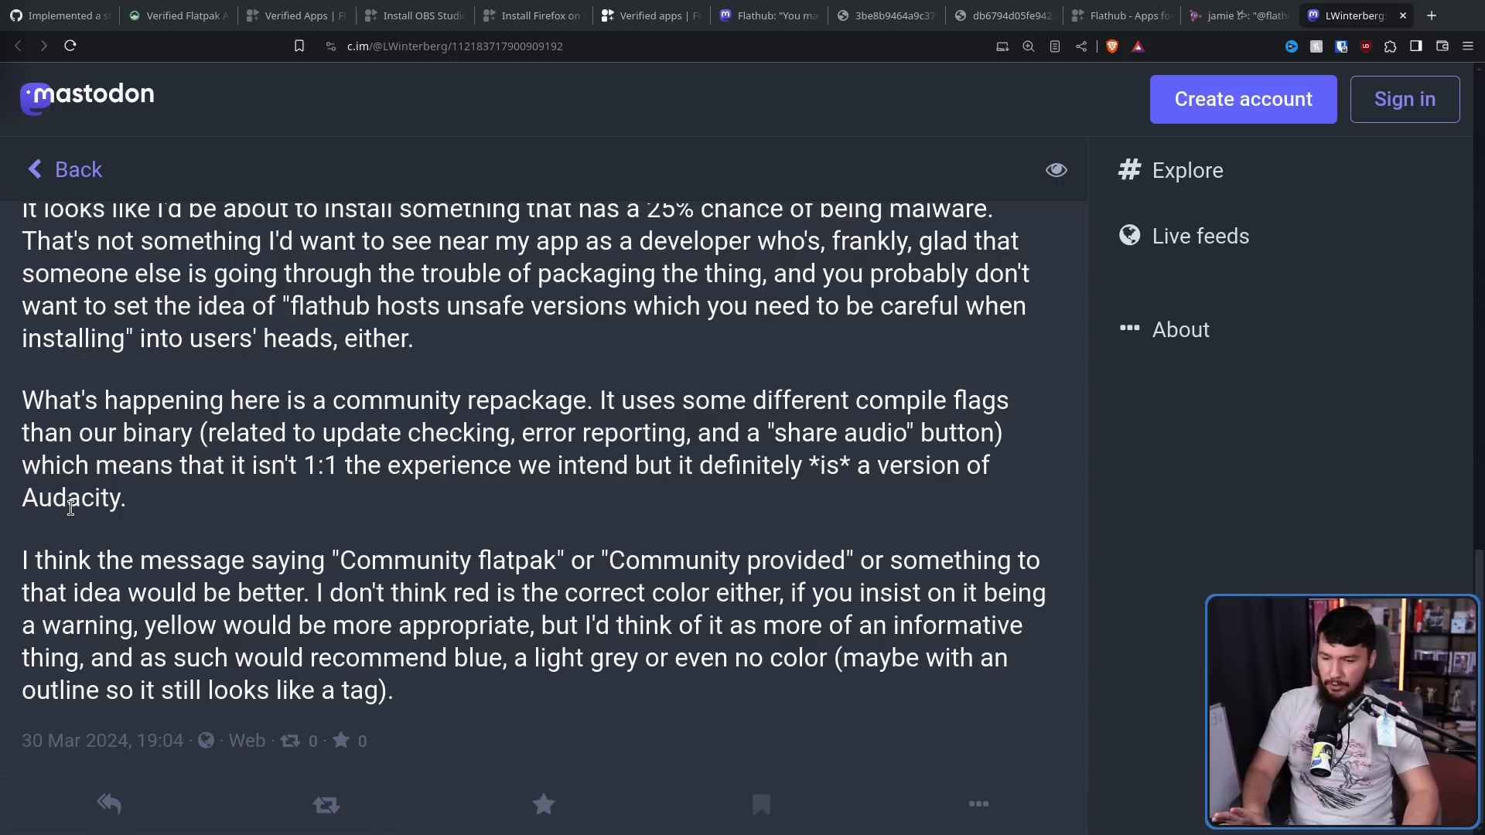
pyautogui.moveTo(91, 526)
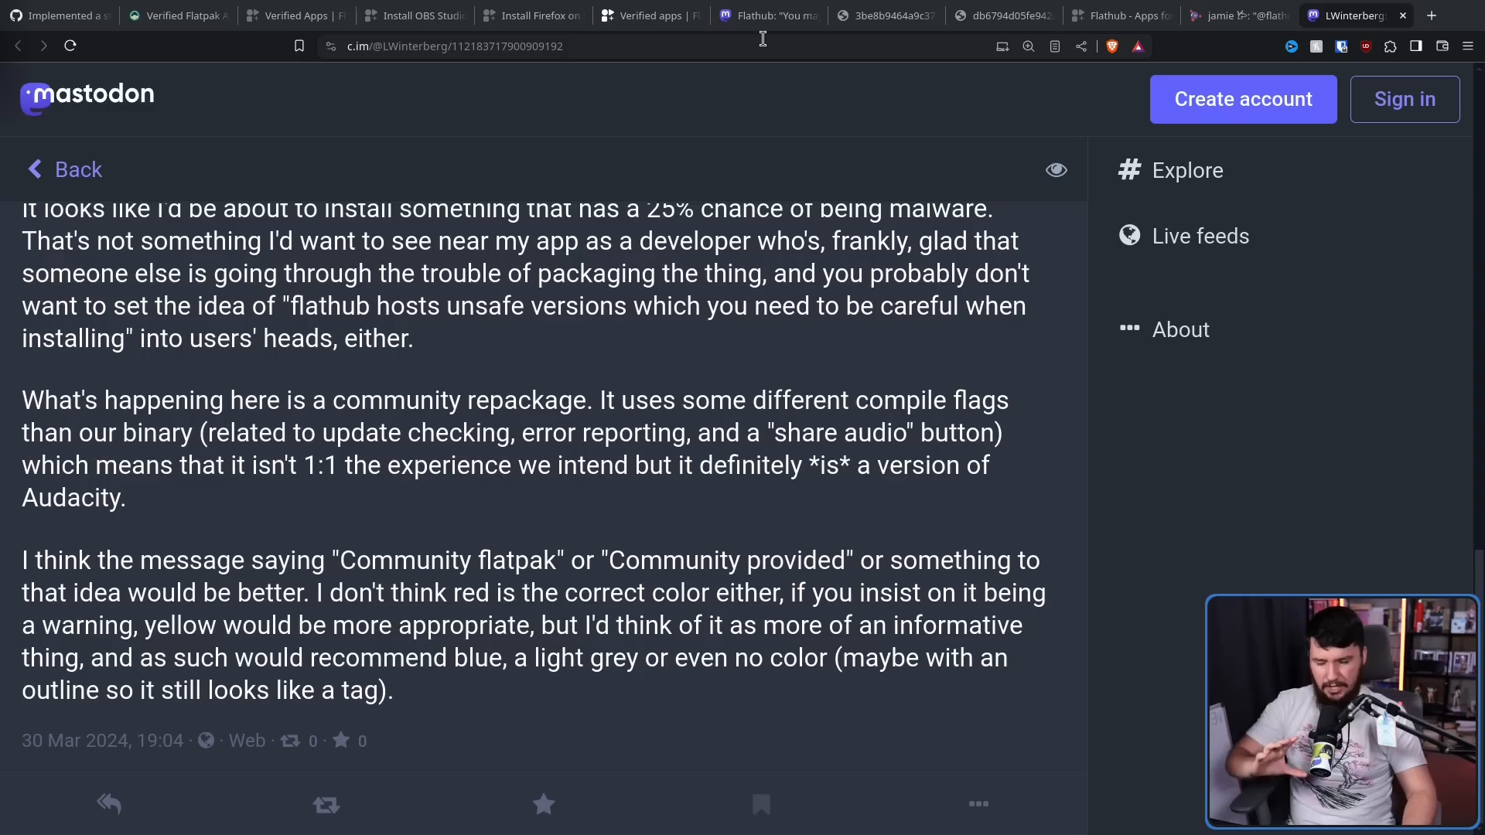
pyautogui.moveTo(777, 8)
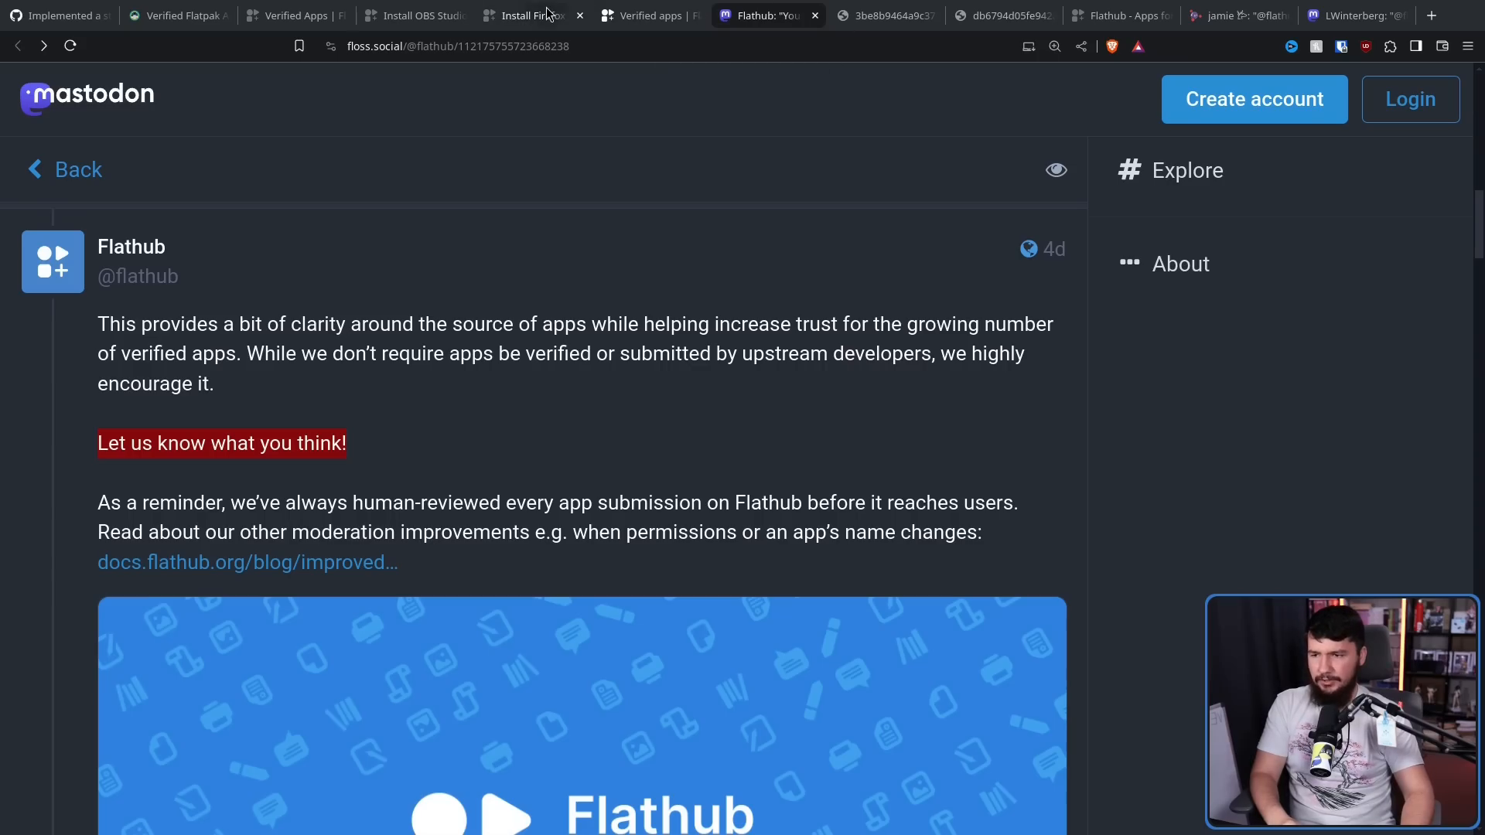
# Show Firefox's Flathub page down at its 'Potentially unsafe' and 'Community built' cards.
pyautogui.click(528, 16)
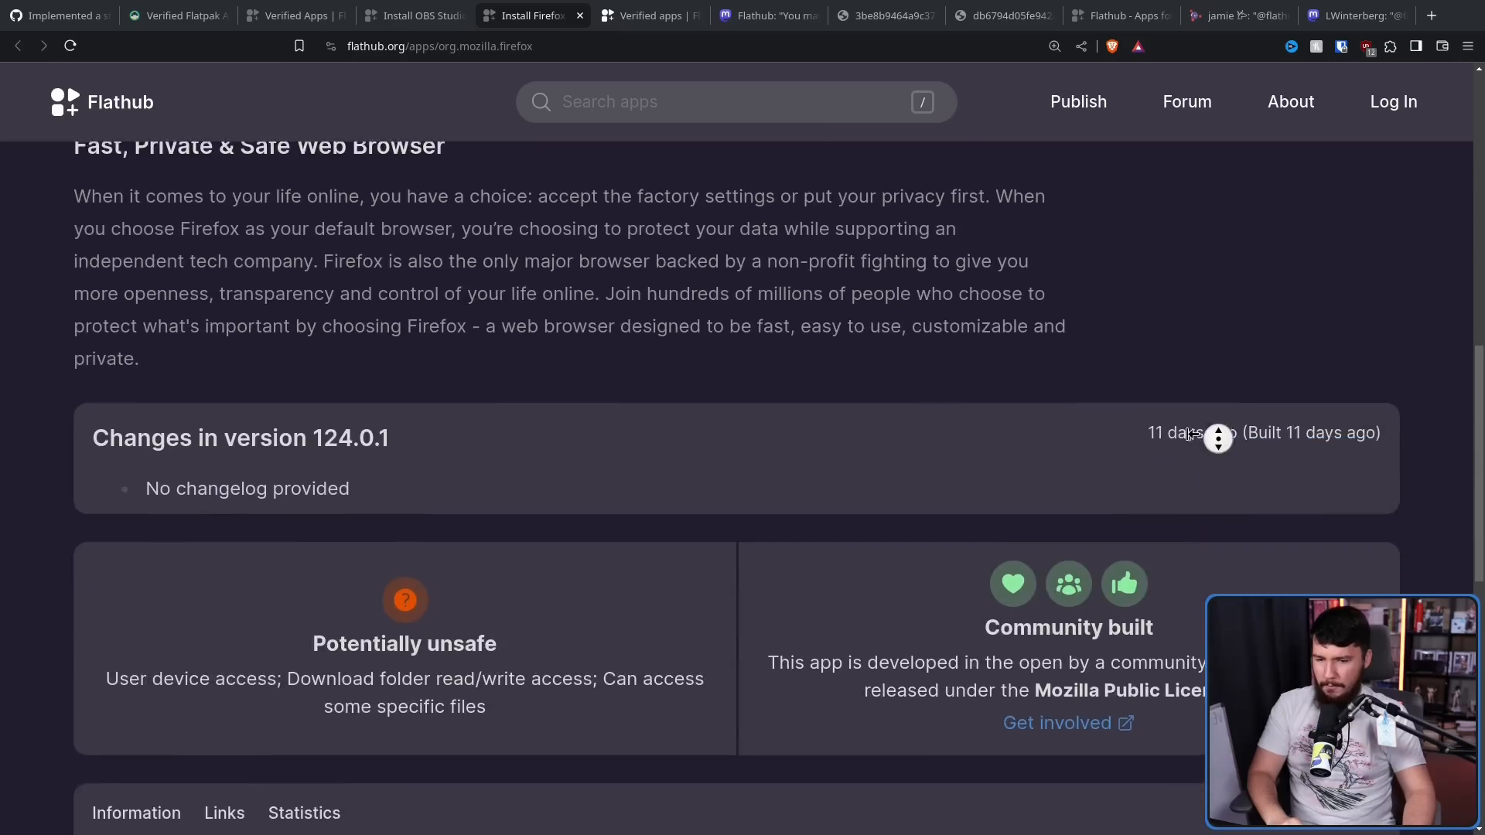
pyautogui.scroll(-3)
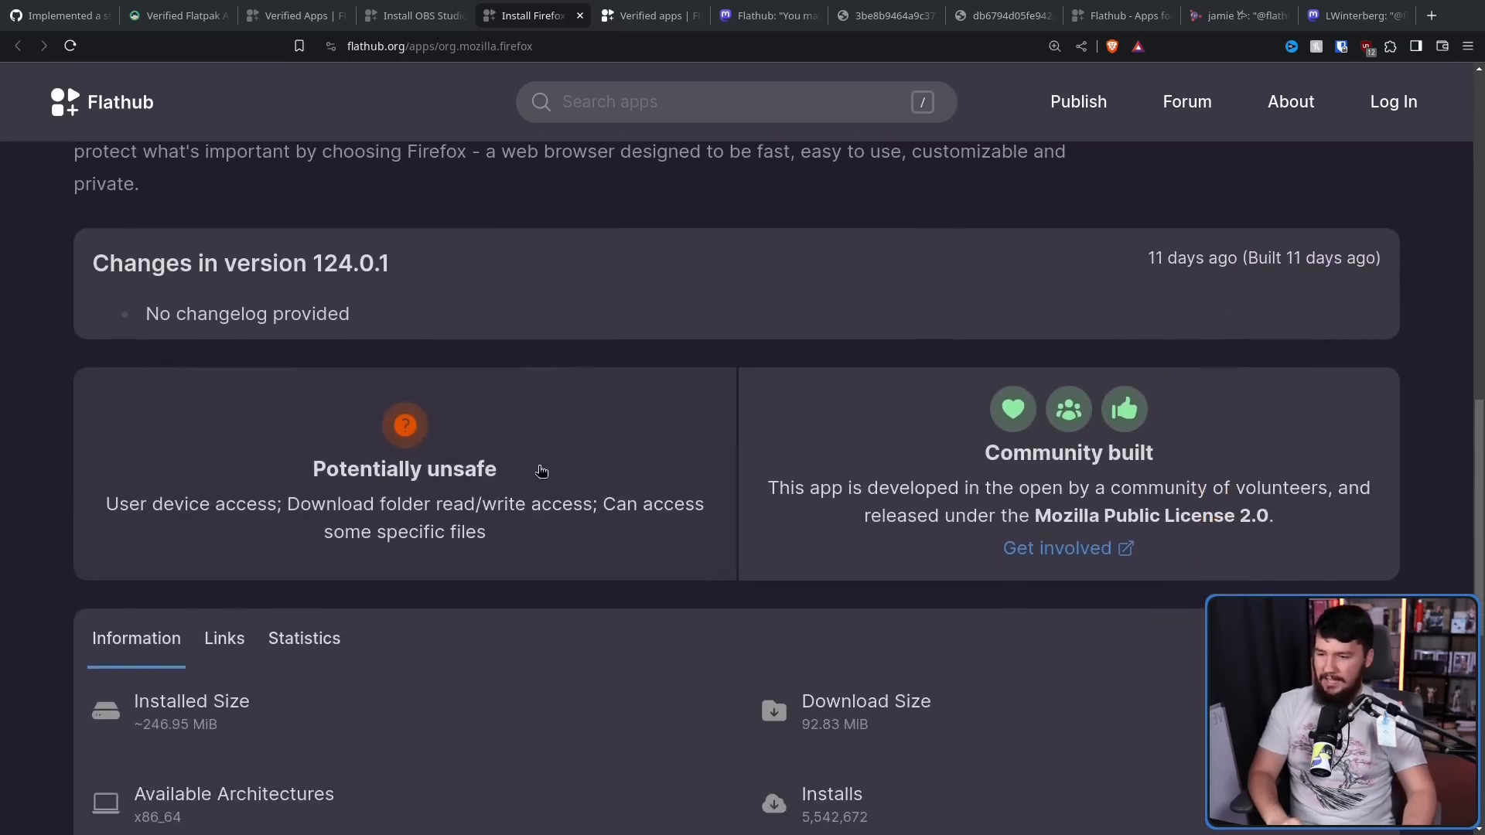
pyautogui.moveTo(85, 494)
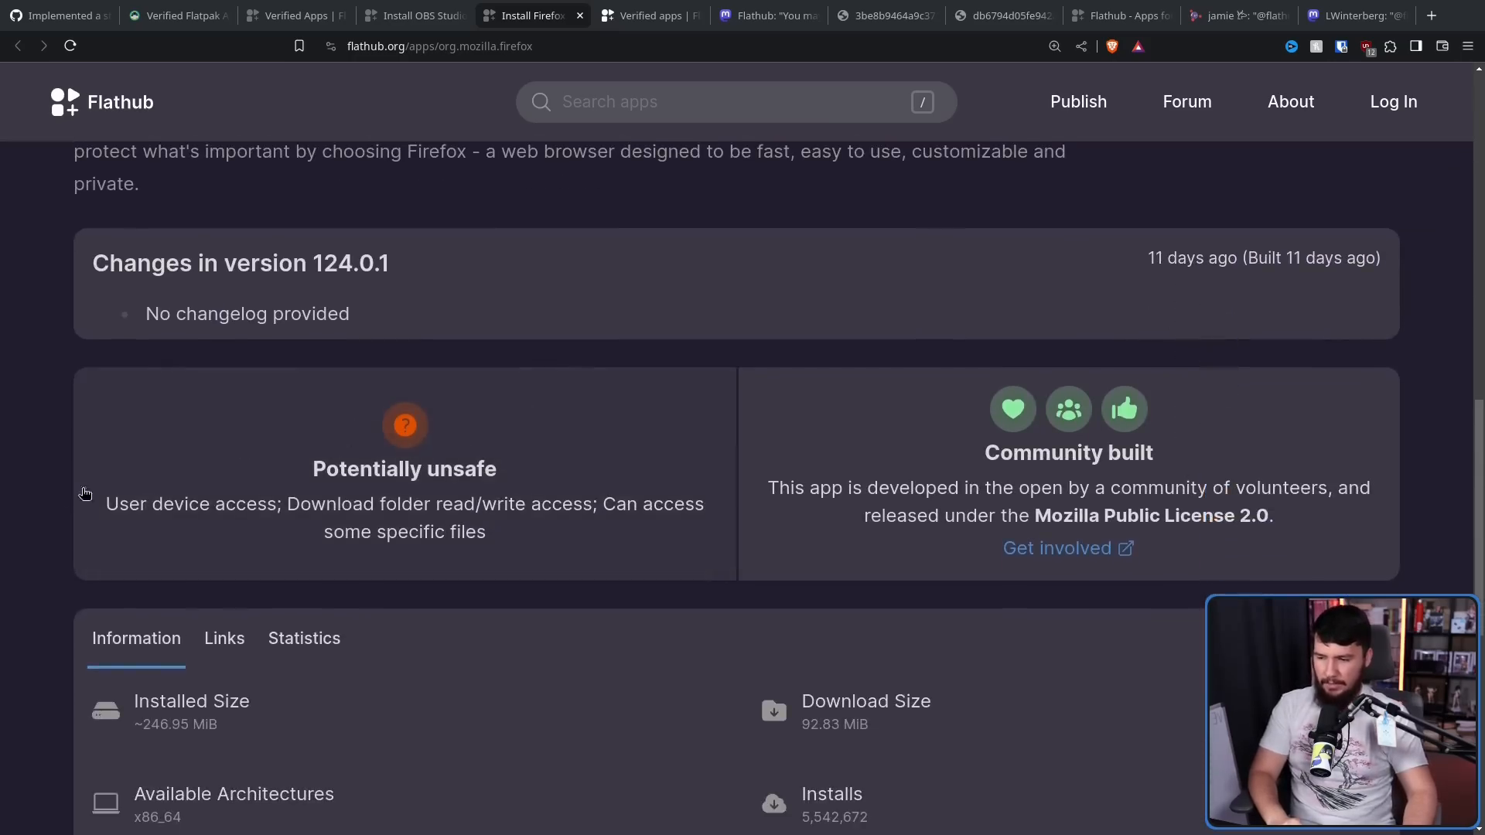
pyautogui.moveTo(357, 513)
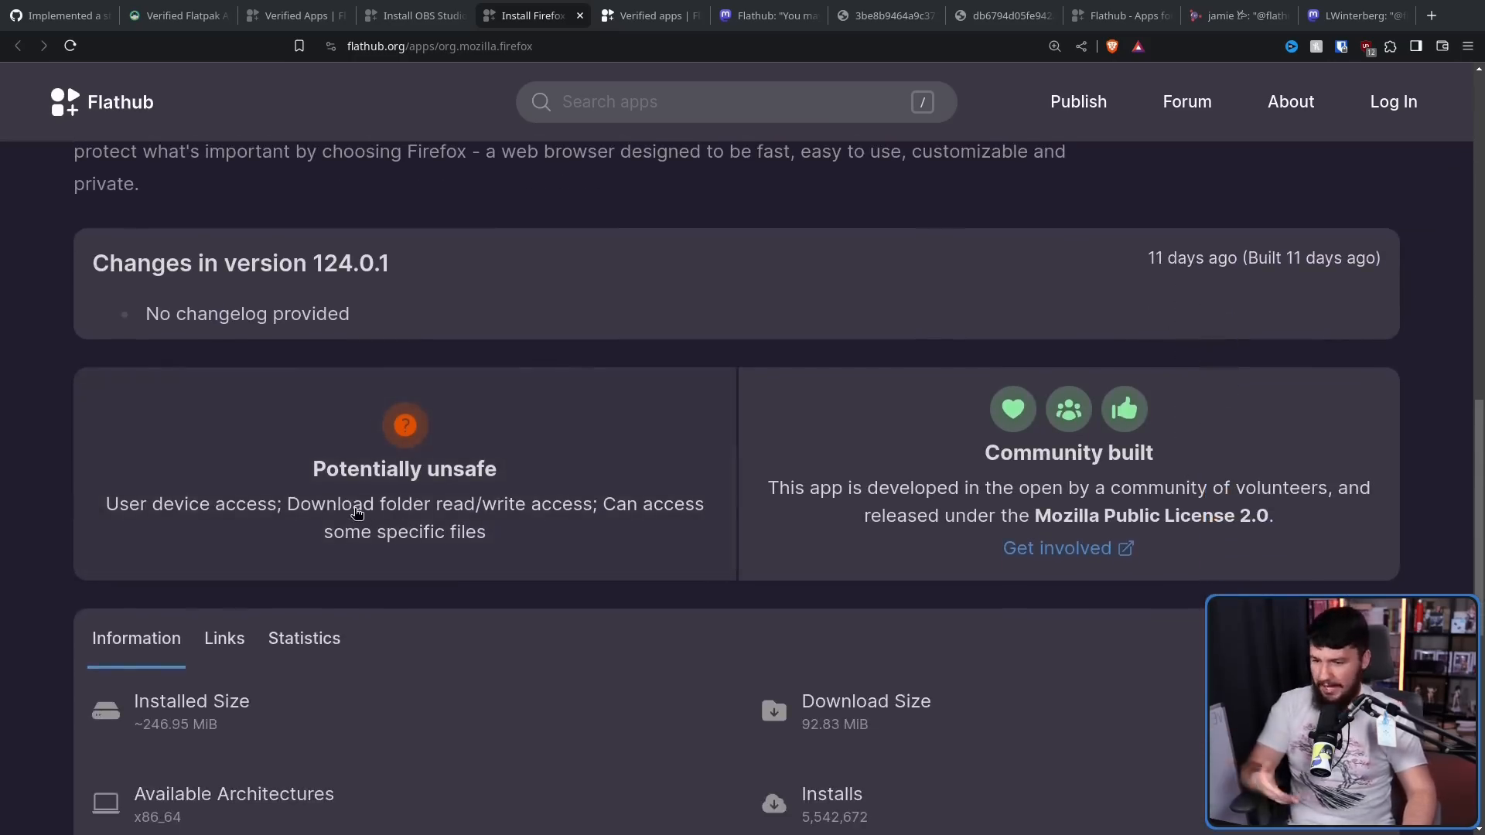
pyautogui.moveTo(452, 517)
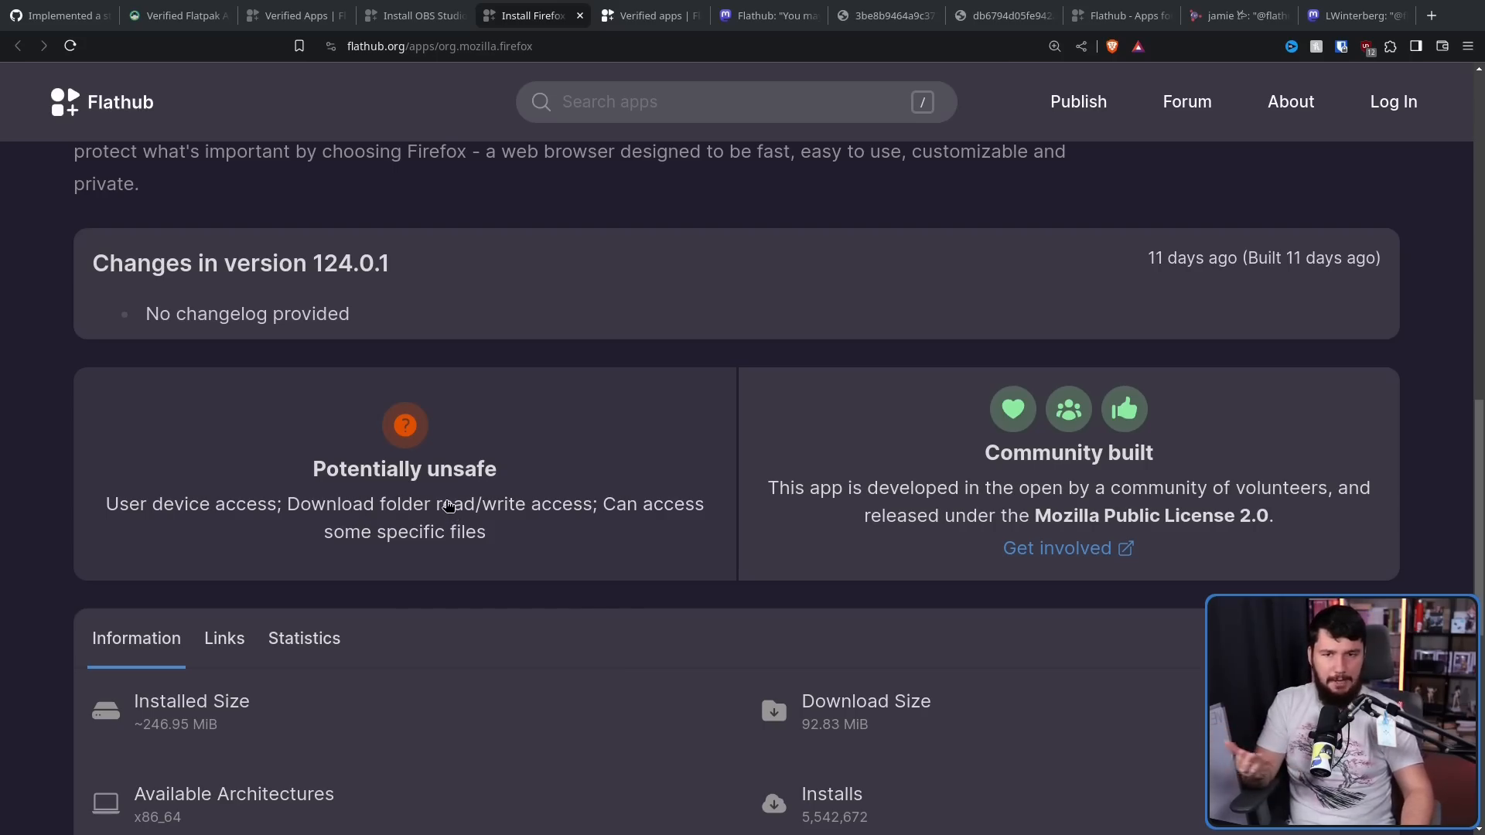
pyautogui.moveTo(416, 493)
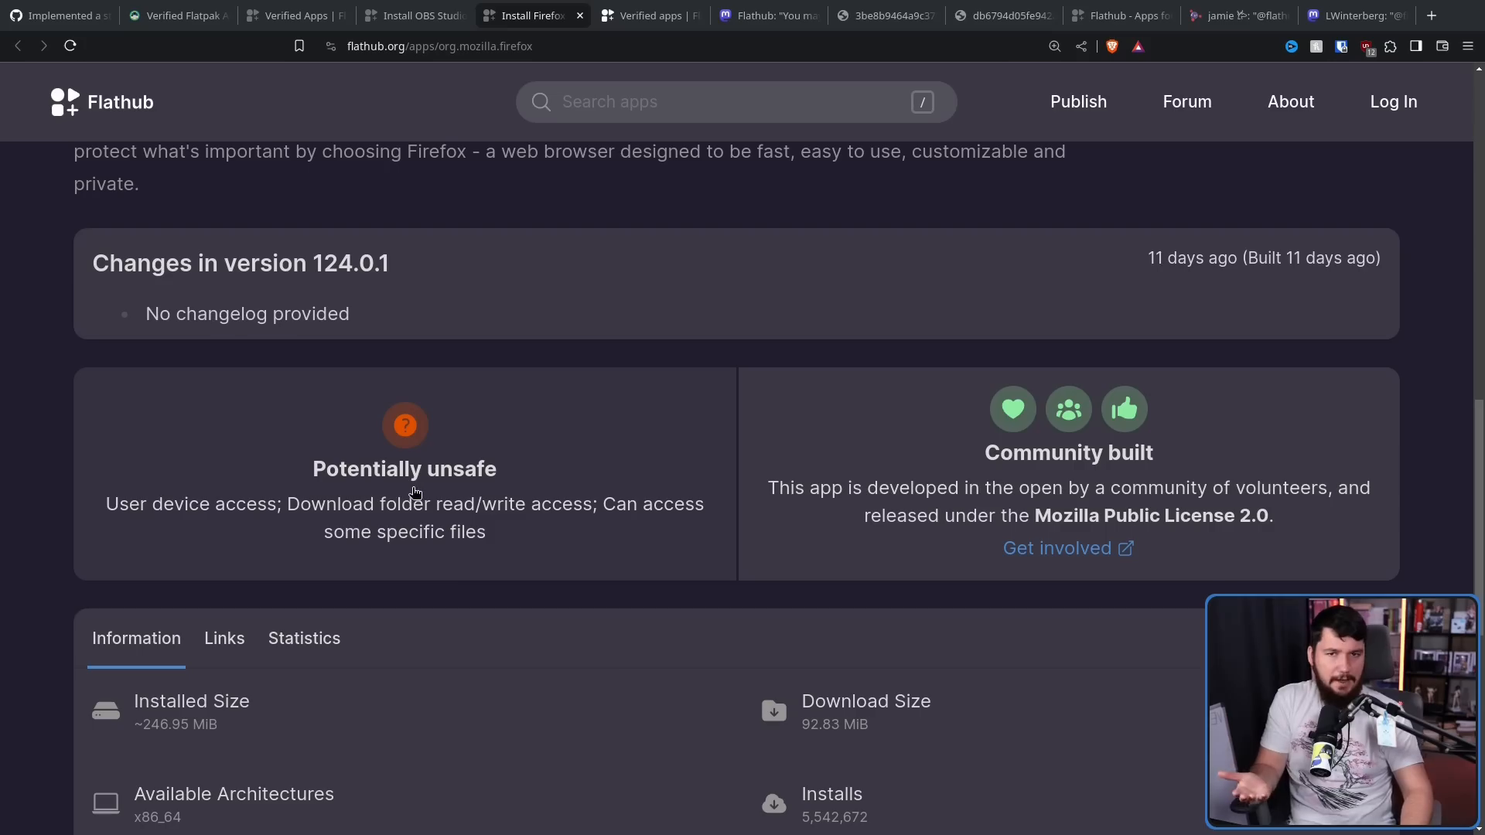
pyautogui.moveTo(517, 504)
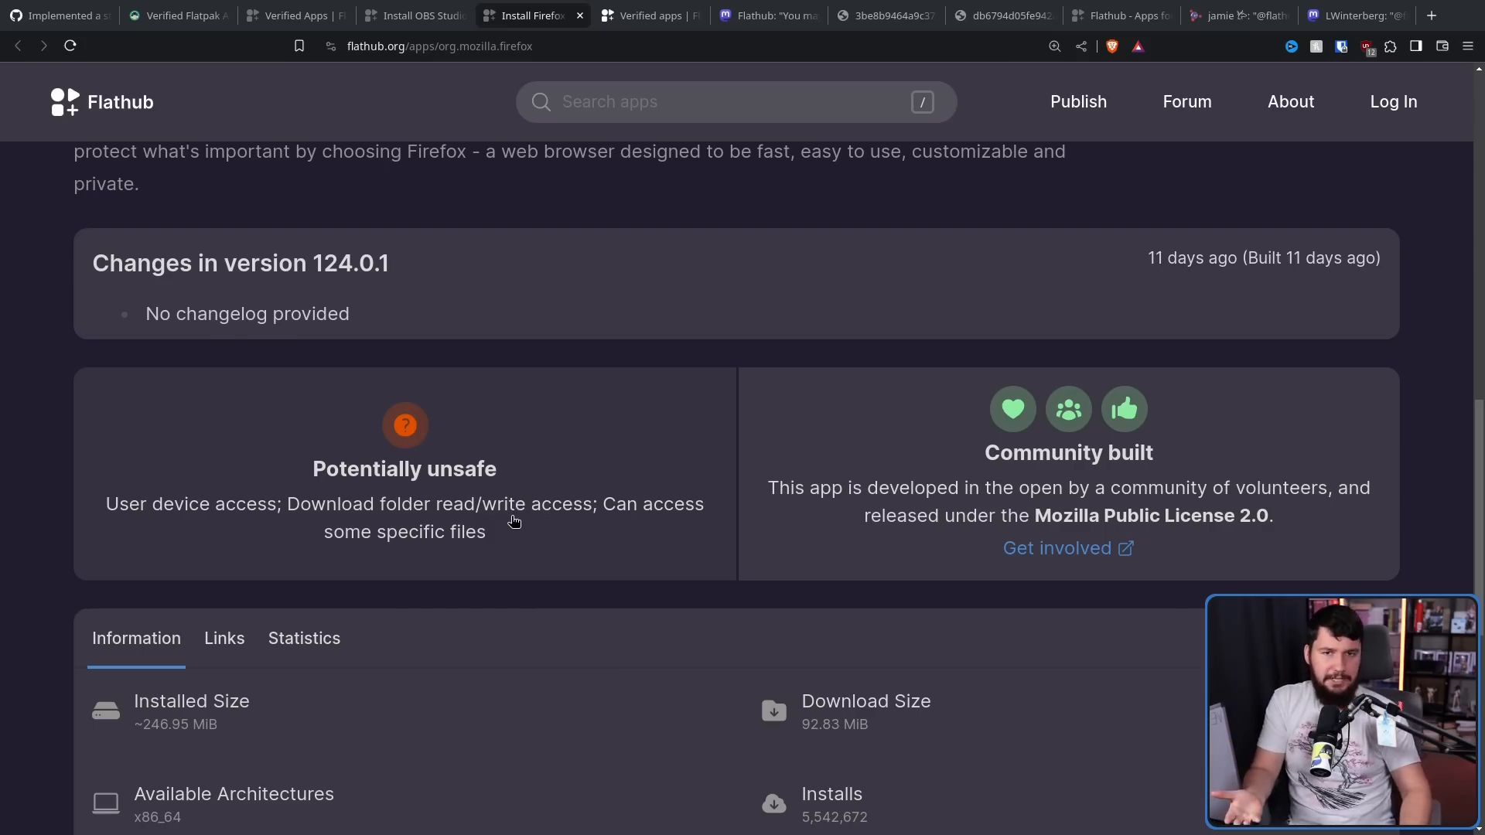
pyautogui.moveTo(1225, 461)
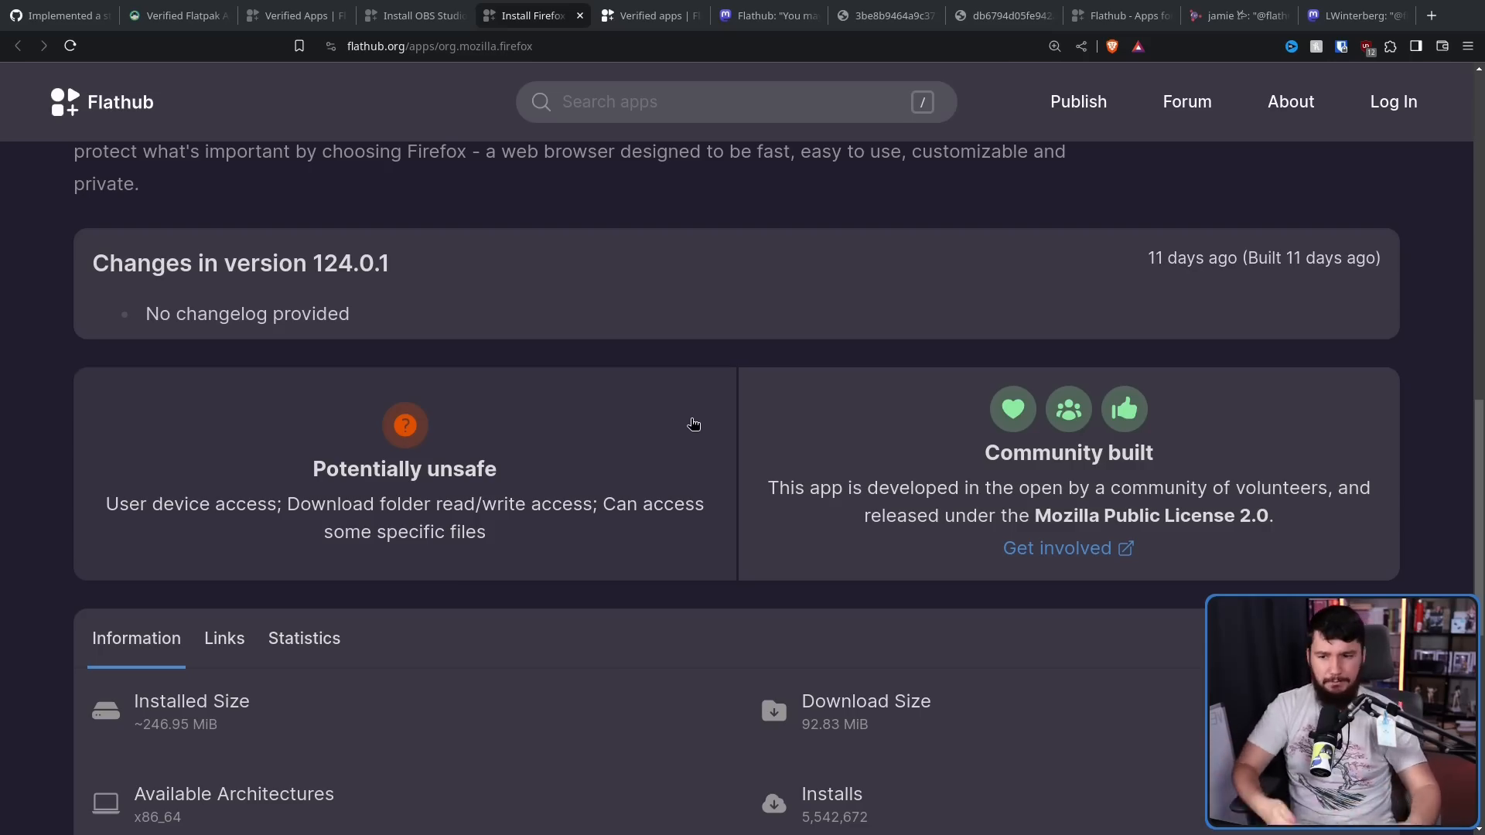
pyautogui.moveTo(658, 421)
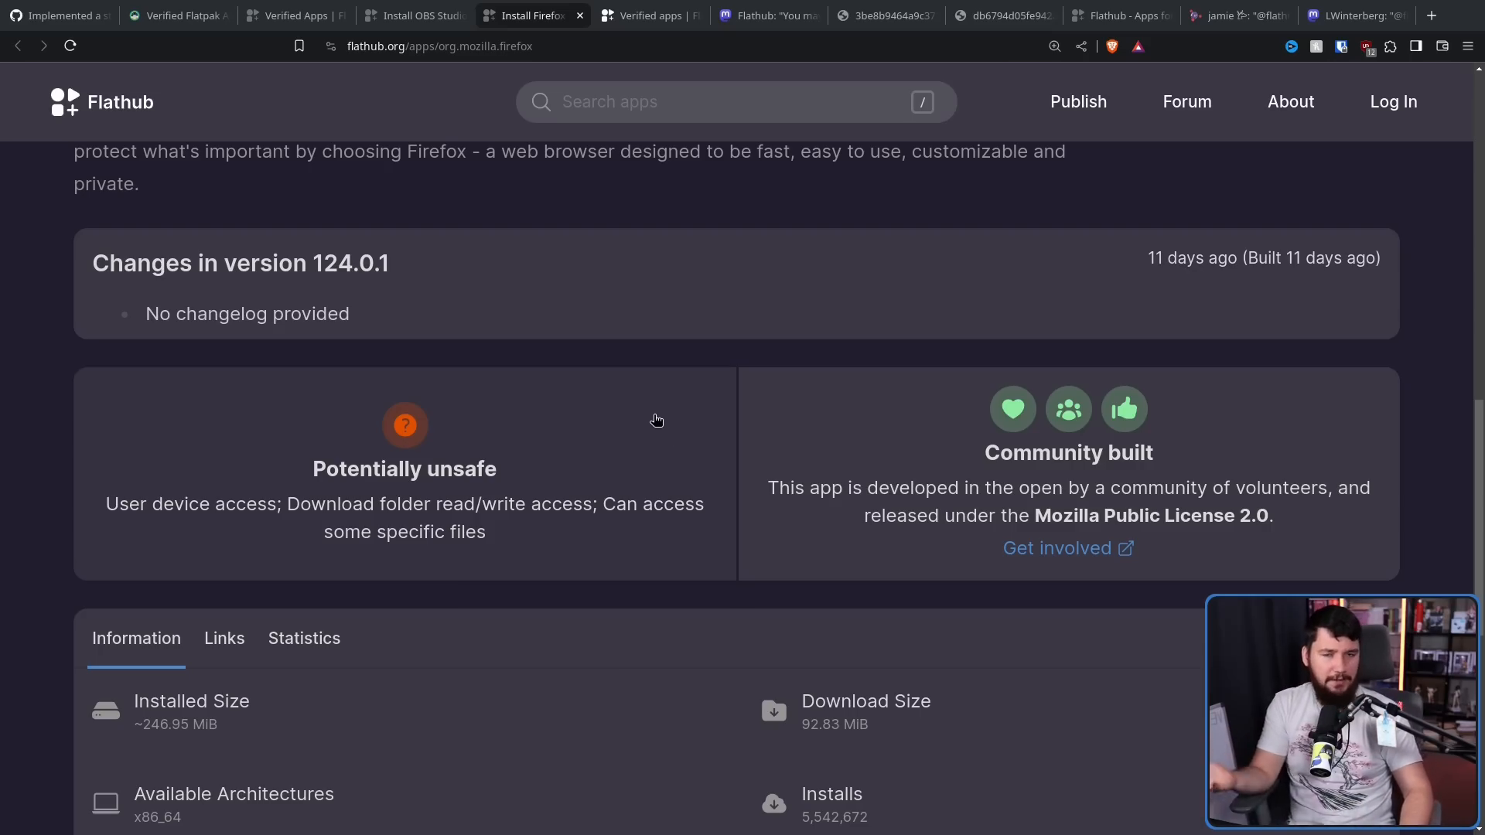
pyautogui.moveTo(662, 412)
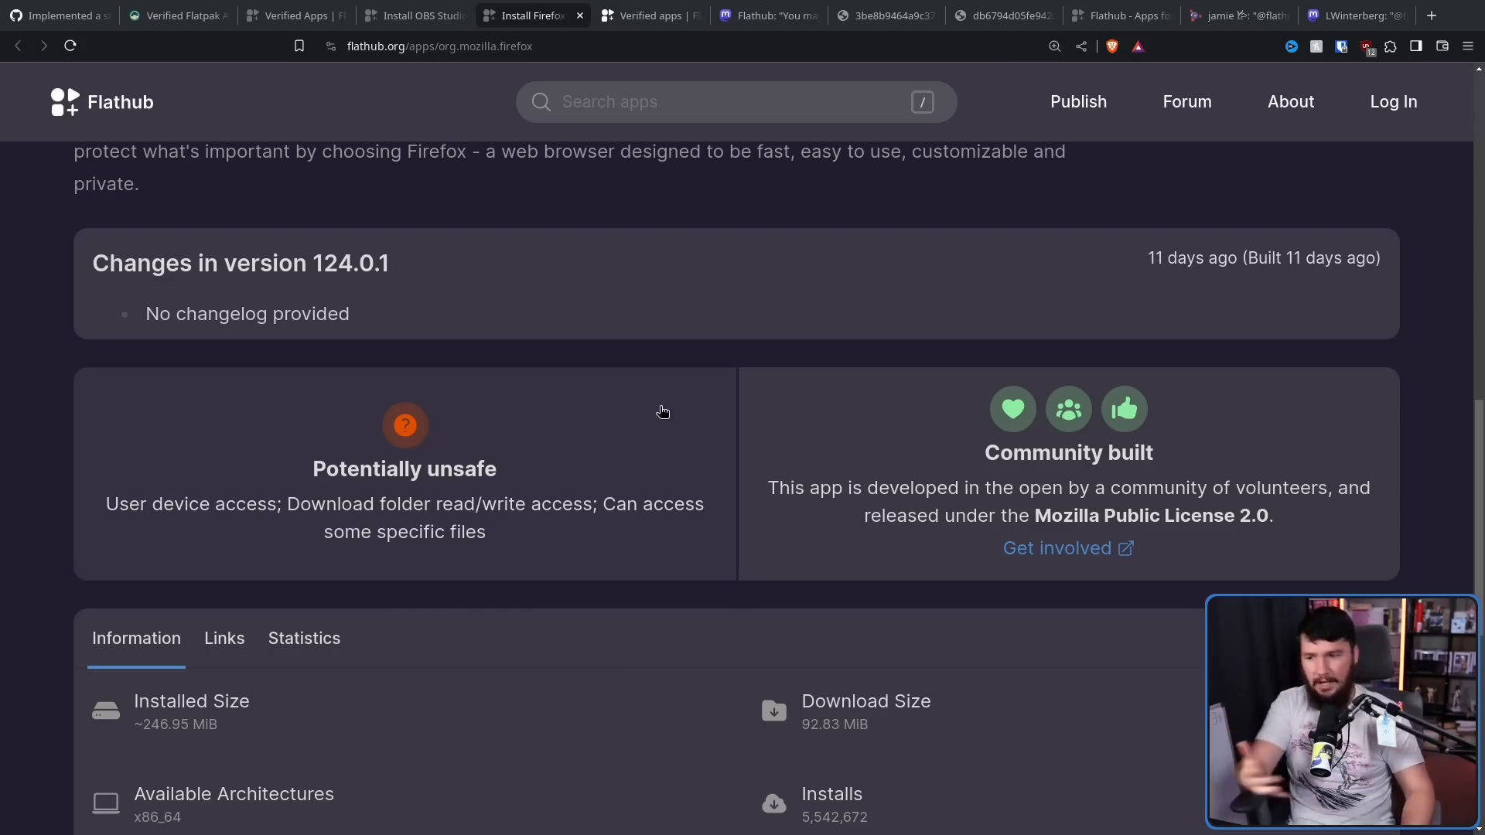
pyautogui.moveTo(636, 509)
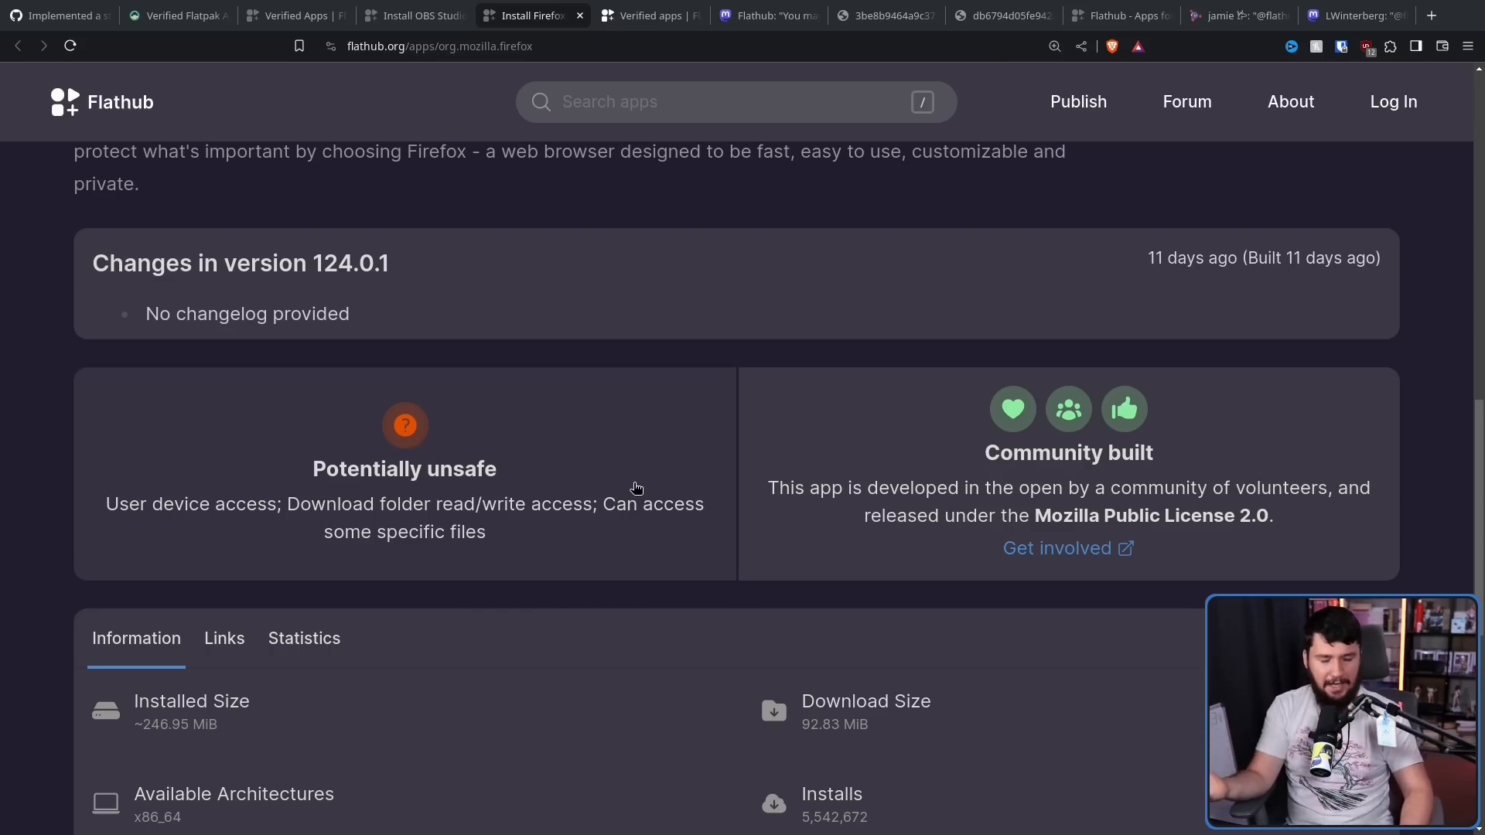
pyautogui.moveTo(634, 501)
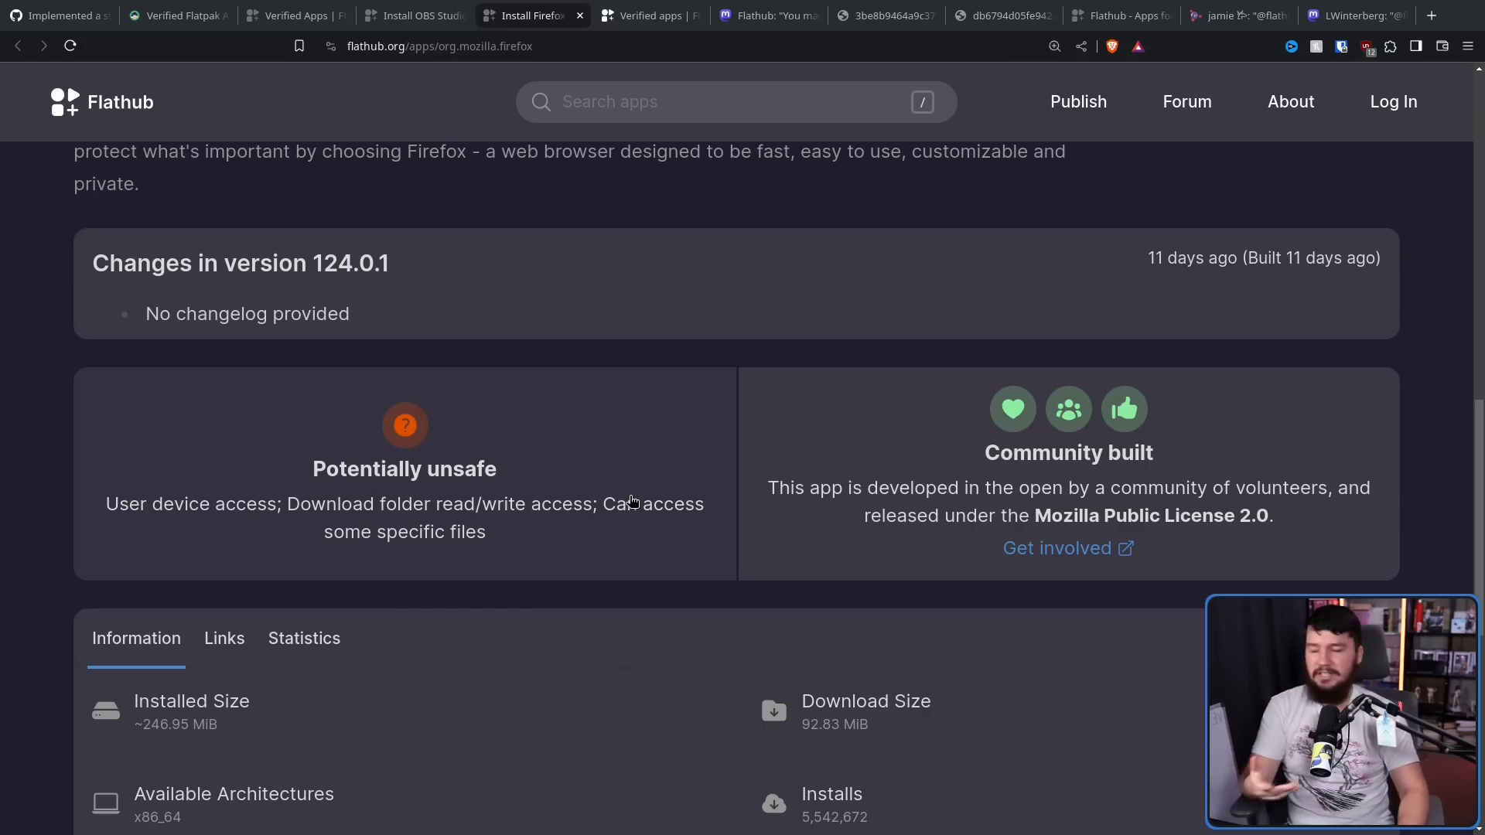
pyautogui.moveTo(545, 523)
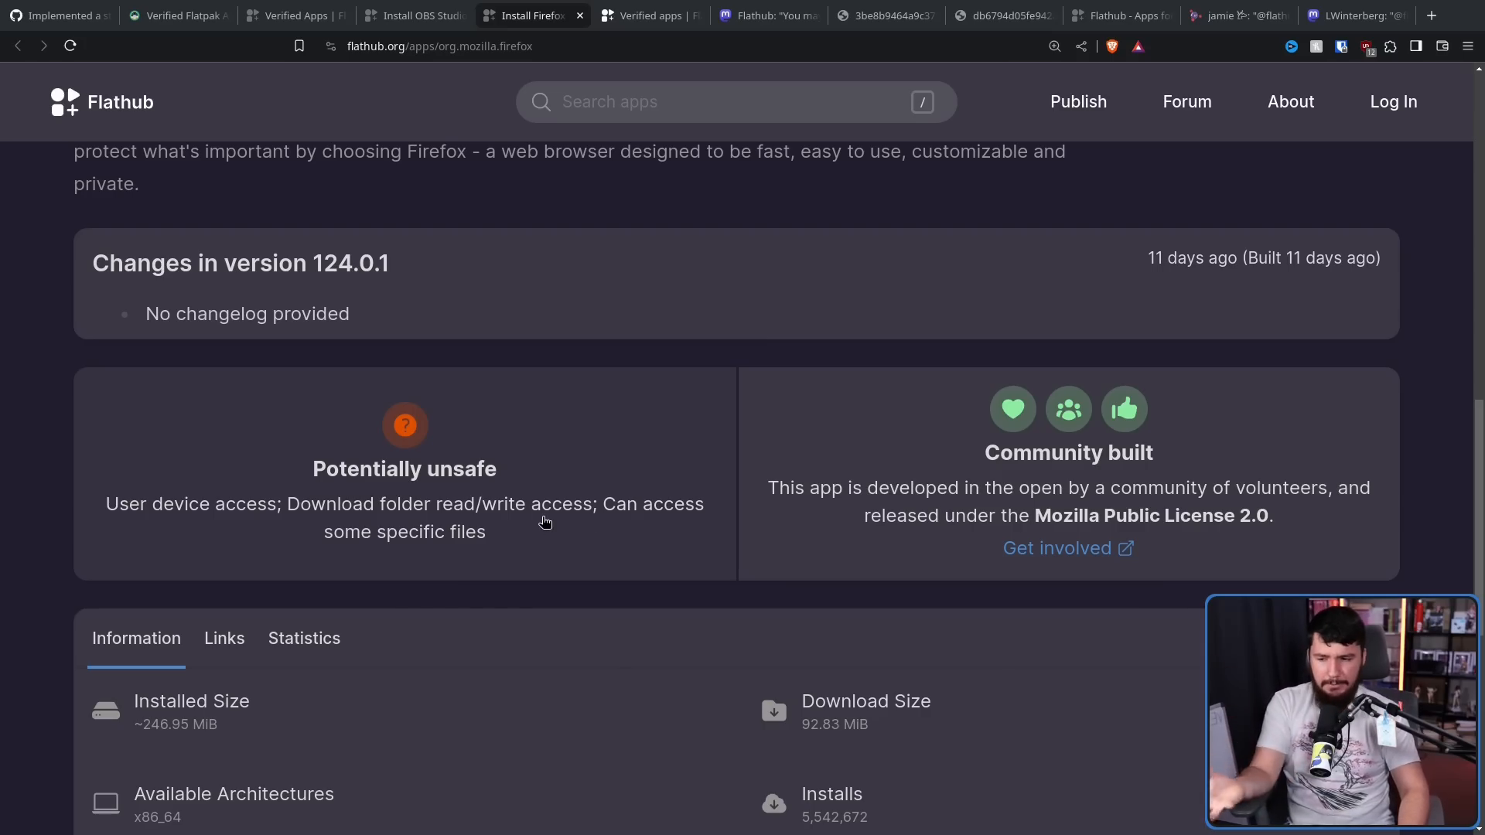
pyautogui.moveTo(552, 511)
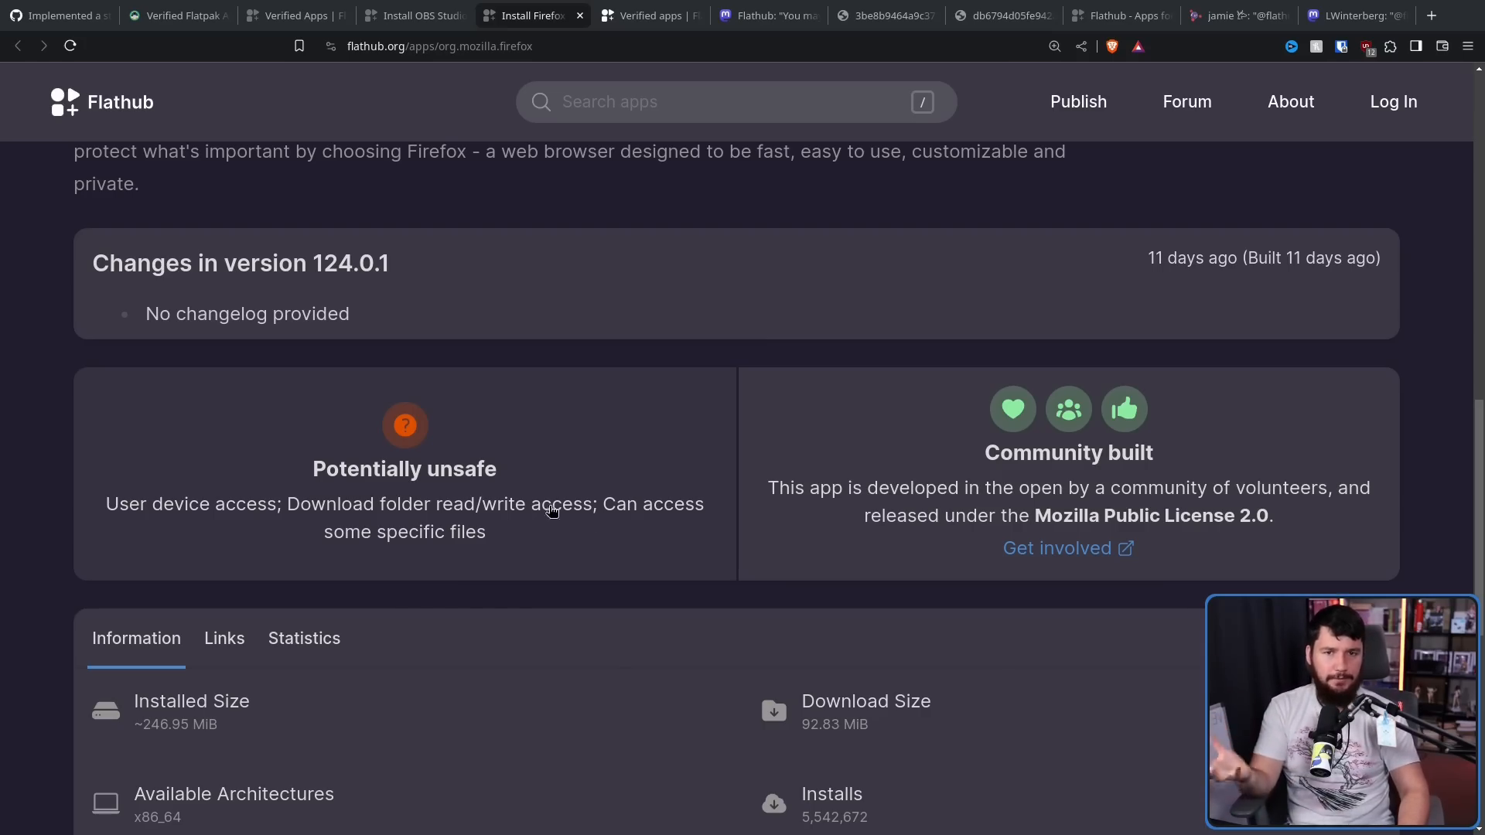
pyautogui.moveTo(615, 495)
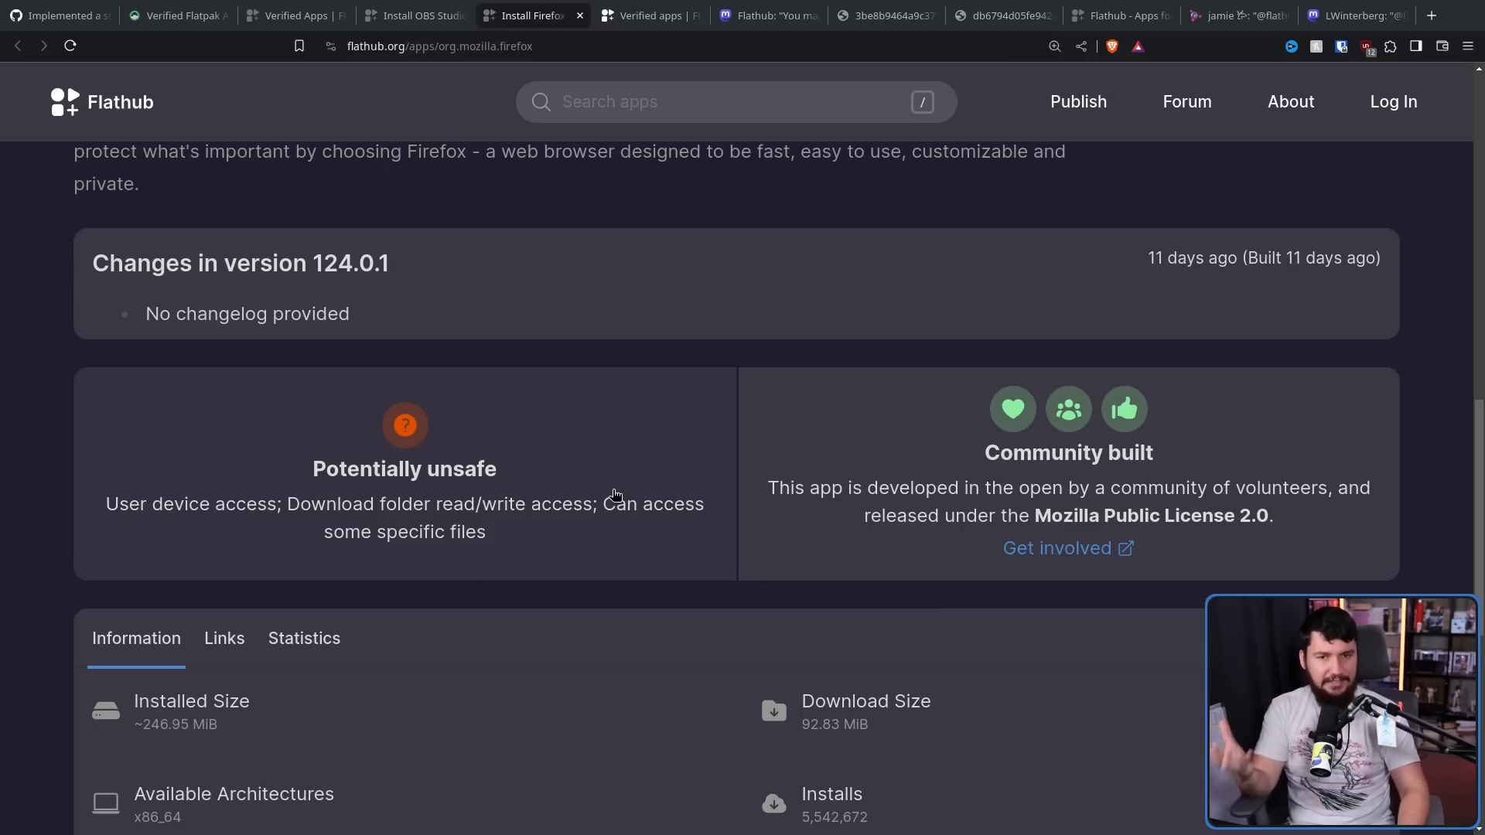
pyautogui.moveTo(613, 486)
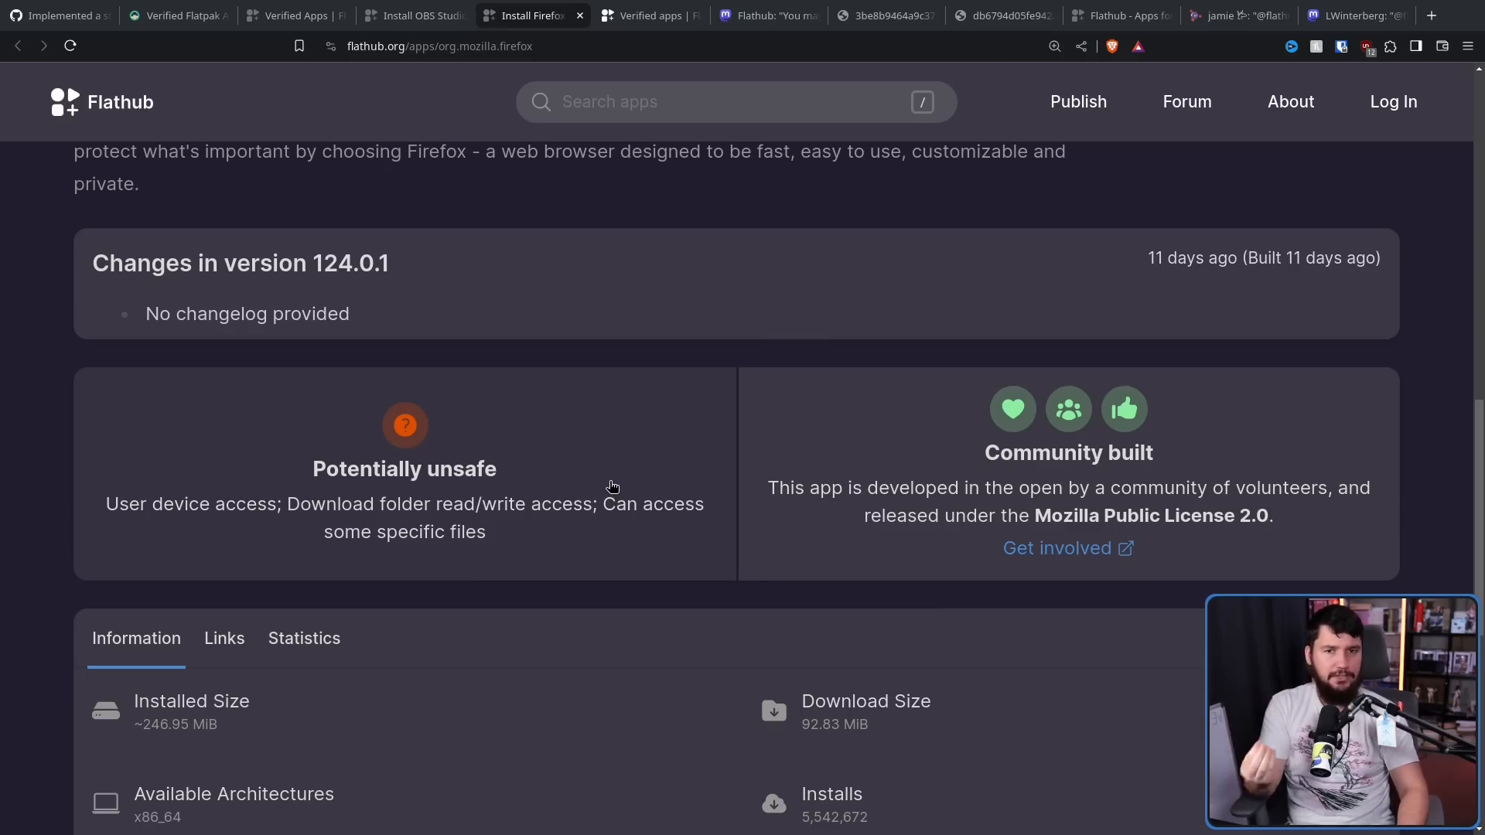
pyautogui.moveTo(607, 491)
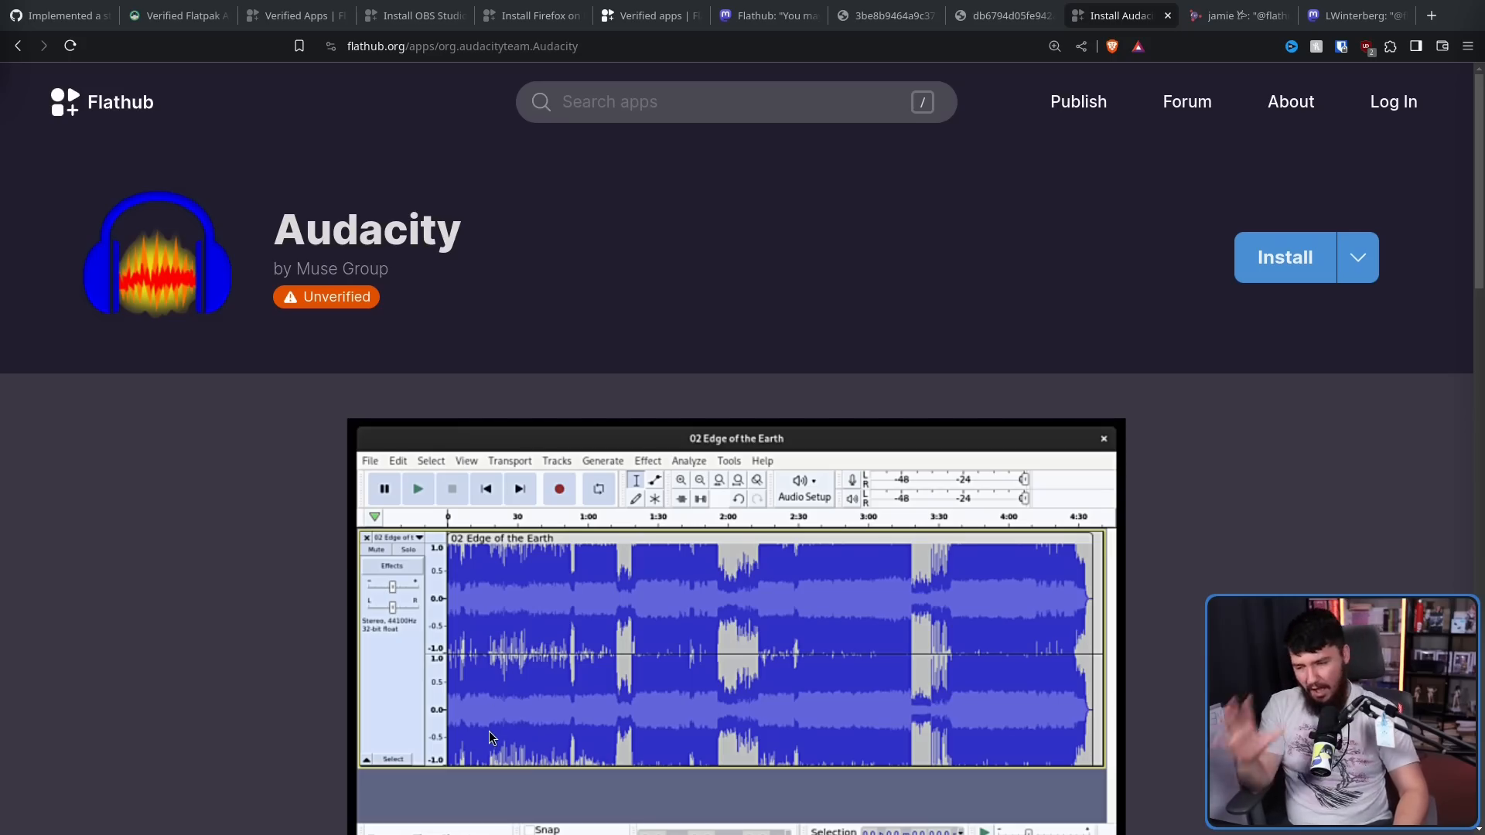
pyautogui.moveTo(289, 298)
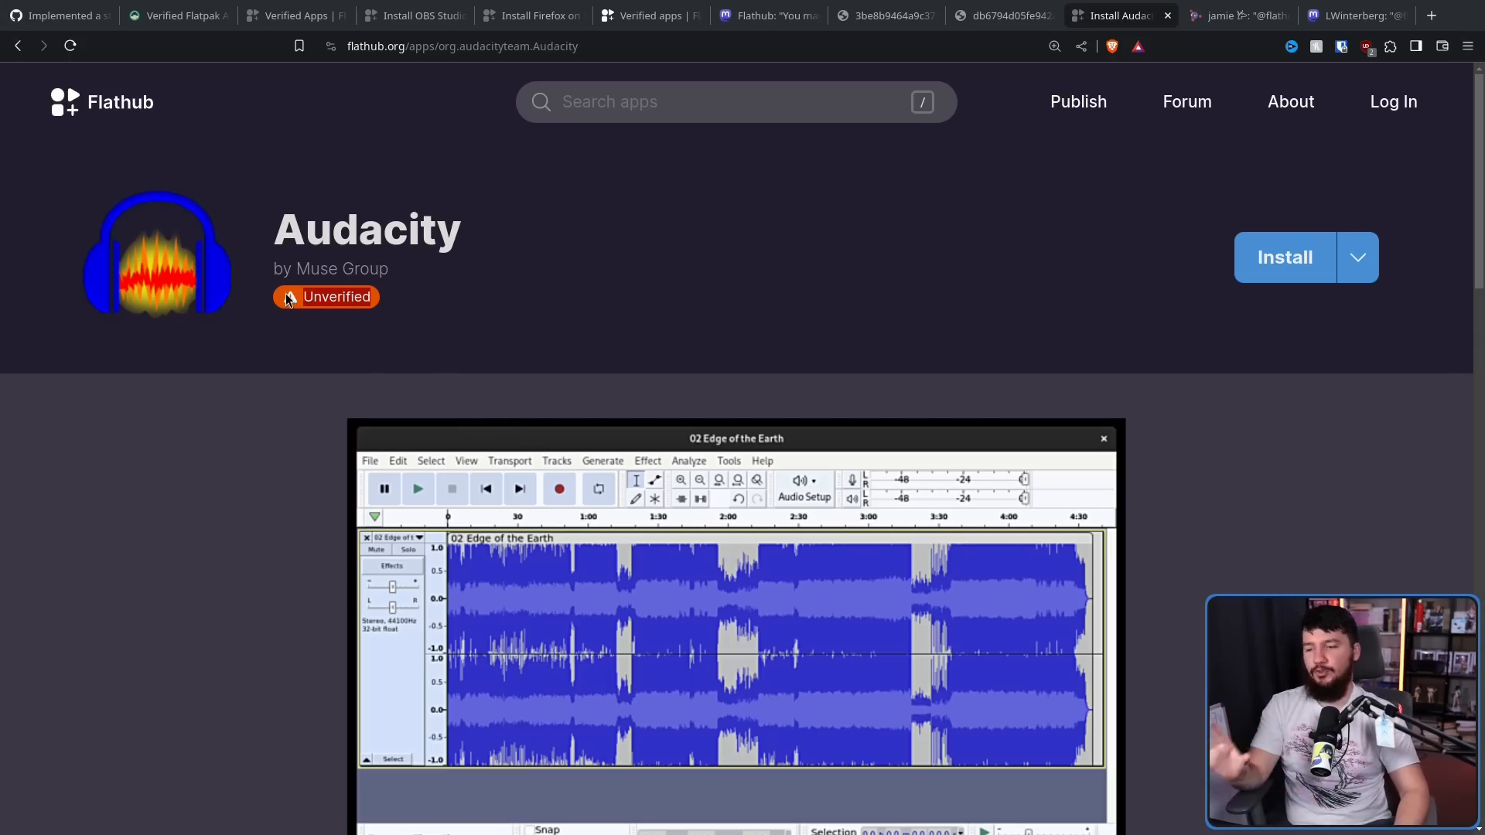
pyautogui.moveTo(443, 306)
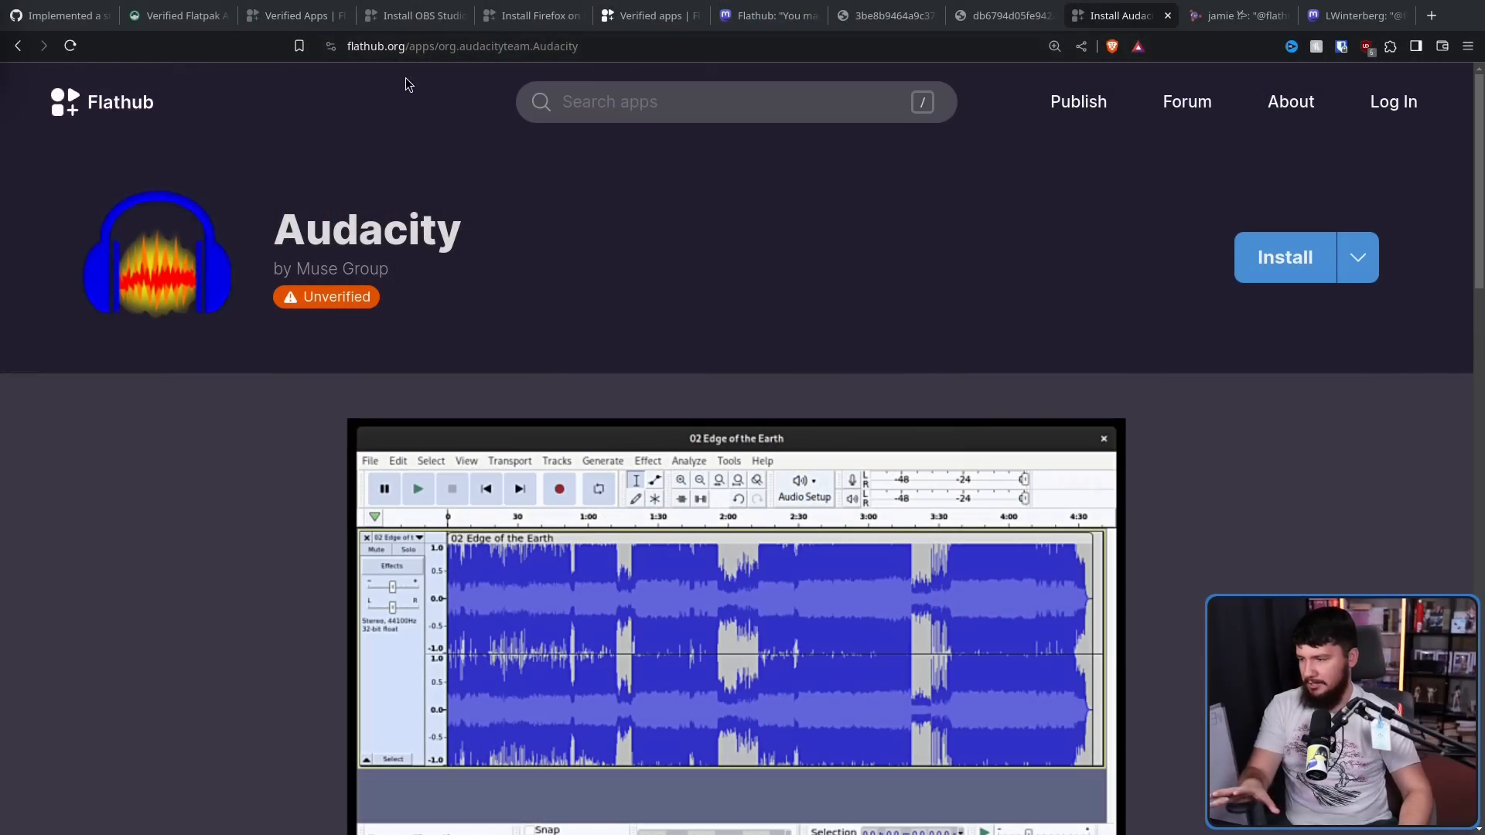
pyautogui.moveTo(291, 304)
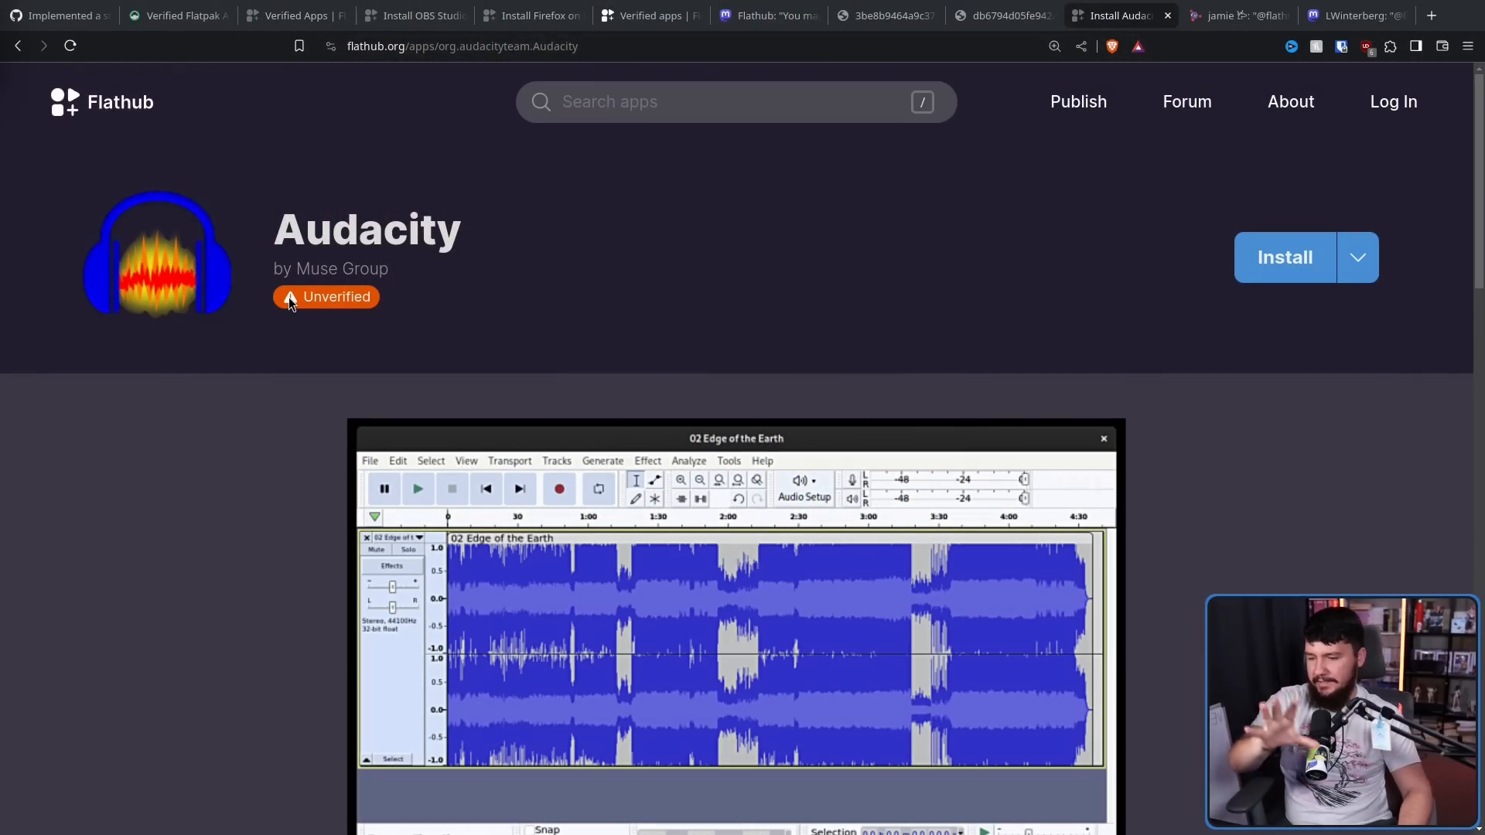
pyautogui.moveTo(285, 285)
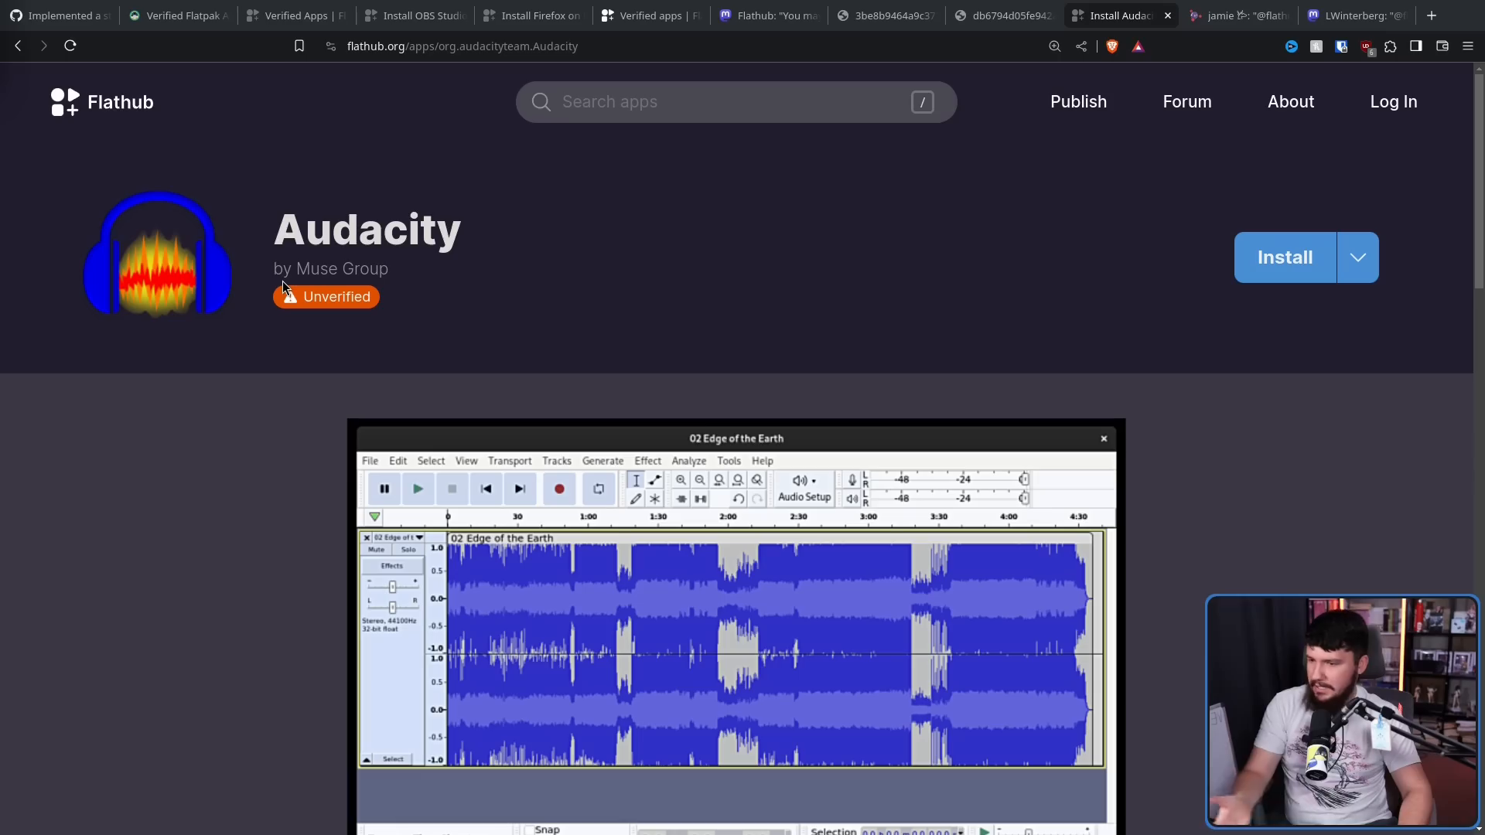